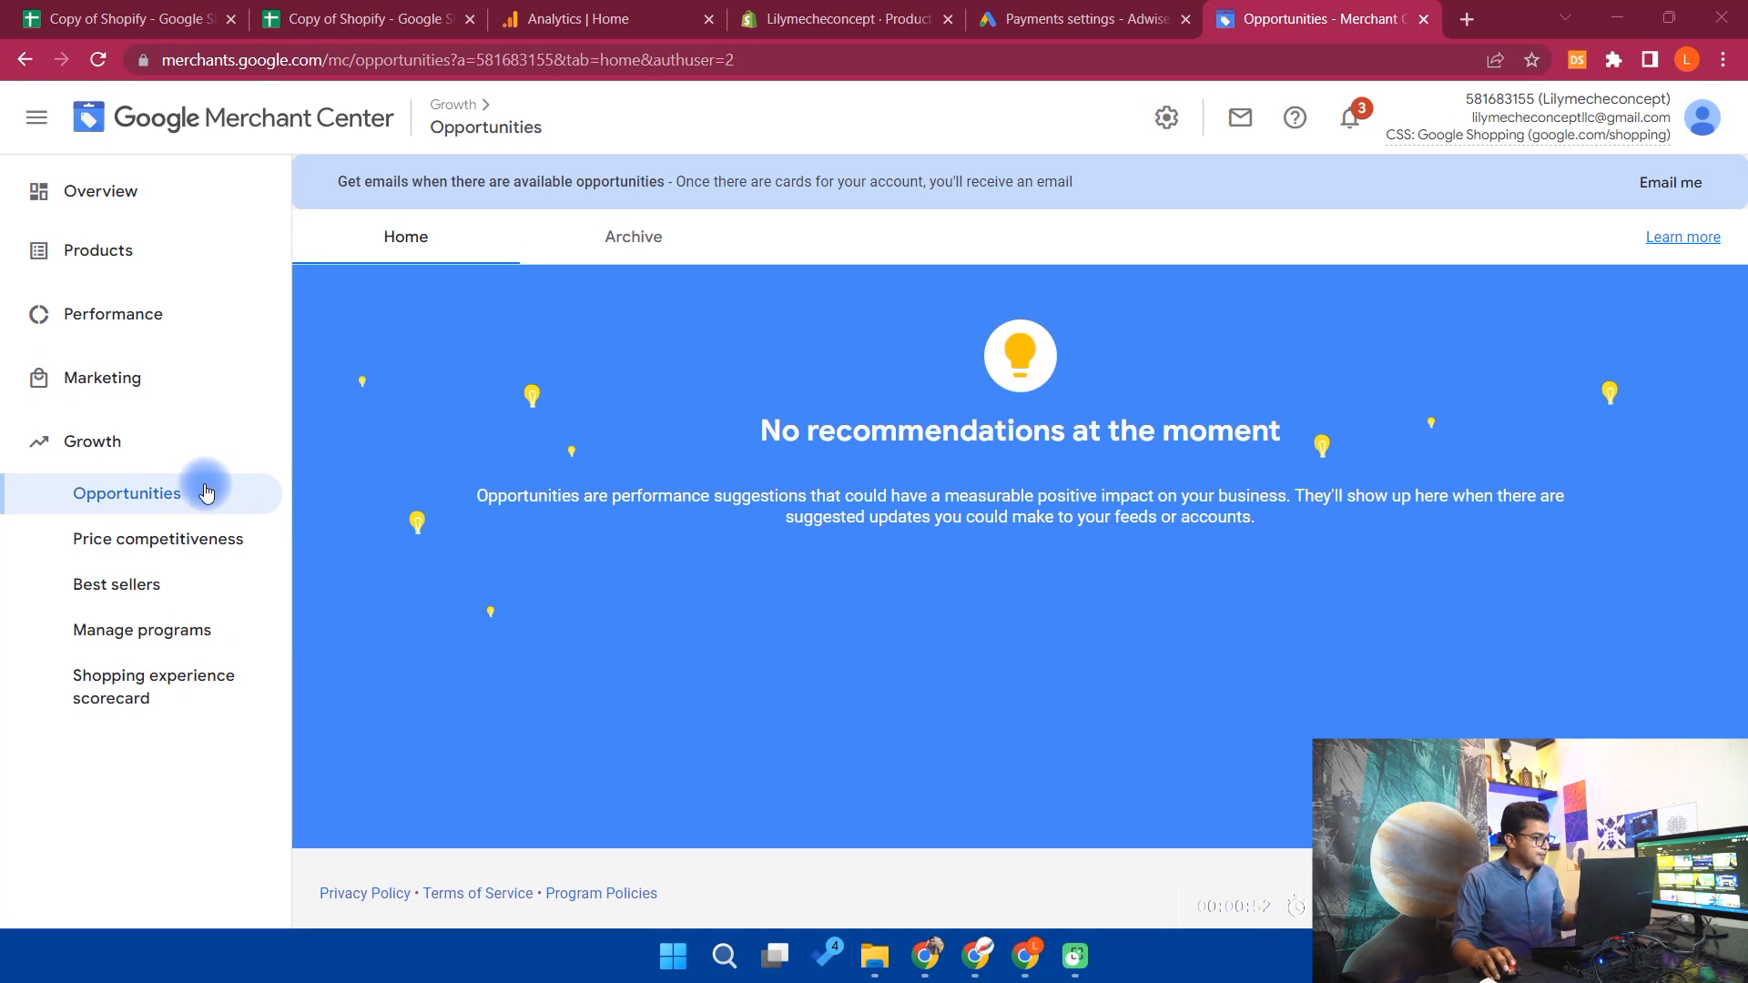
{"action": "mouse_move", "coordinate": [93, 441]}
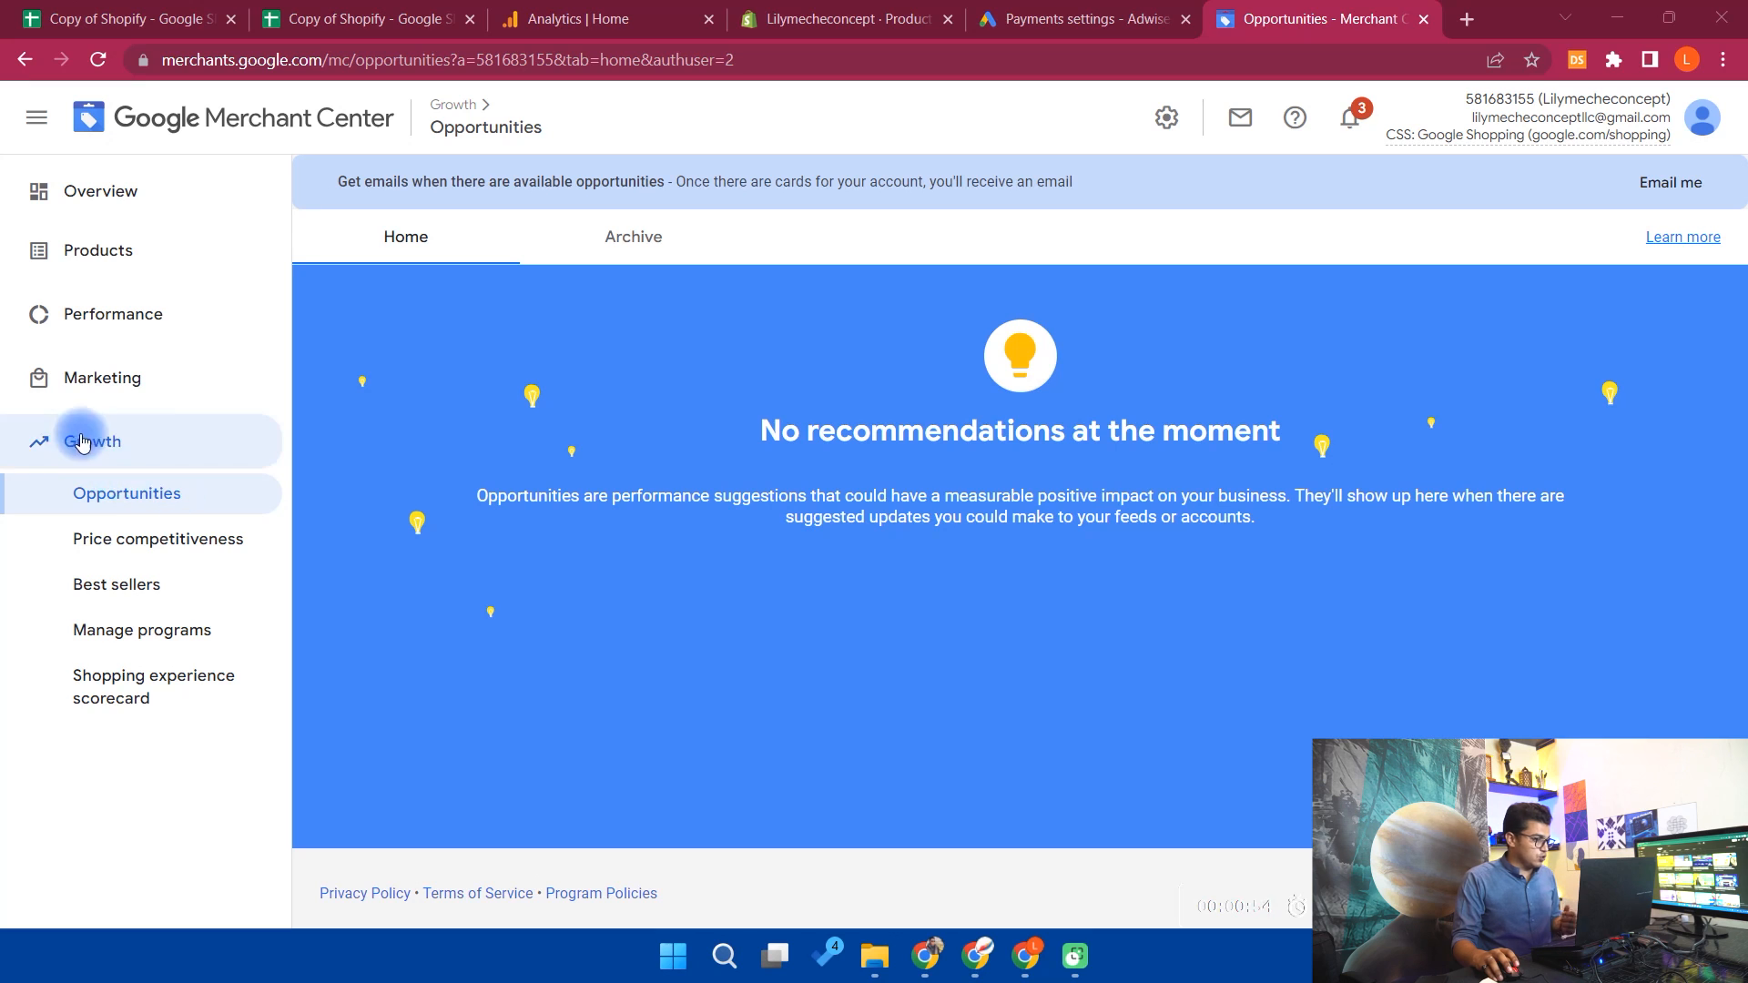
{"action": "mouse_move", "coordinate": [133, 459]}
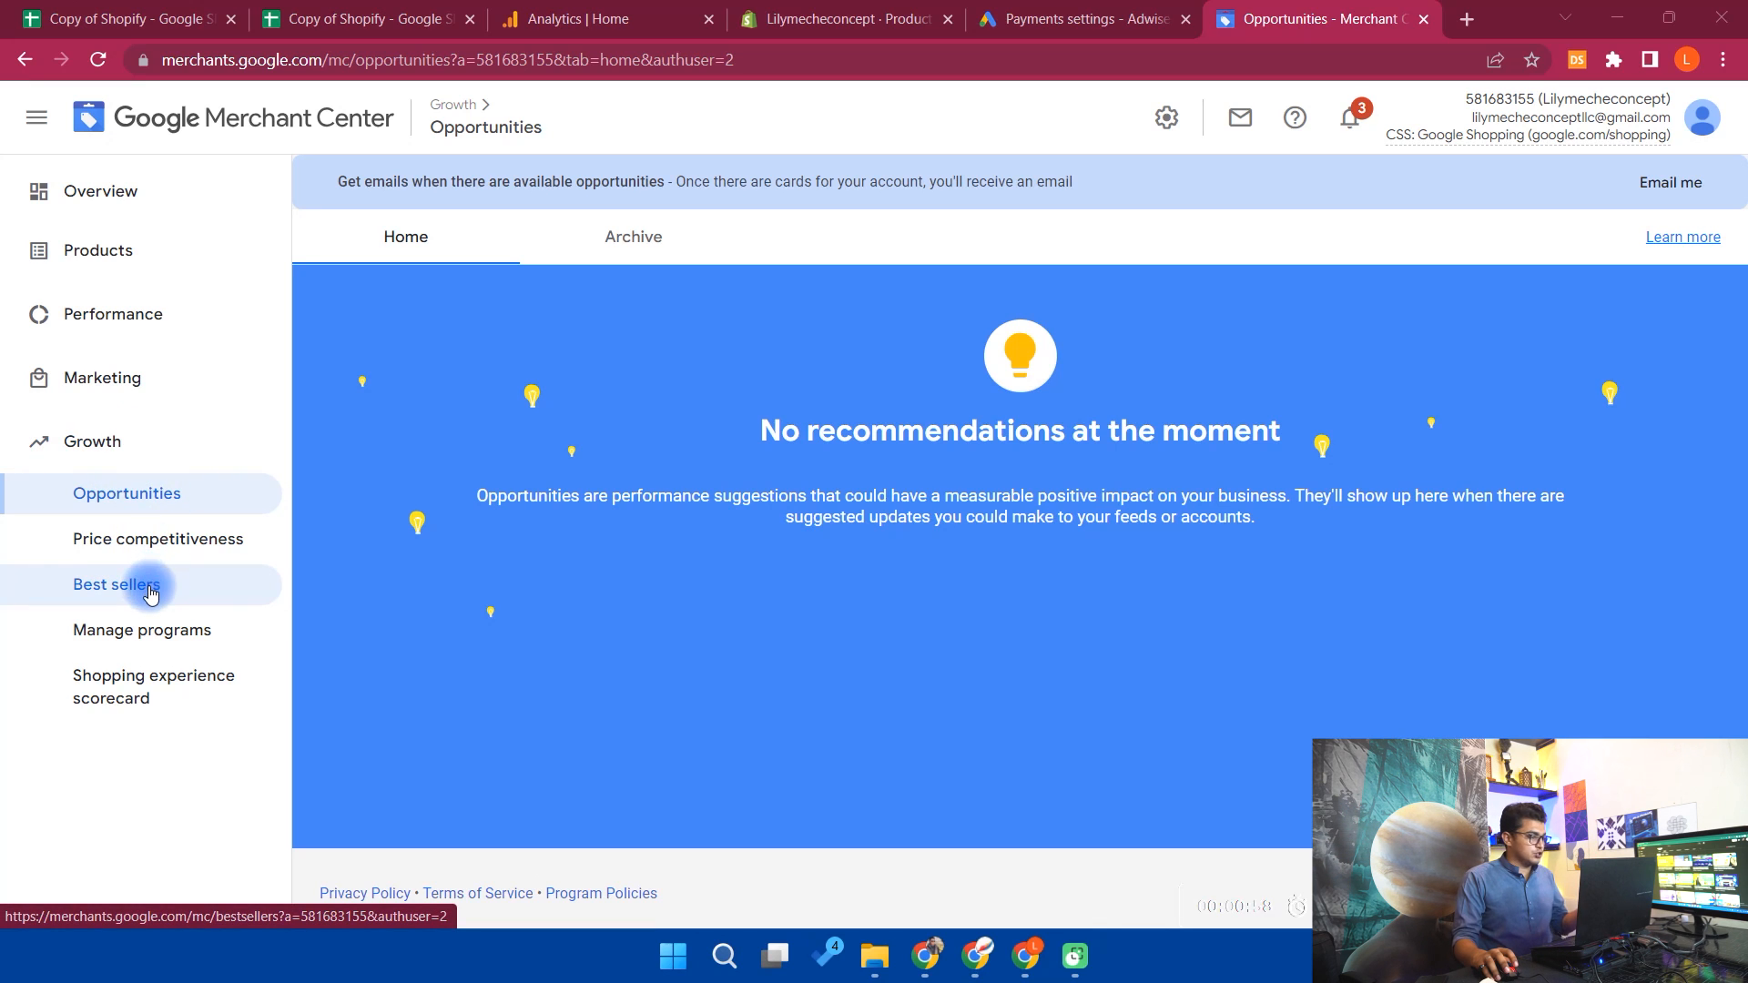
Go to Growth > Best sellers, dismiss the announcement, and bring up the report date picker
{"action": "left_click", "coordinate": [117, 583]}
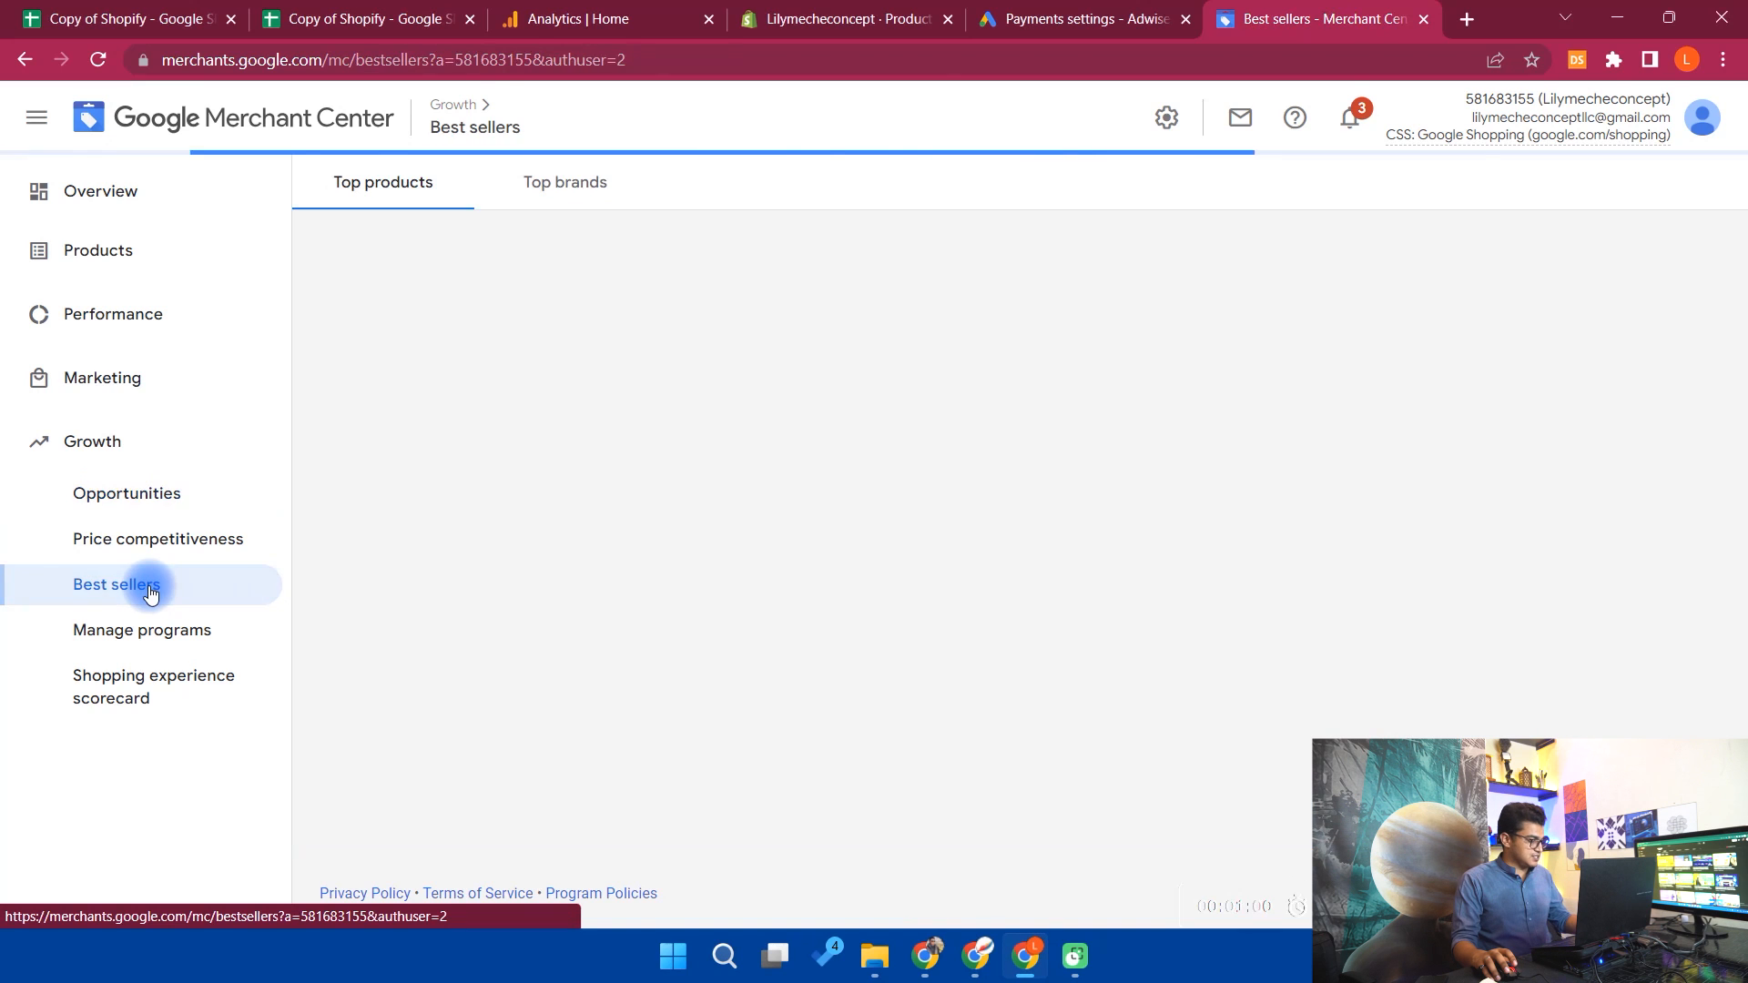
{"action": "left_click", "coordinate": [116, 585]}
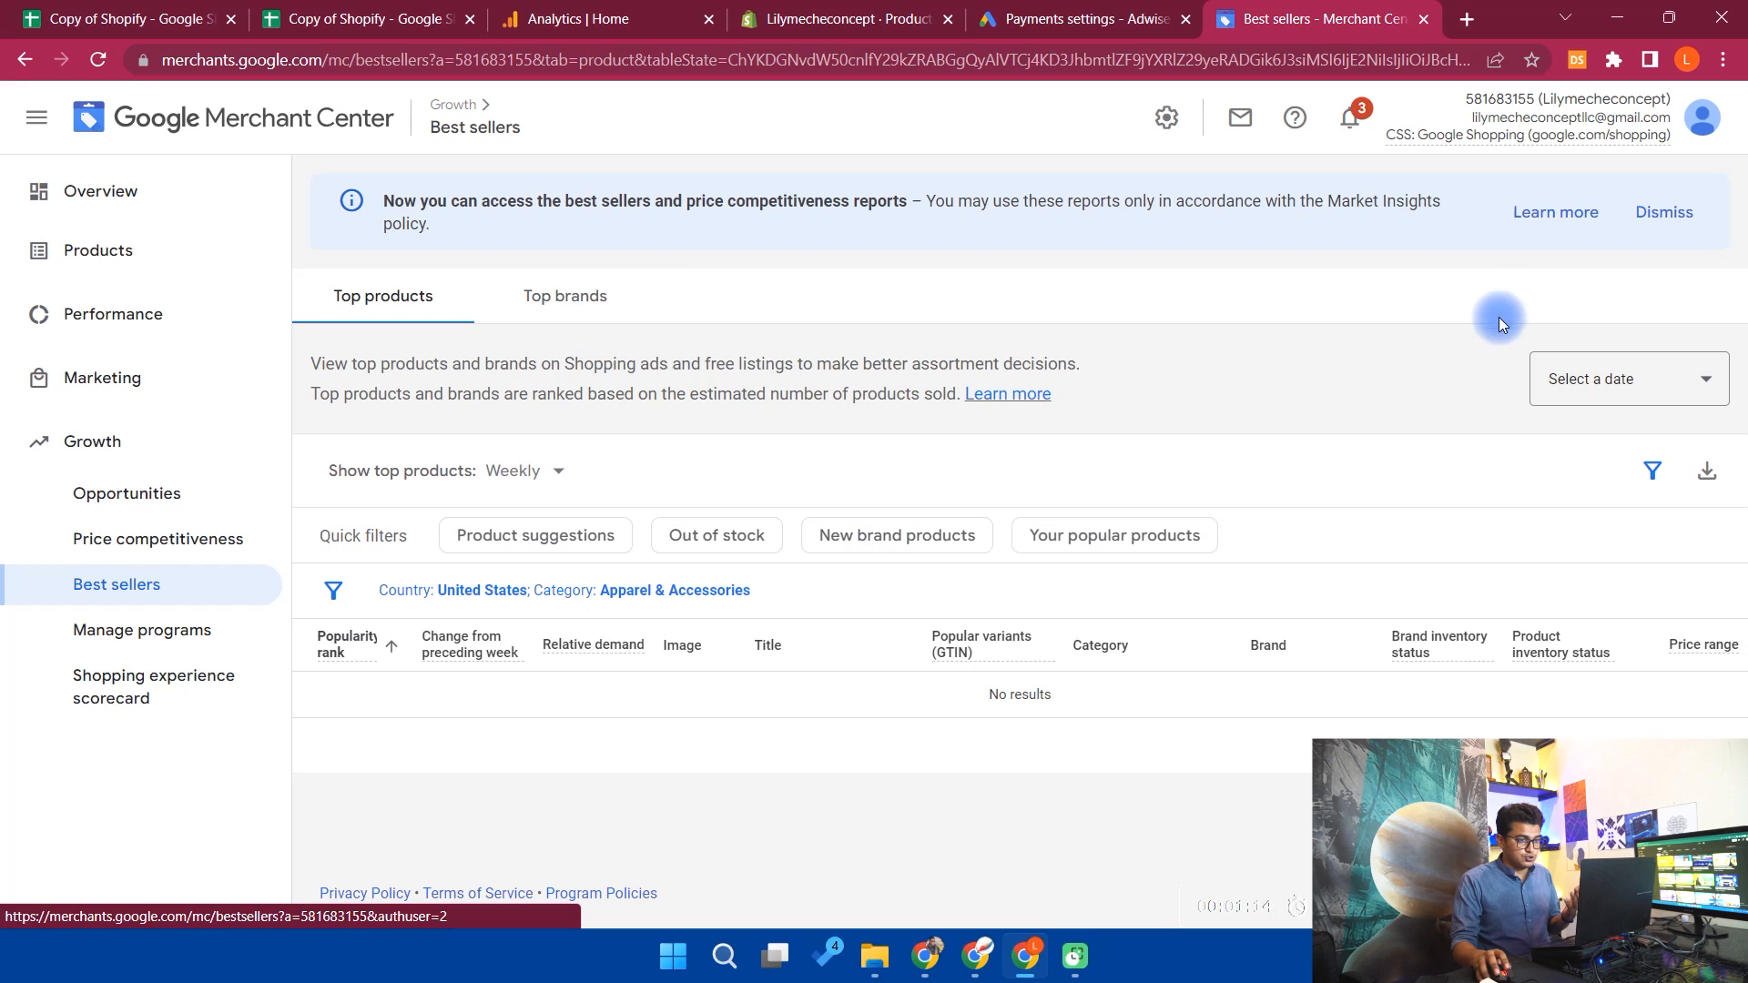
{"action": "left_click", "coordinate": [1663, 211]}
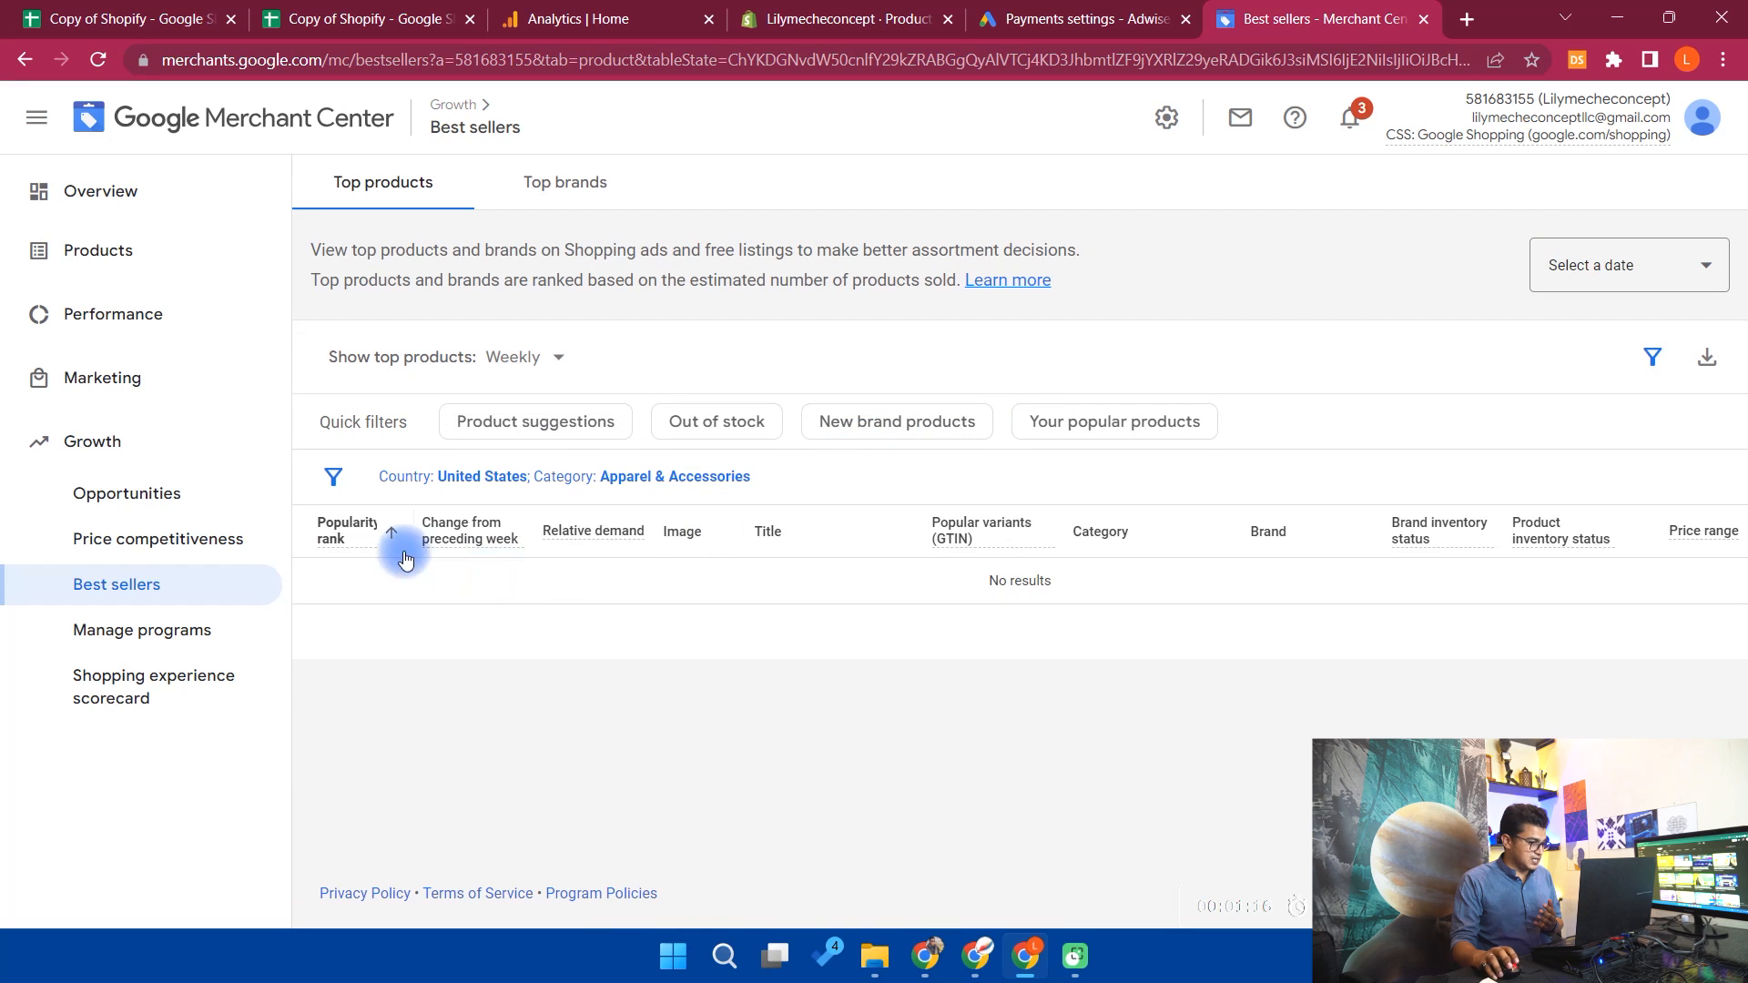
{"action": "left_click", "coordinate": [392, 533]}
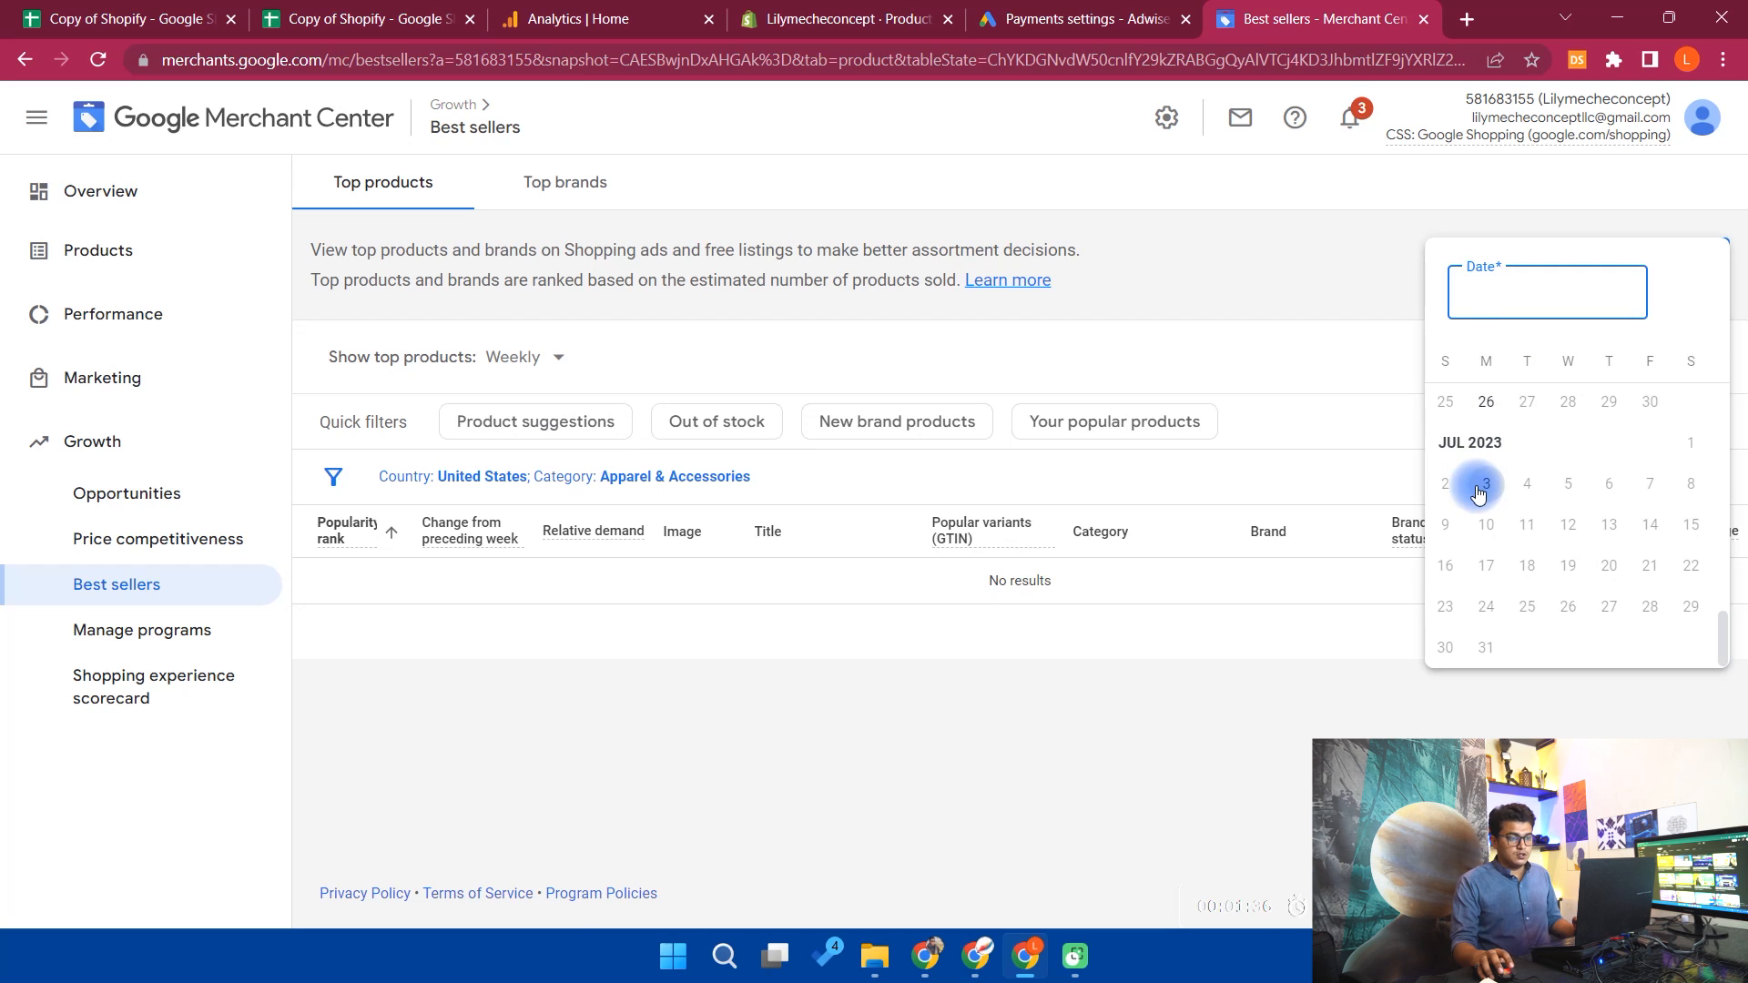
Set the report date to Jul 3, 2023 and review the ranked top products list
{"action": "left_click", "coordinate": [1487, 482]}
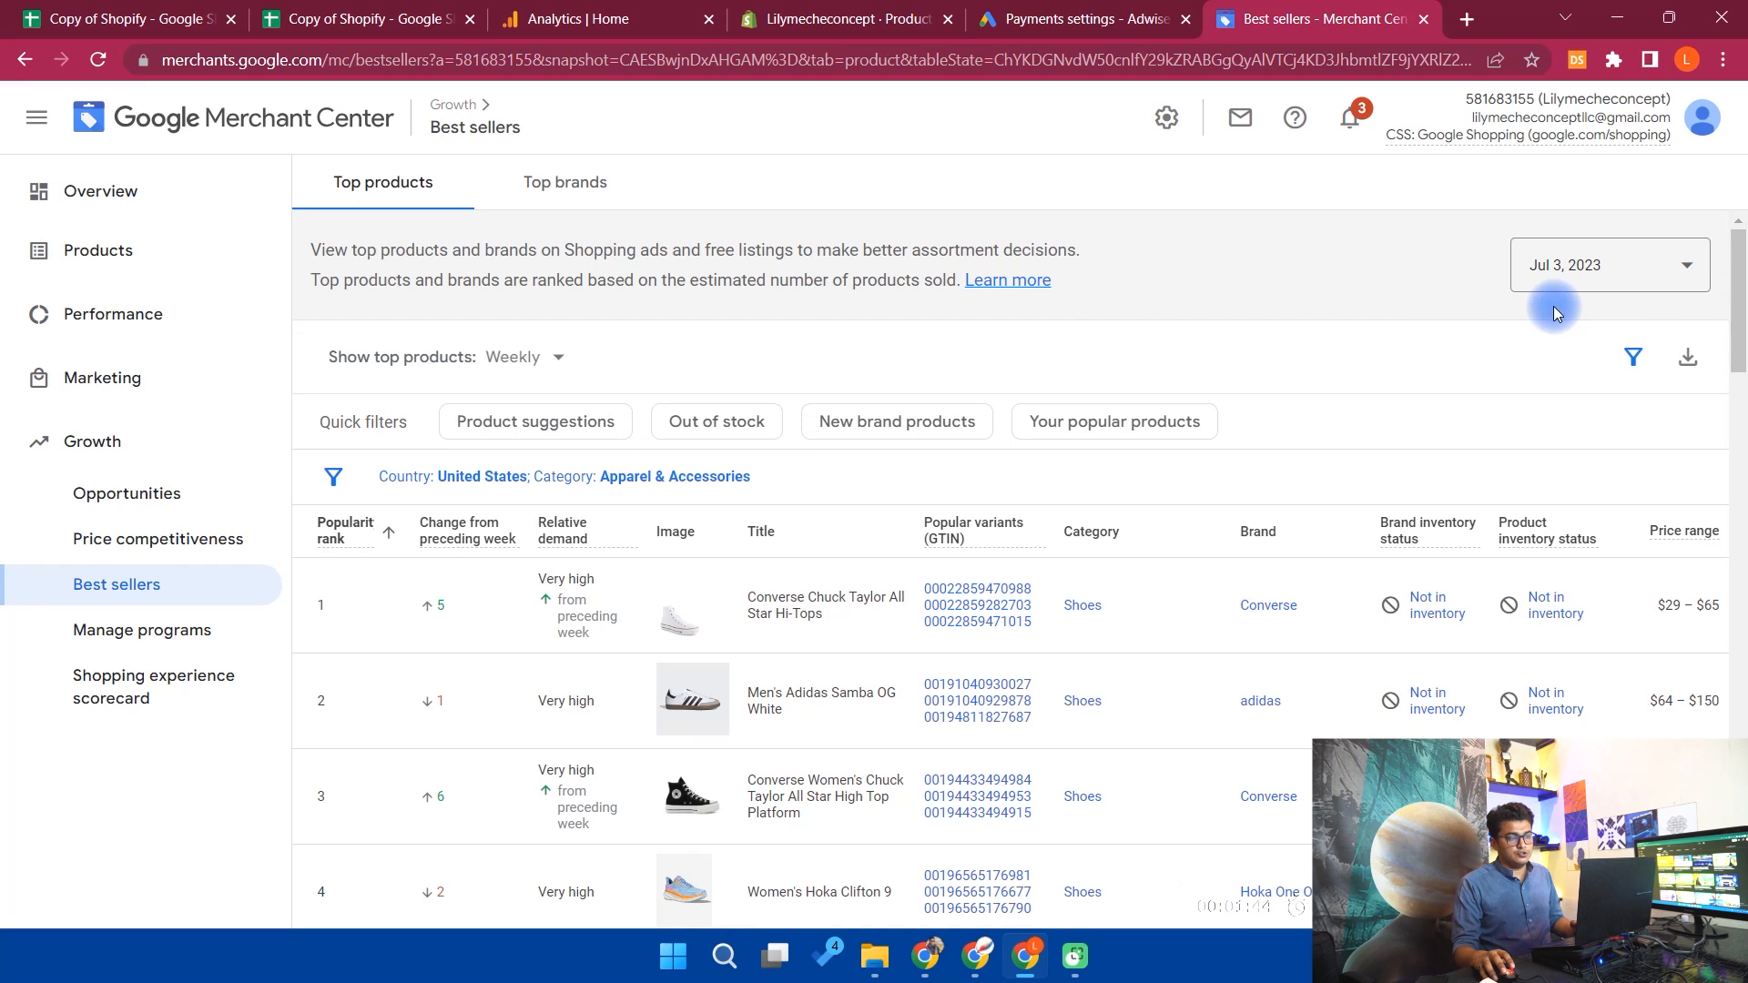
{"action": "scroll", "scroll_direction": "down", "scroll_amount": 3}
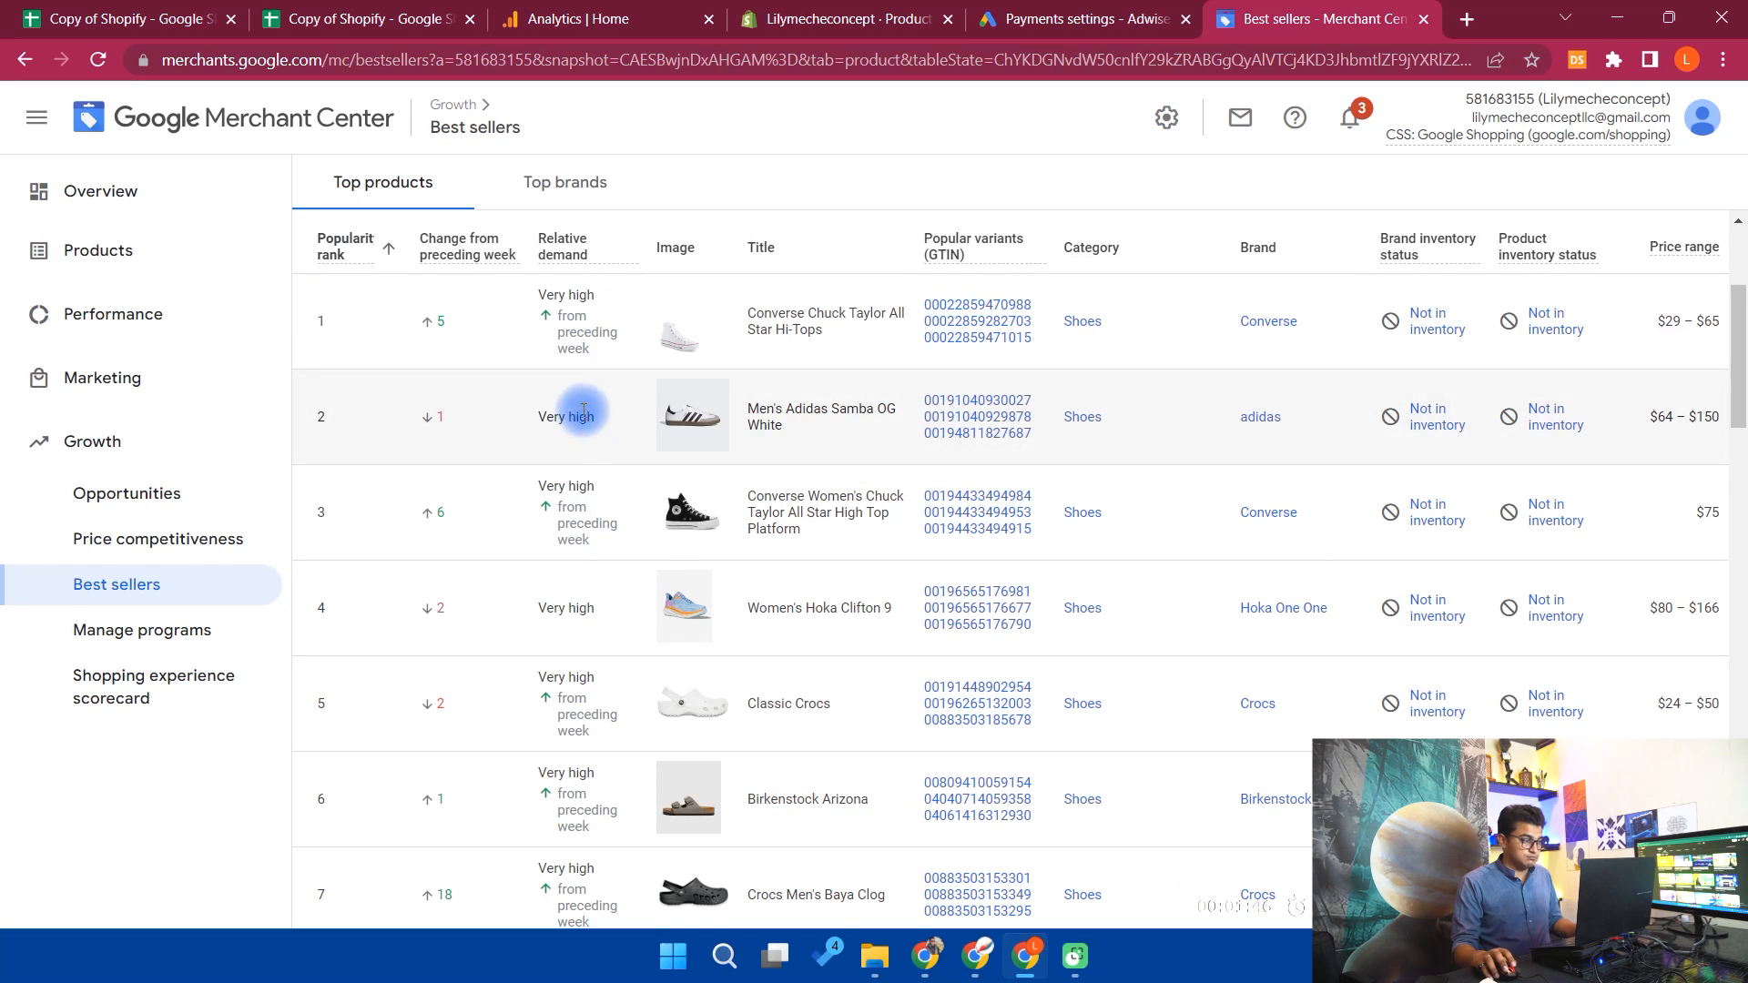
{"action": "mouse_move", "coordinate": [763, 366]}
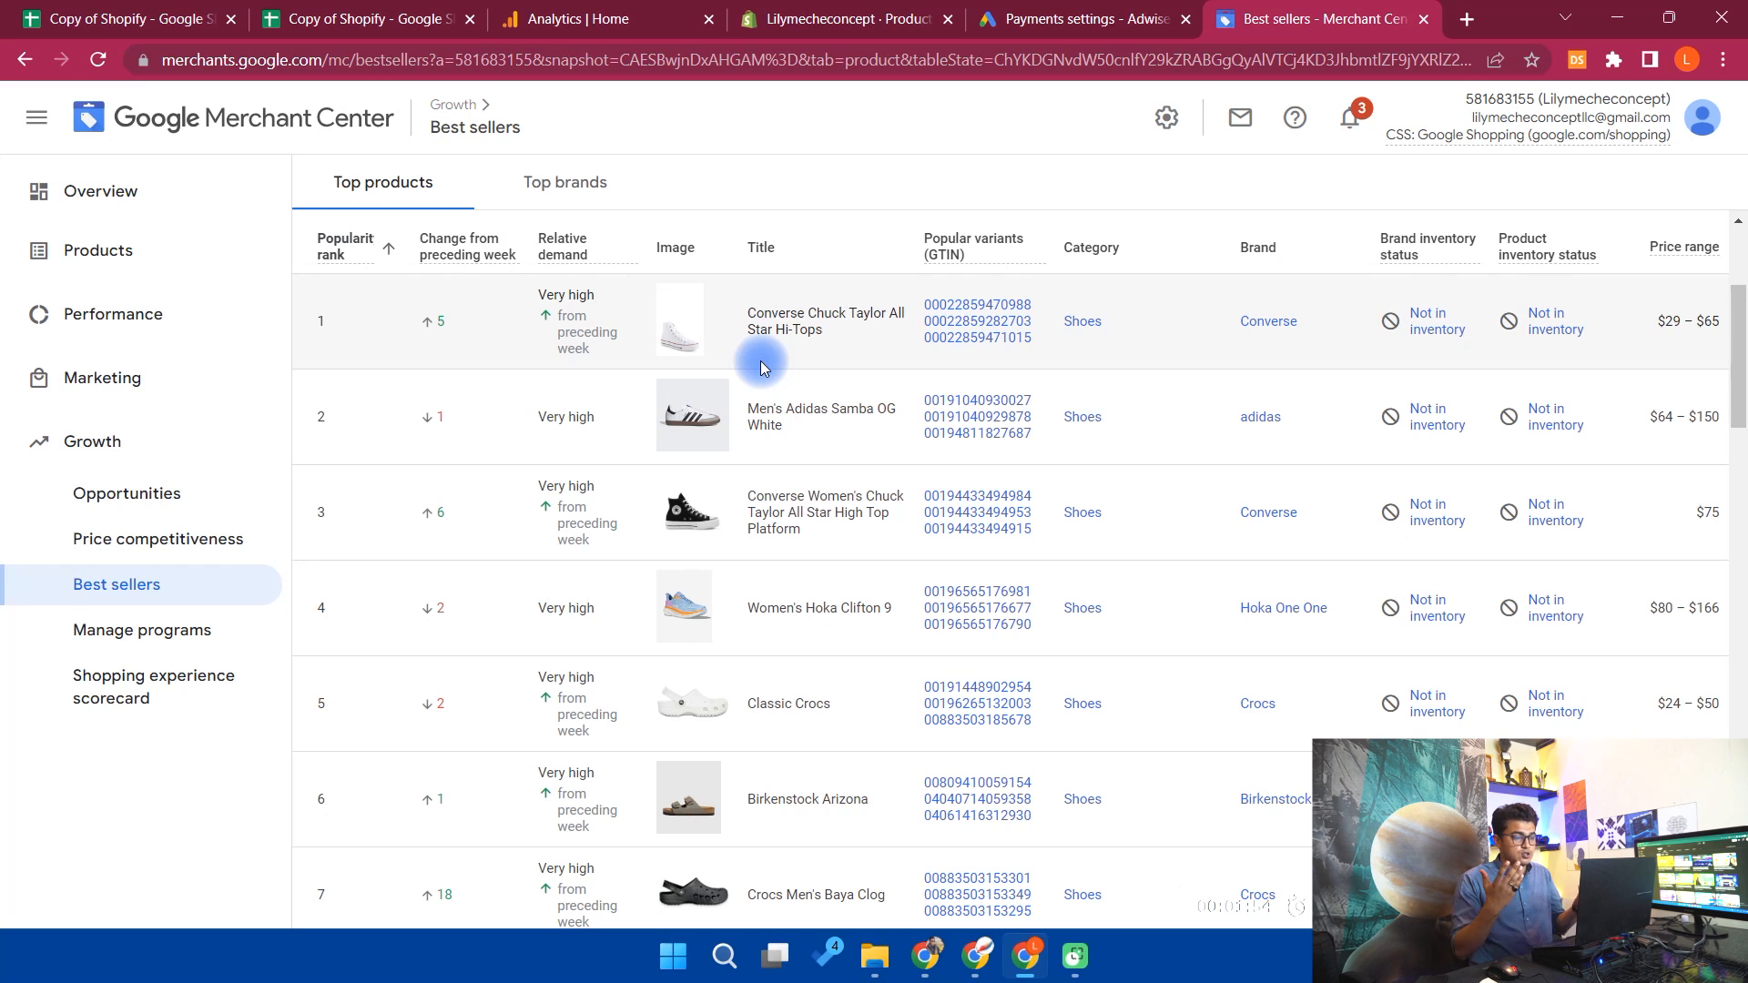
{"action": "mouse_move", "coordinate": [1244, 673]}
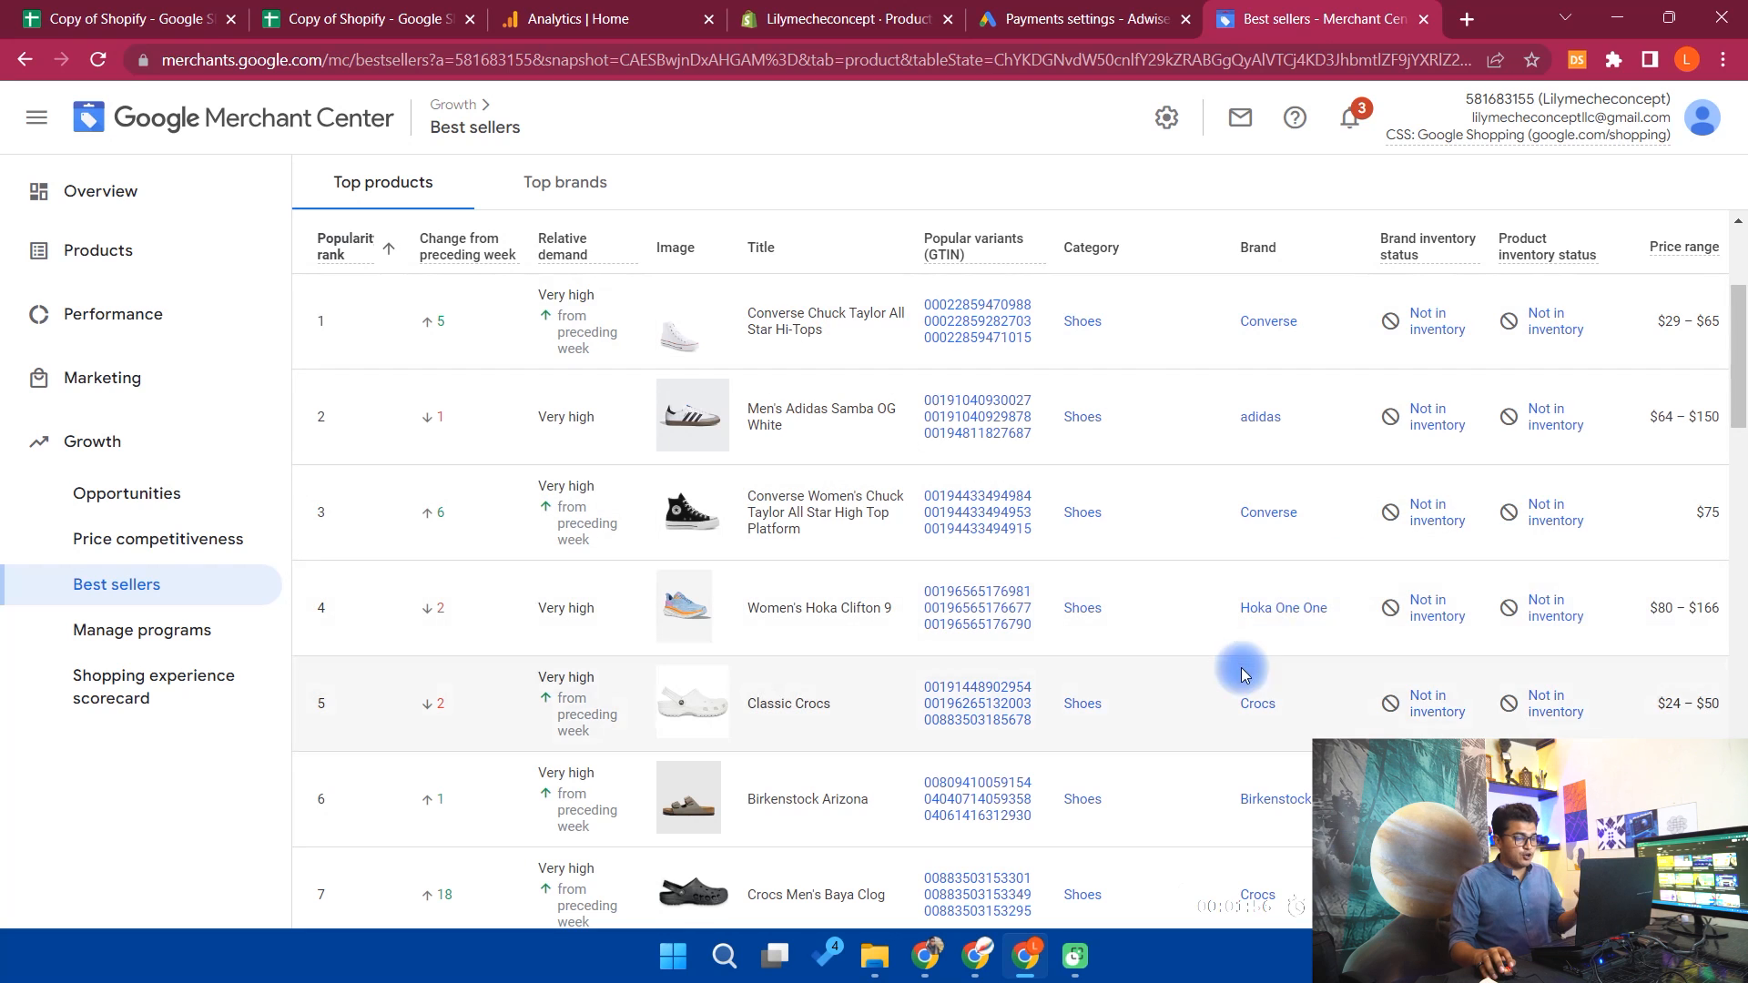
{"action": "scroll", "scroll_direction": "down", "scroll_amount": 3}
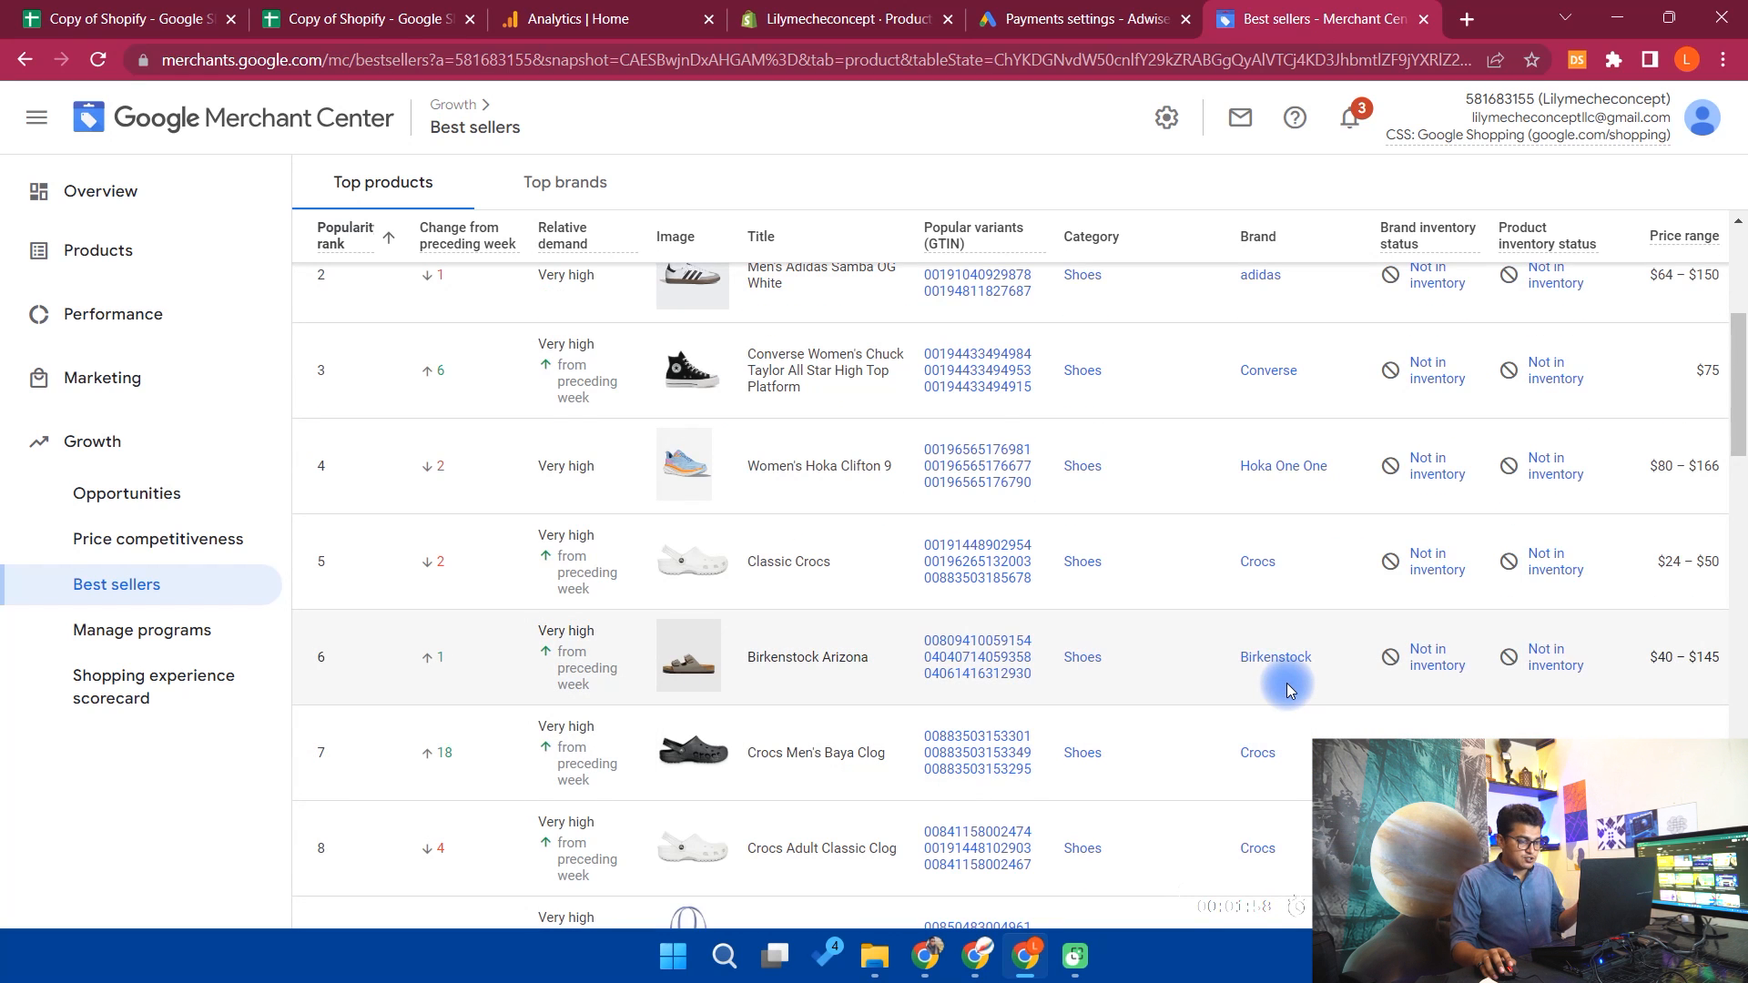
{"action": "scroll", "scroll_direction": "down", "scroll_amount": 3}
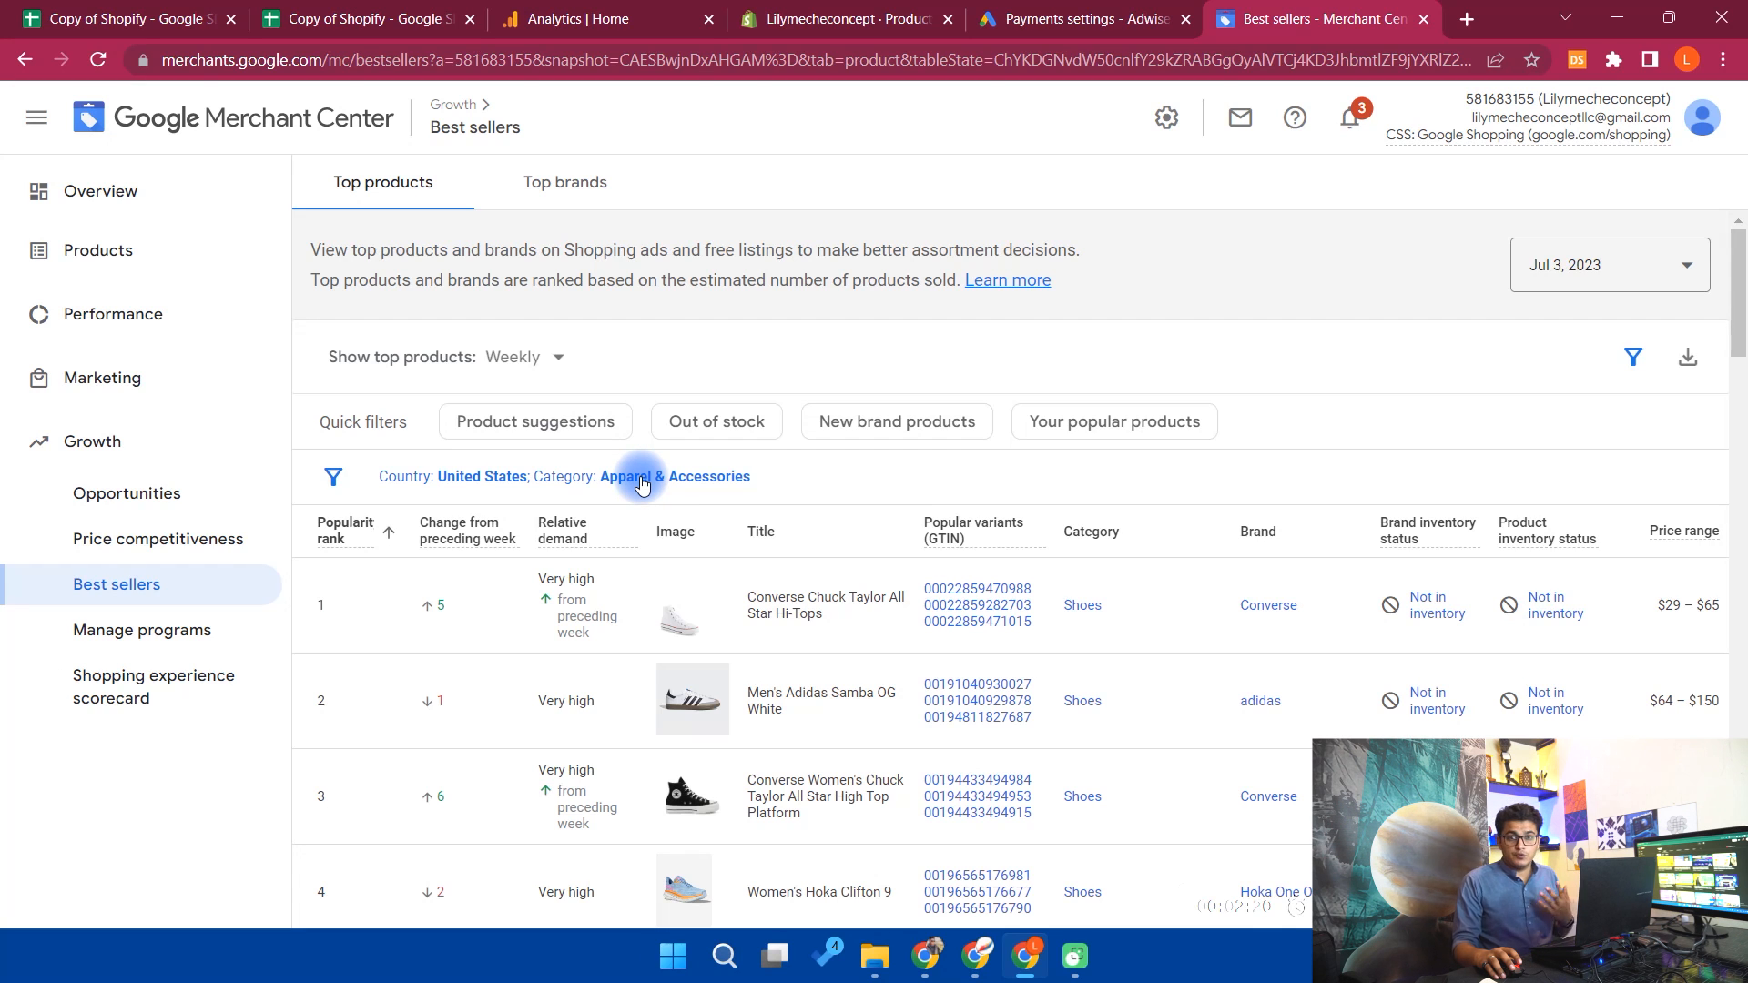
{"action": "left_click", "coordinate": [674, 475]}
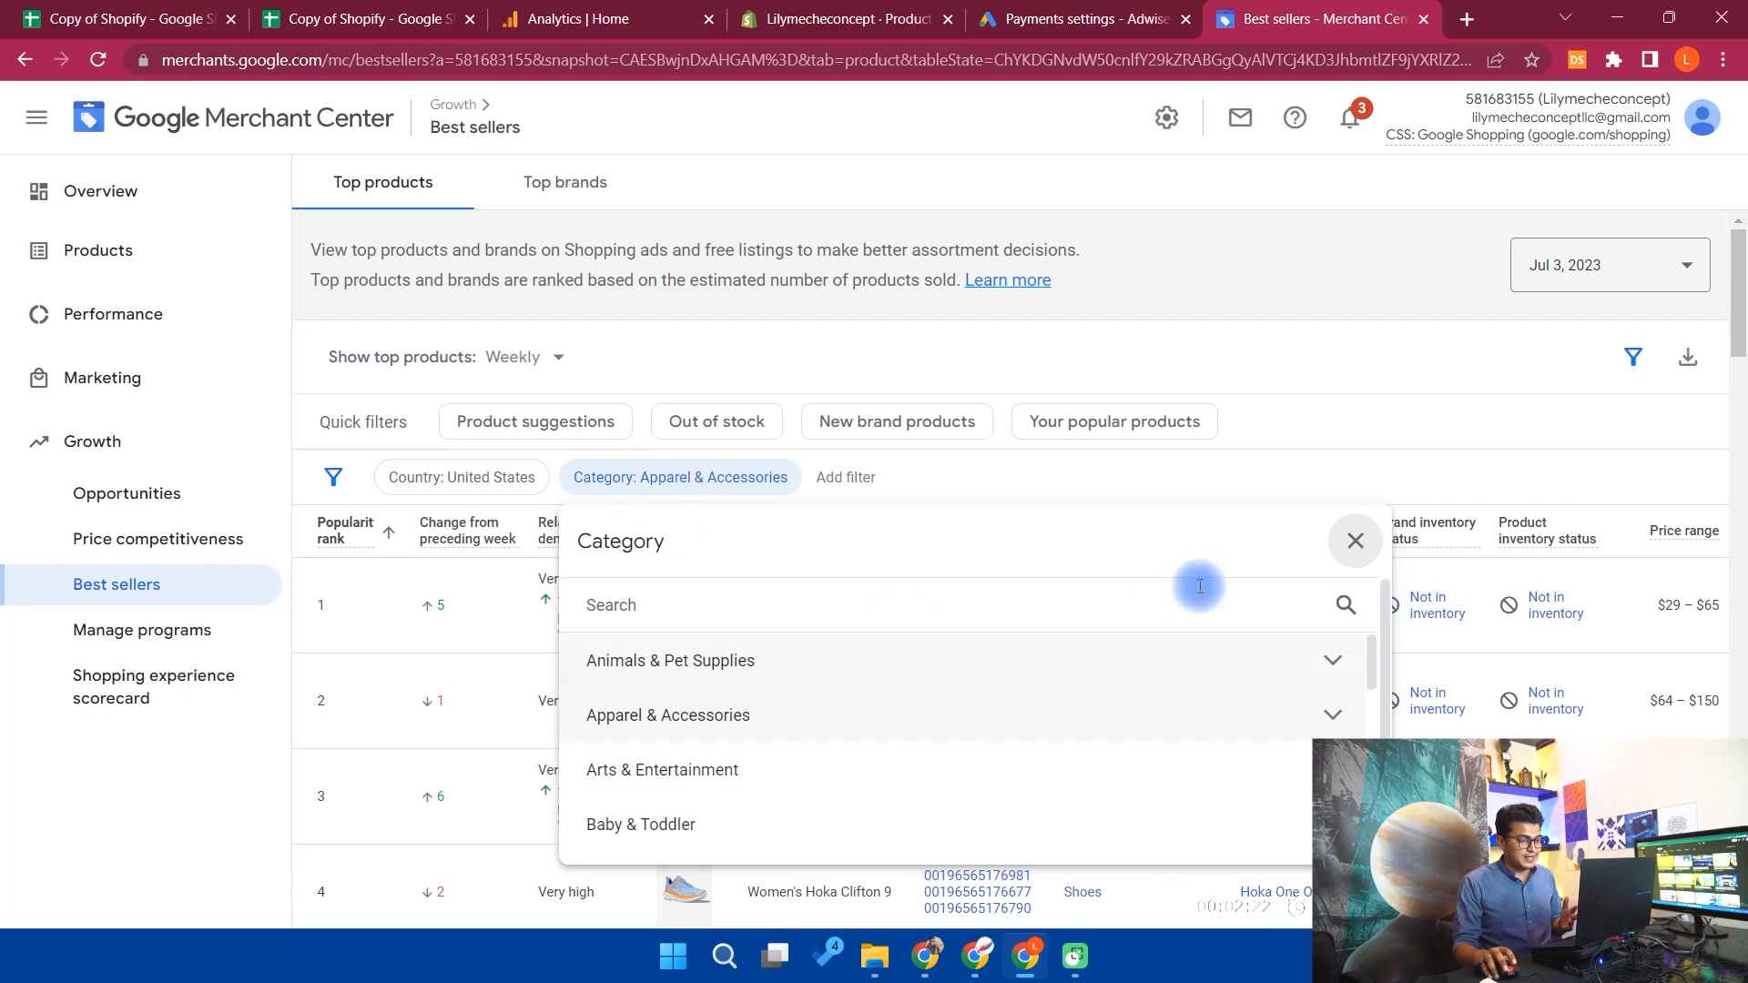
{"action": "left_click", "coordinate": [640, 823]}
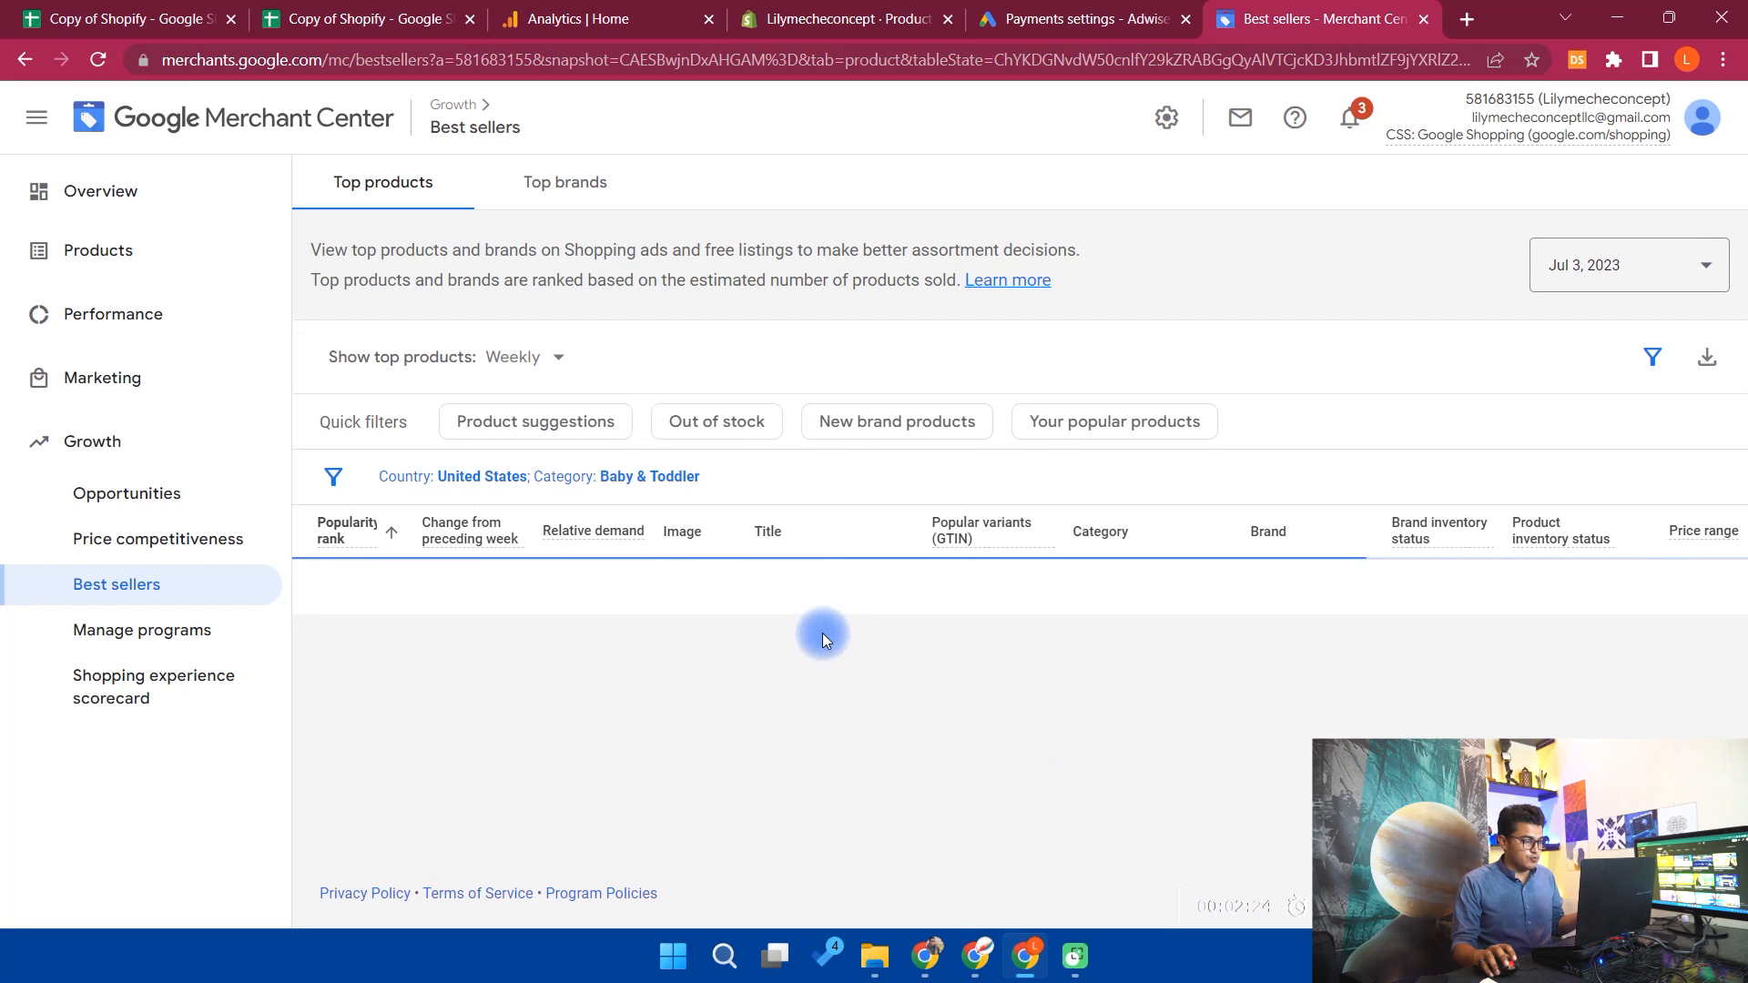
{"action": "mouse_move", "coordinate": [667, 499]}
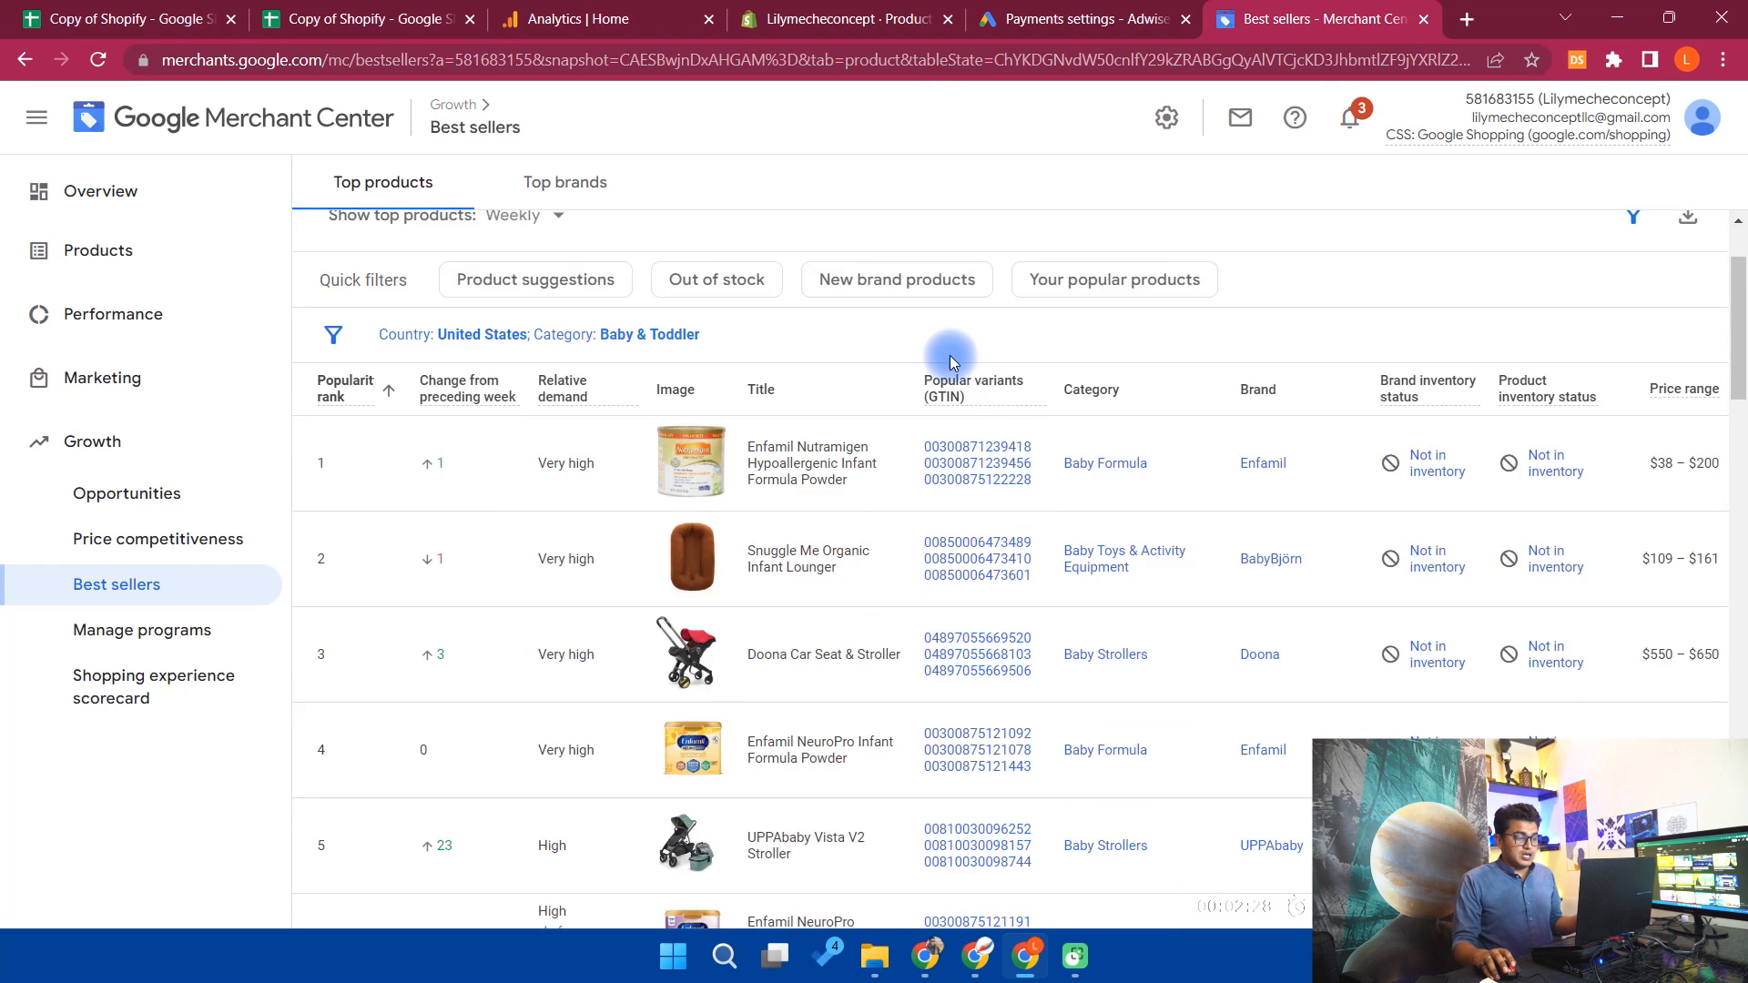
{"action": "mouse_move", "coordinate": [973, 389]}
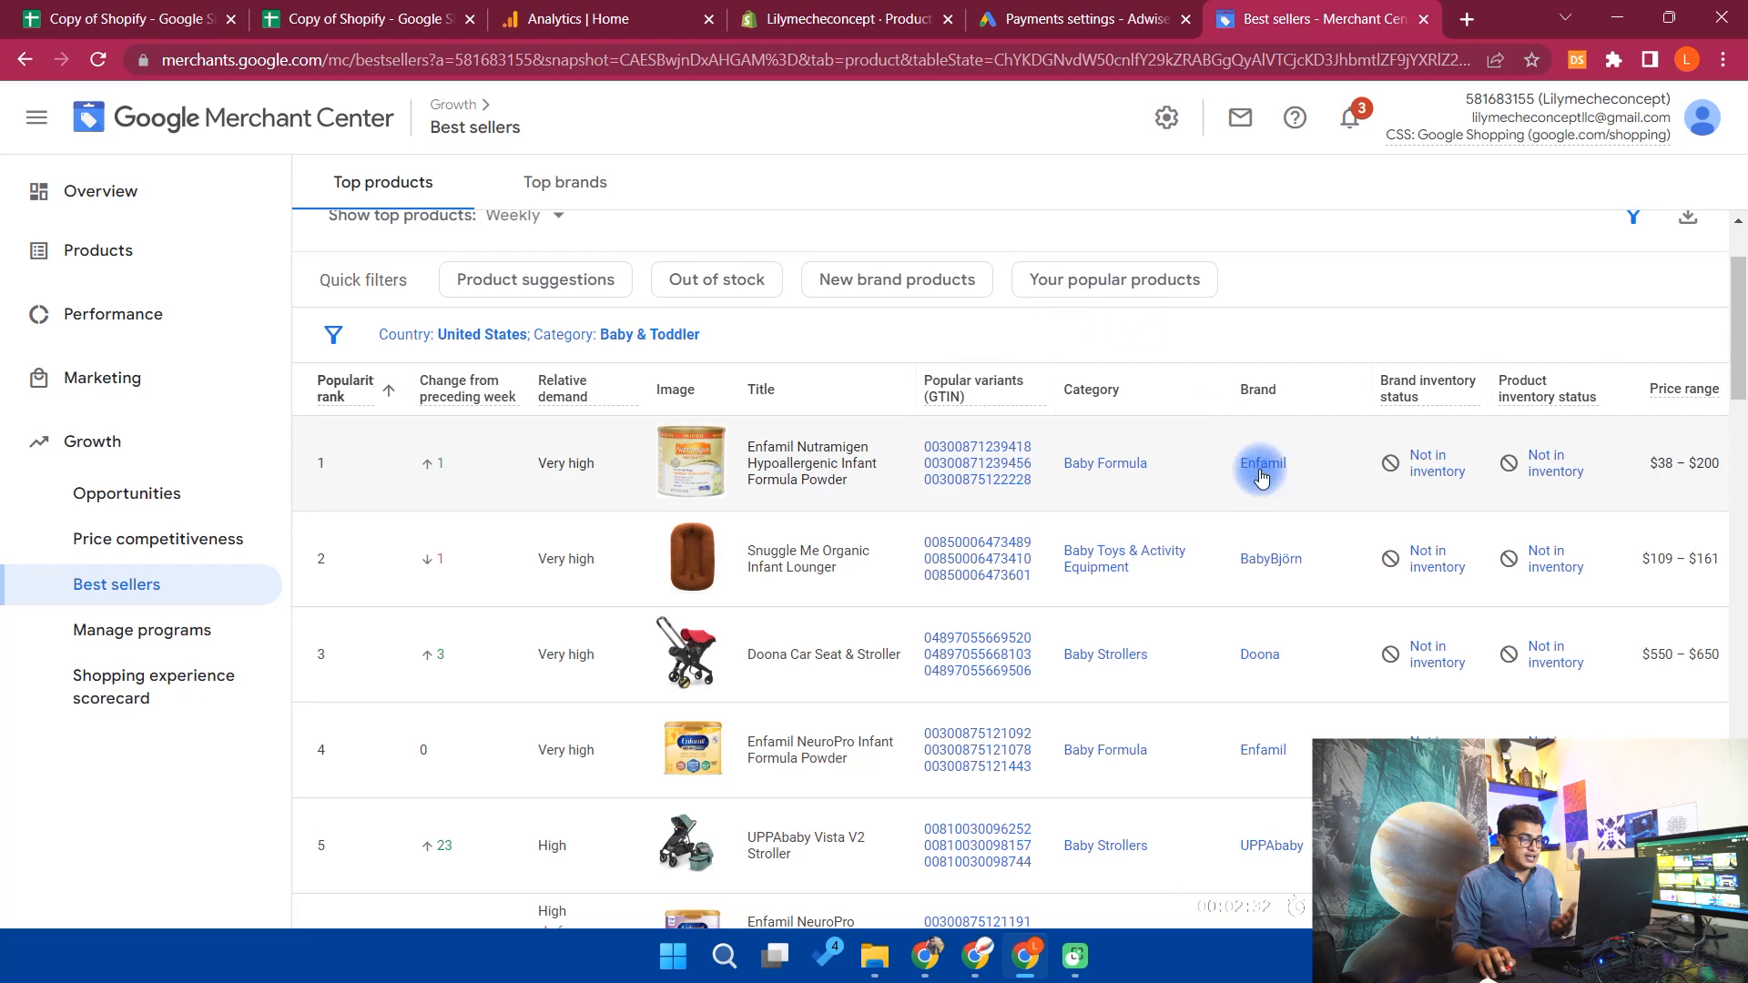
{"action": "mouse_move", "coordinate": [1270, 559]}
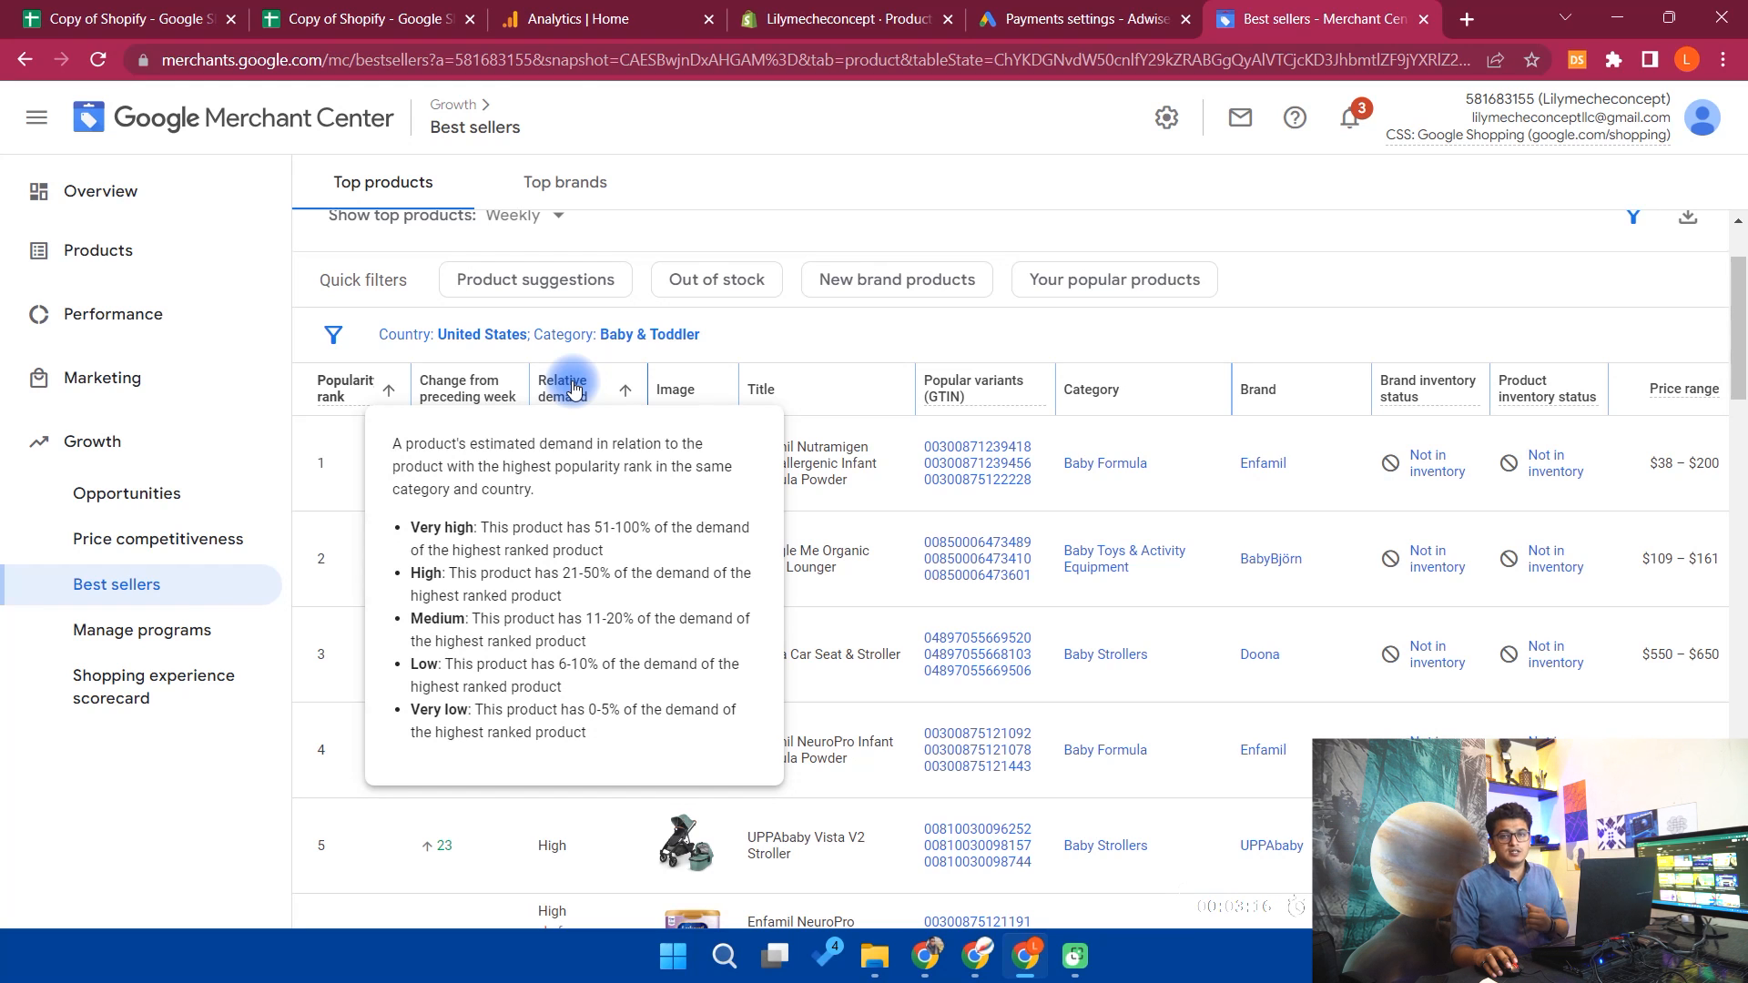
{"action": "mouse_move", "coordinate": [856, 325]}
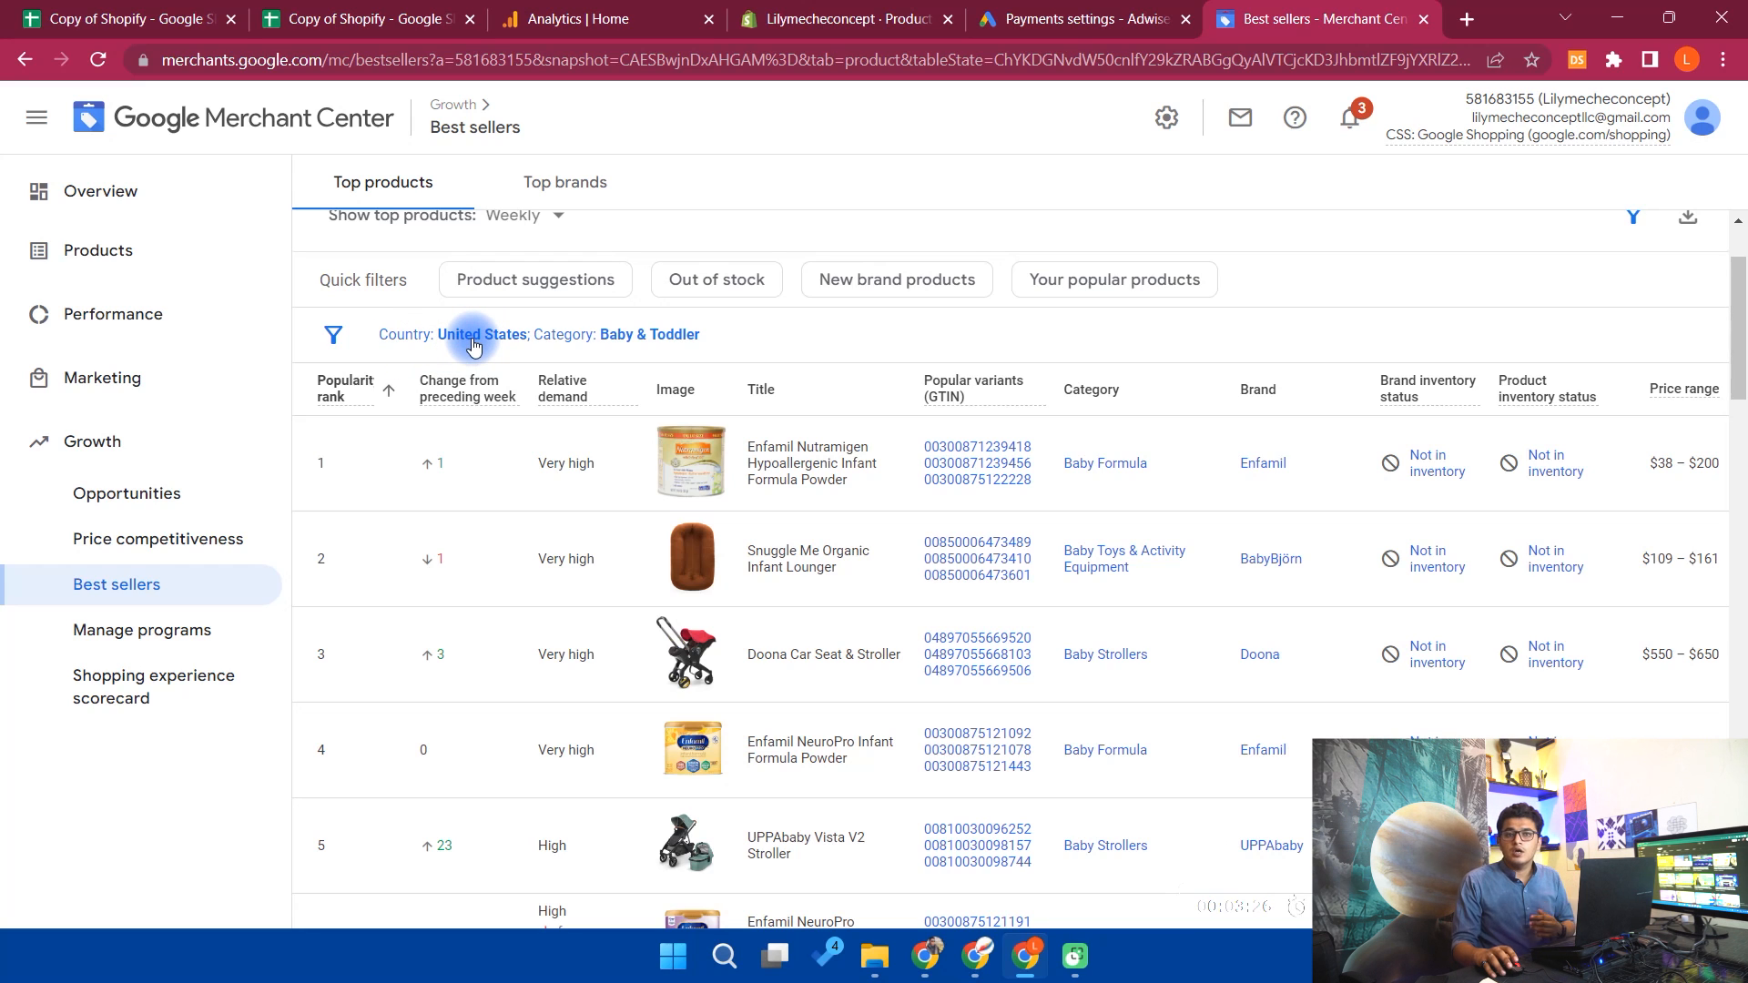
{"action": "scroll", "scroll_direction": "down", "scroll_amount": 3}
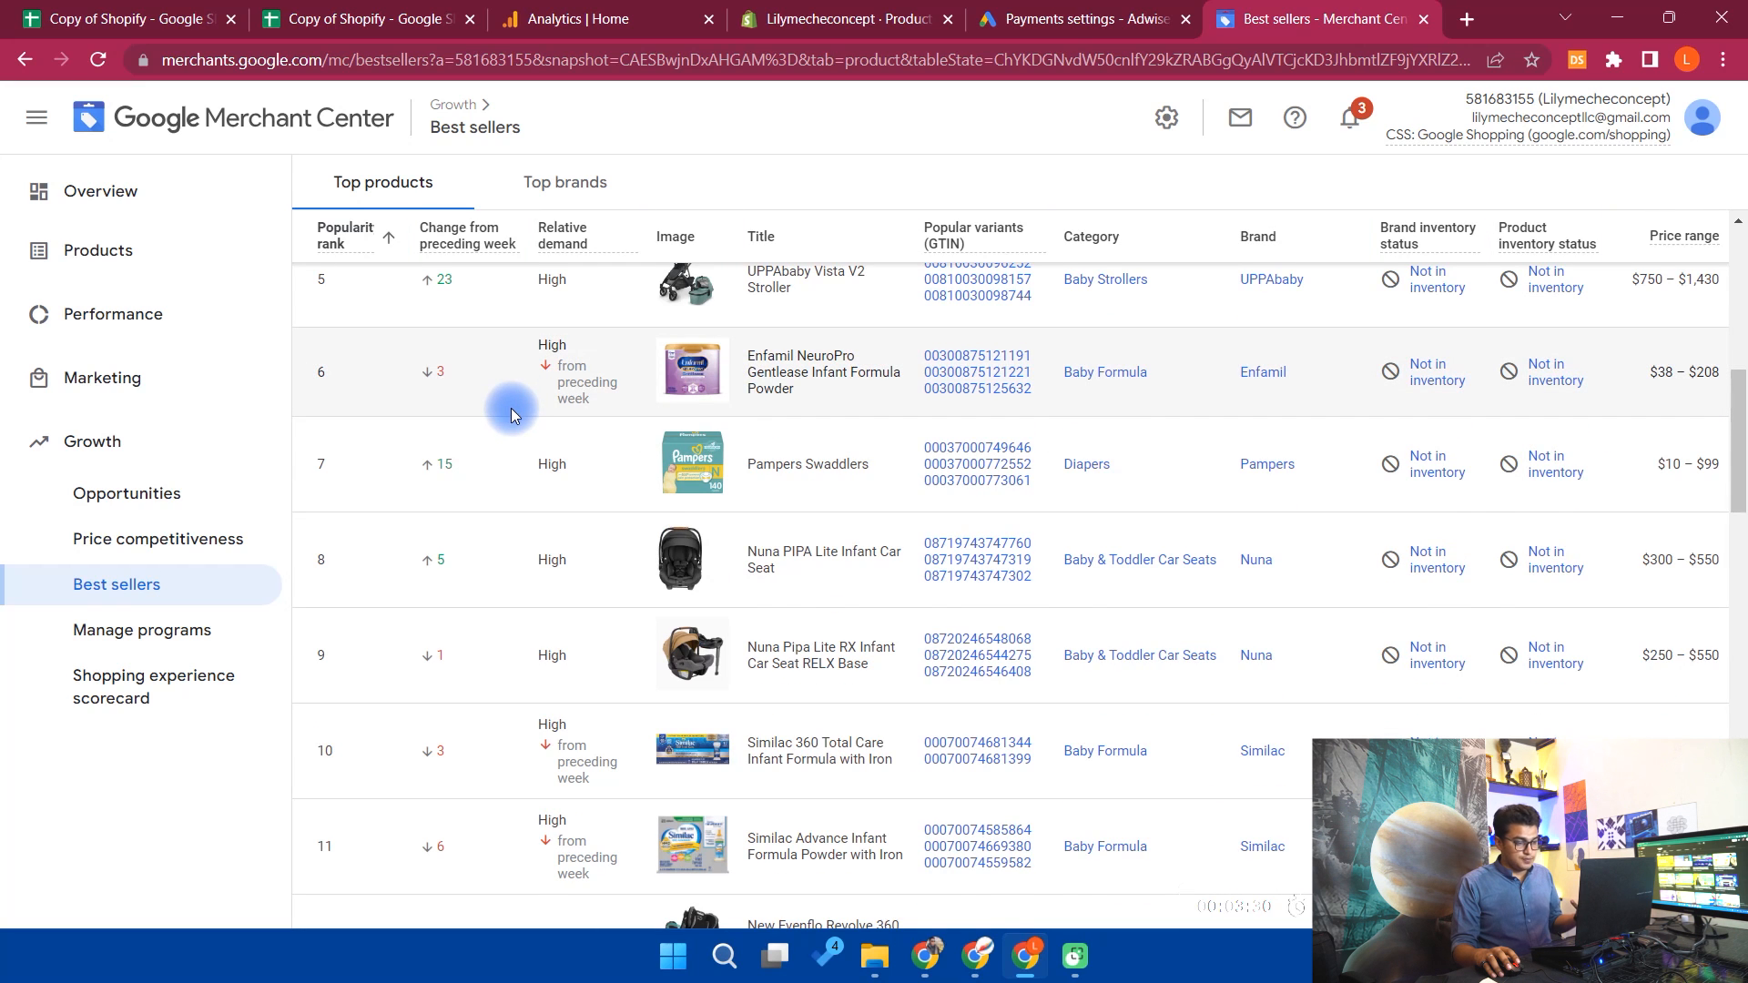
{"action": "scroll", "scroll_direction": "down", "scroll_amount": 3}
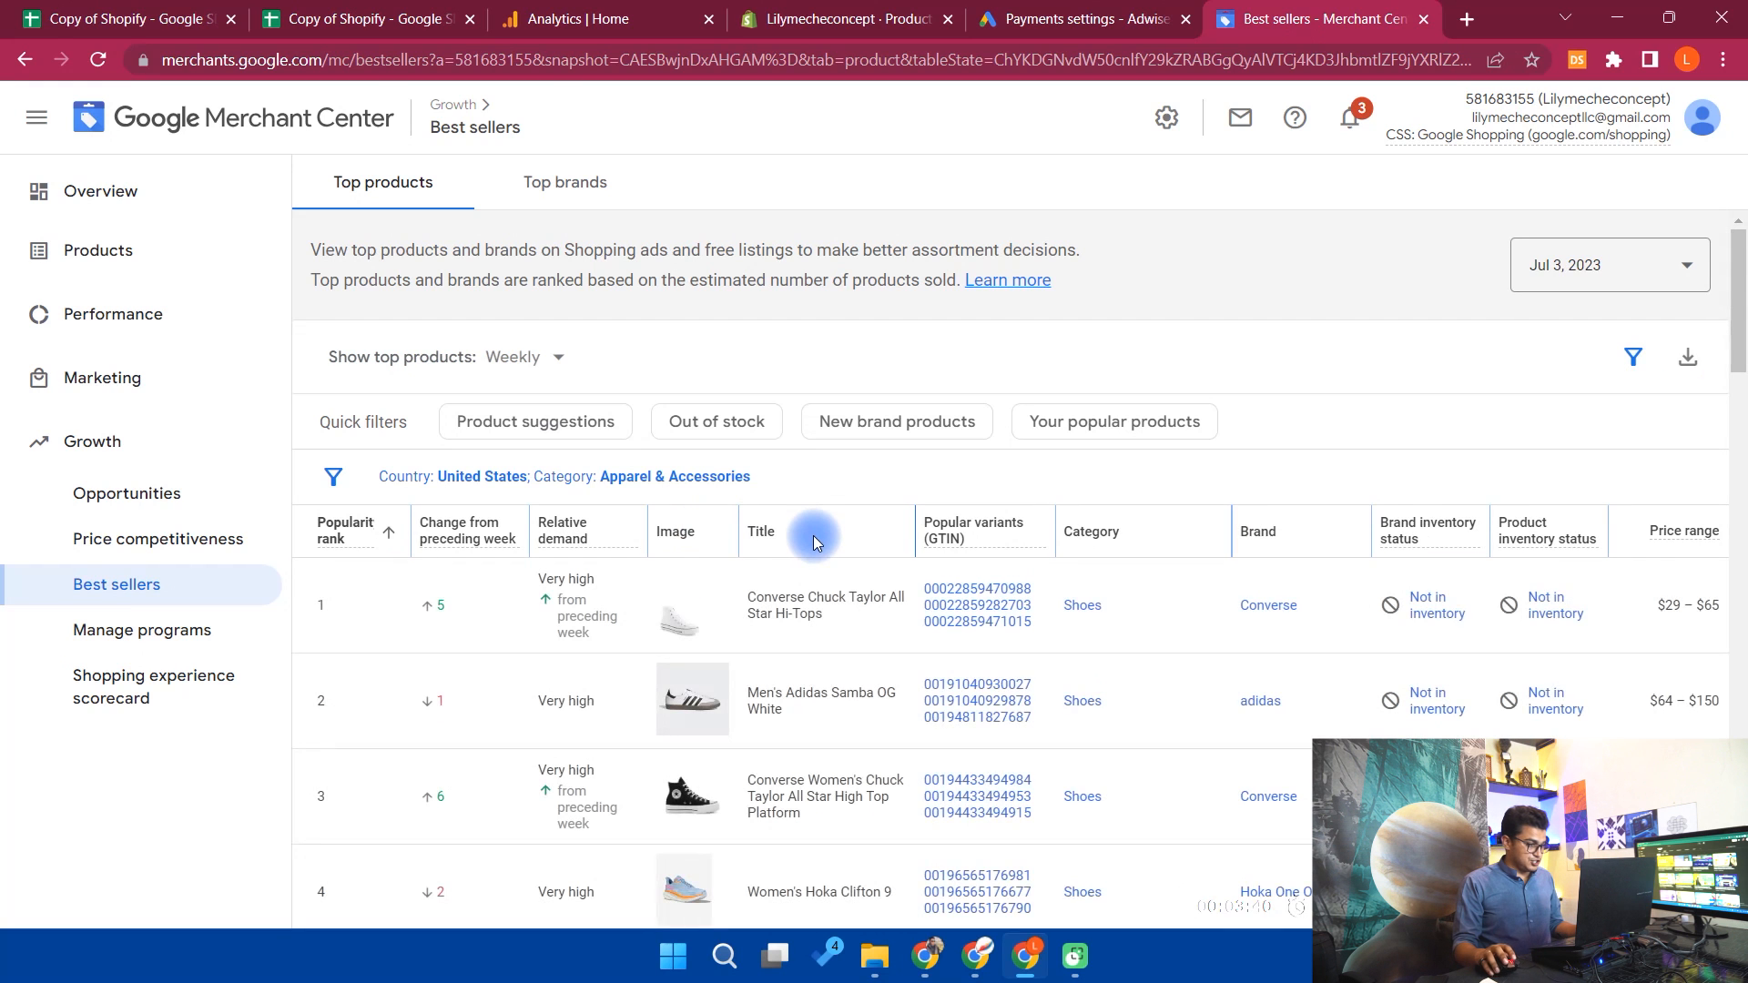
Scroll down through the Best sellers product list page by page
{"action": "scroll", "scroll_direction": "down", "scroll_amount": 3}
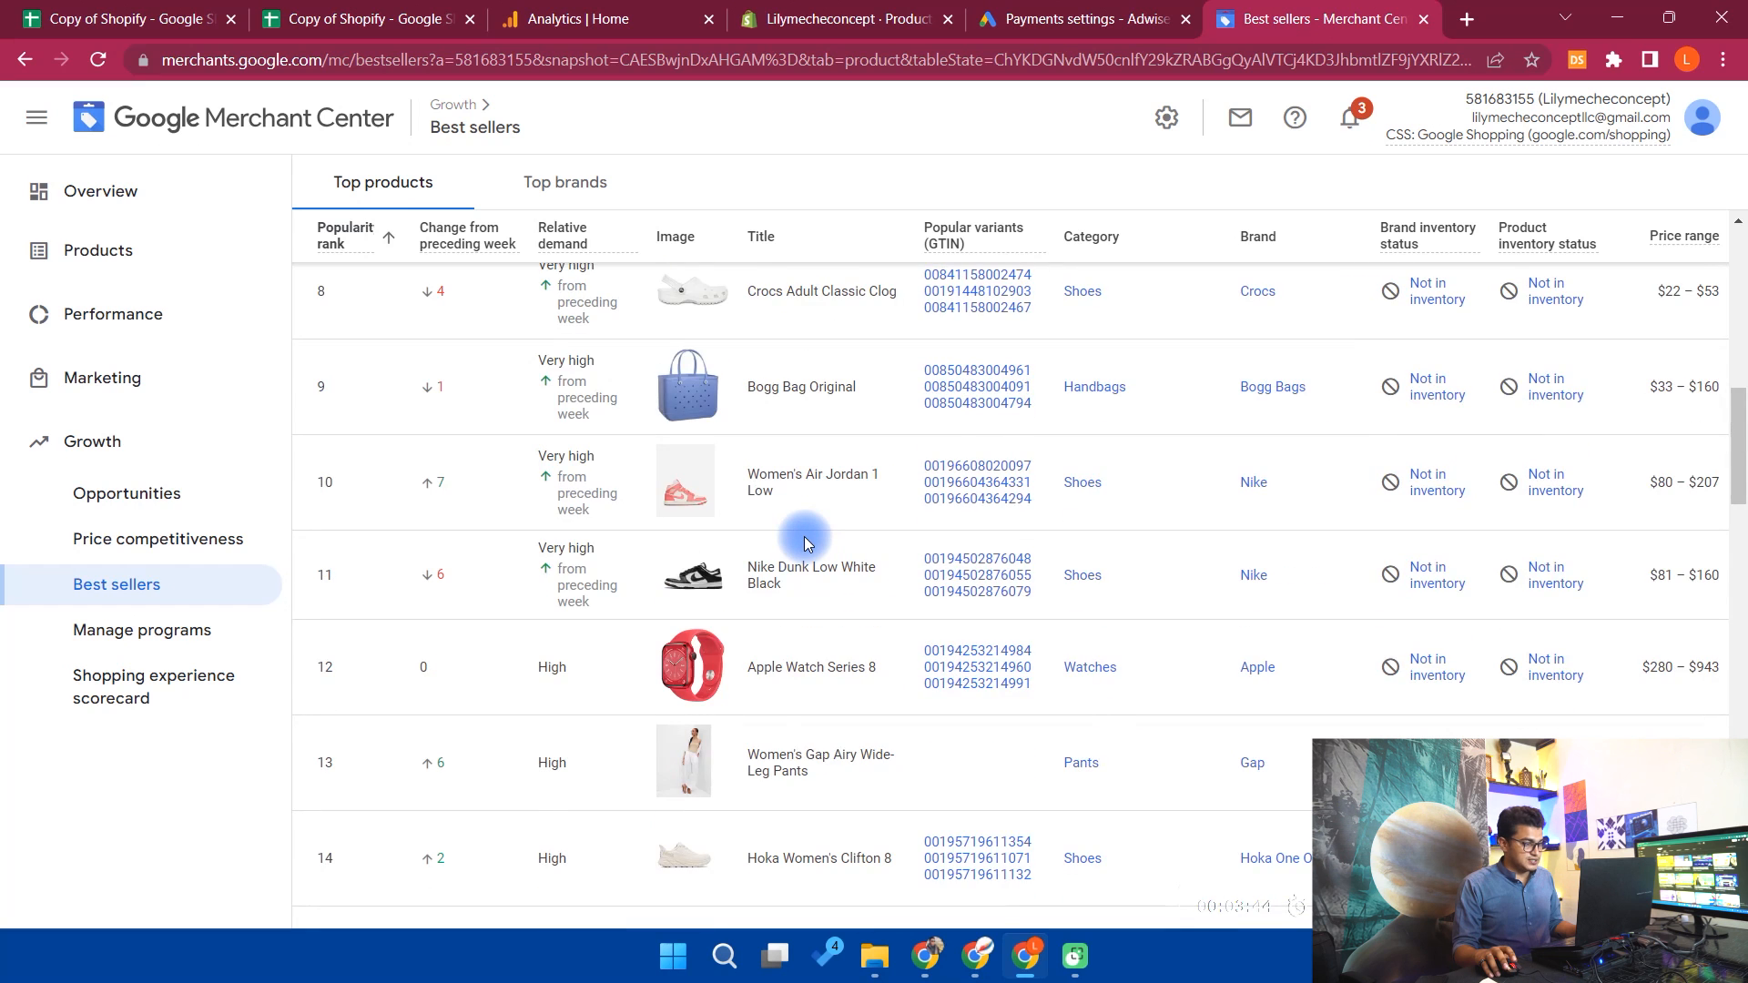
{"action": "scroll", "scroll_direction": "down", "scroll_amount": 3}
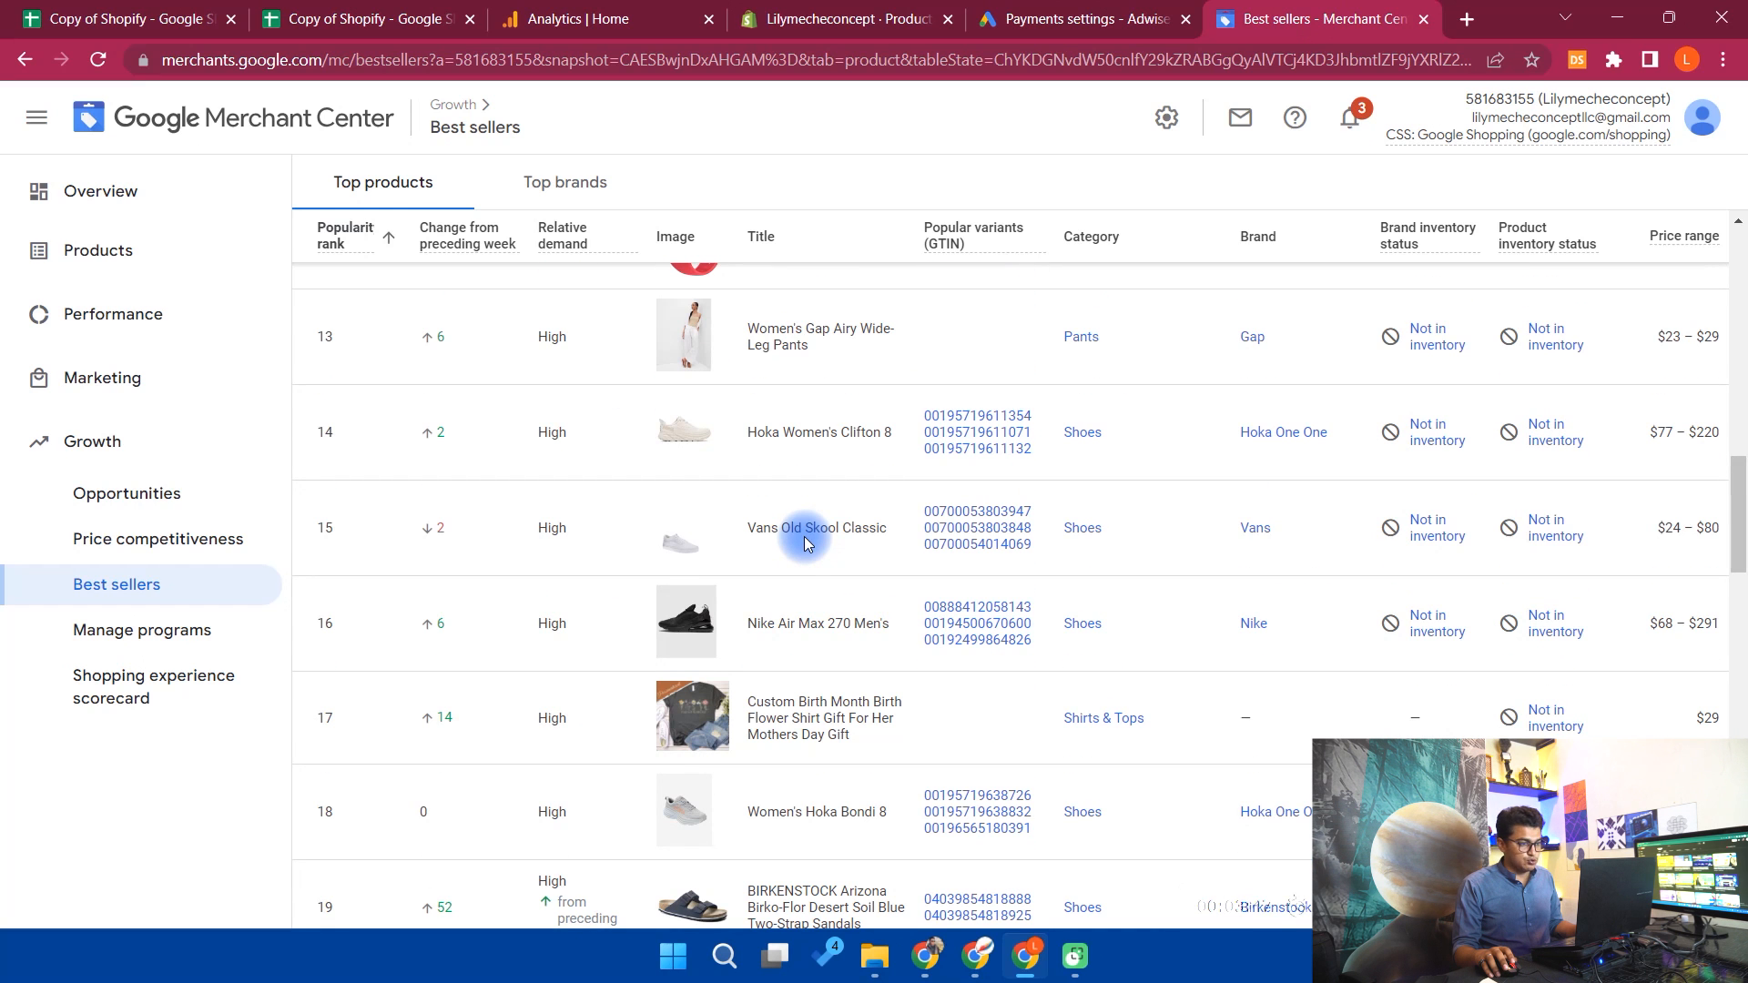
{"action": "scroll", "scroll_direction": "down", "scroll_amount": 3}
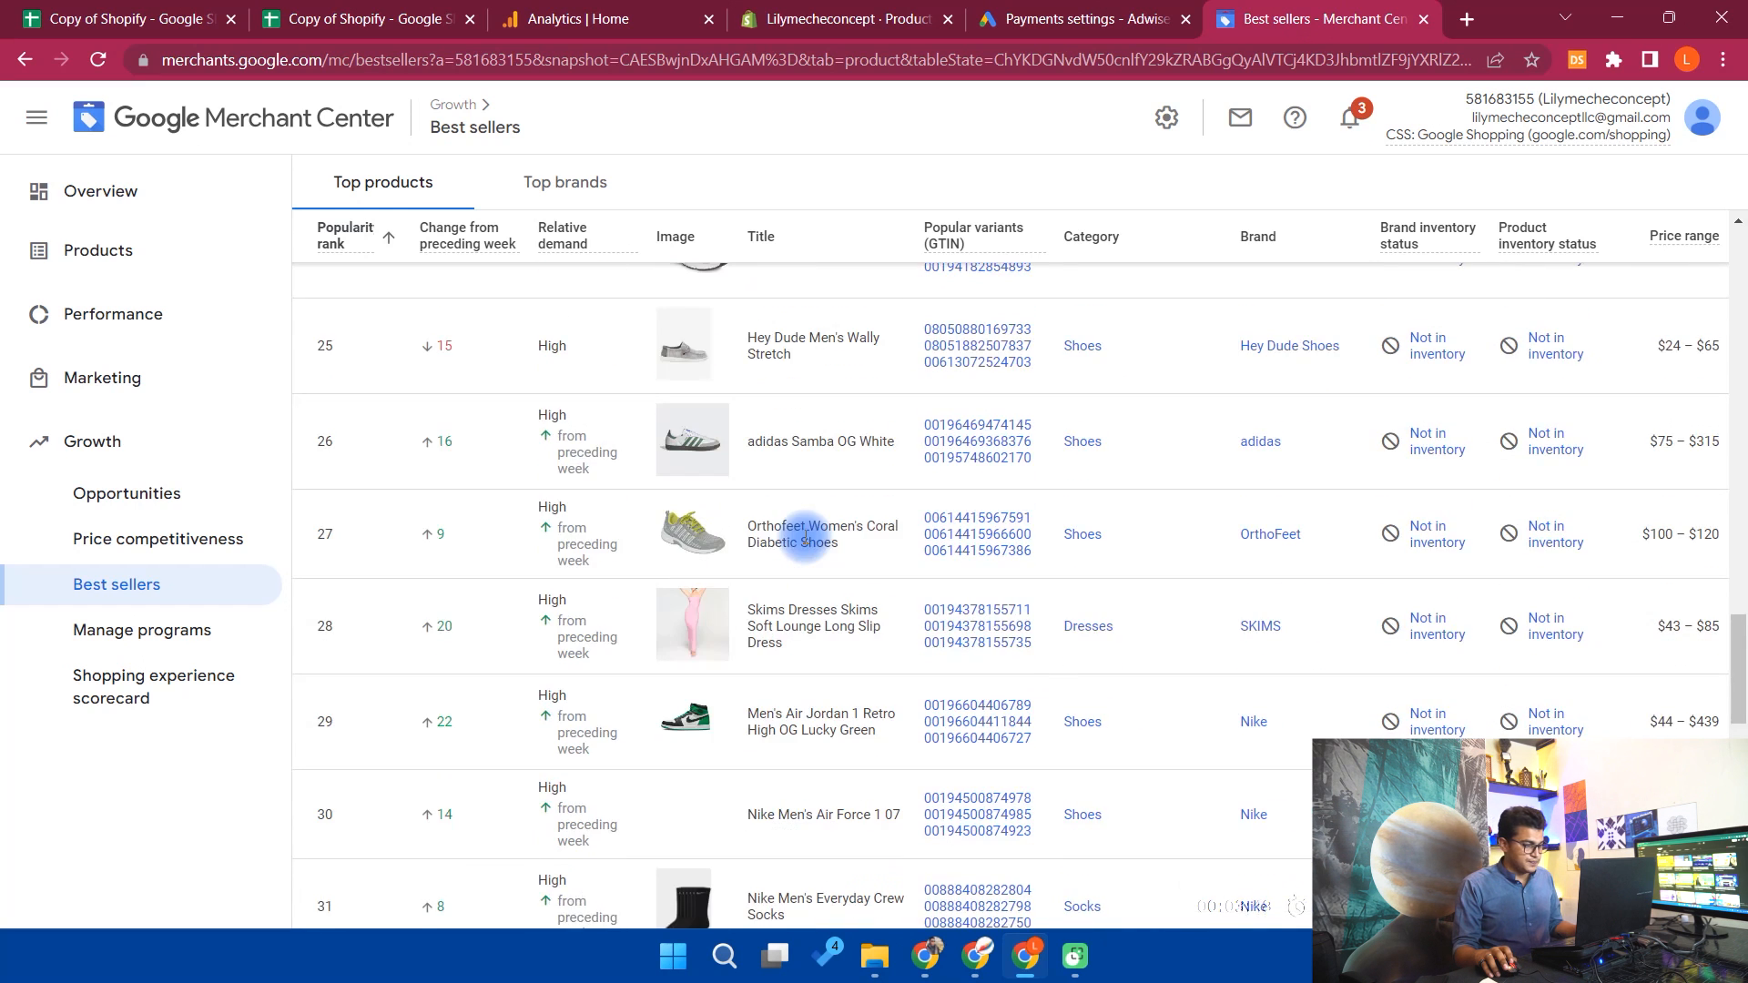
{"action": "scroll", "scroll_direction": "down", "scroll_amount": 3}
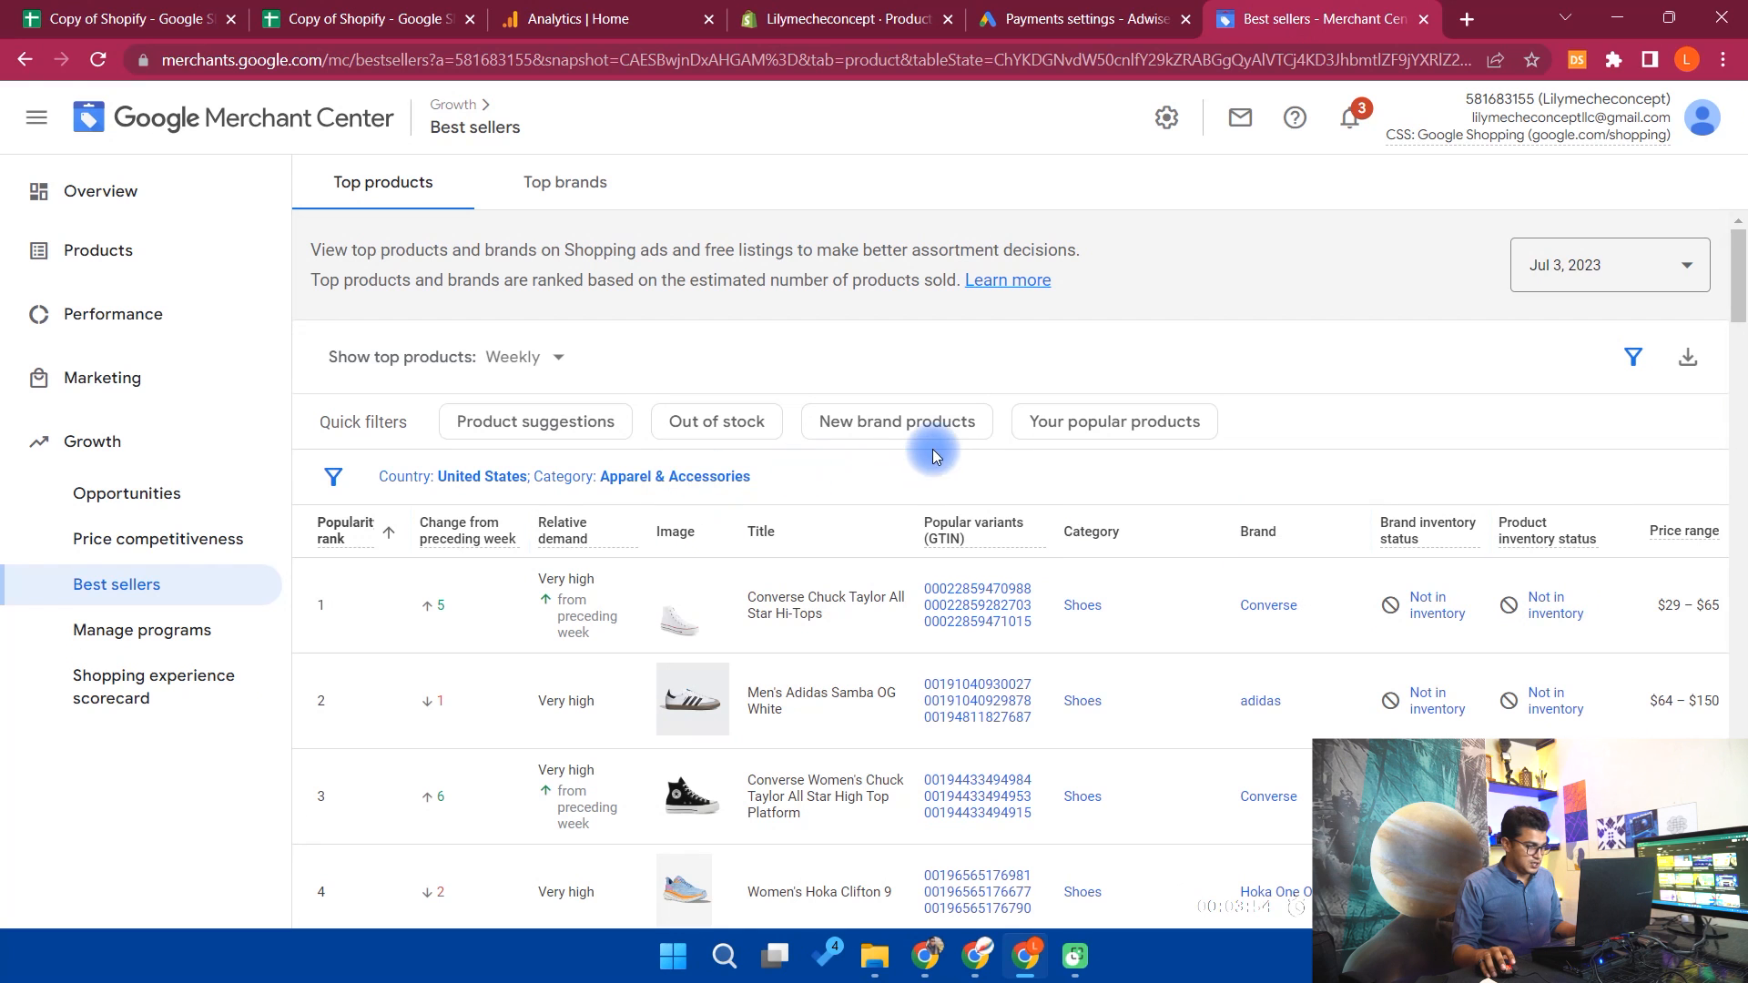
{"action": "scroll", "scroll_direction": "down", "scroll_amount": 3}
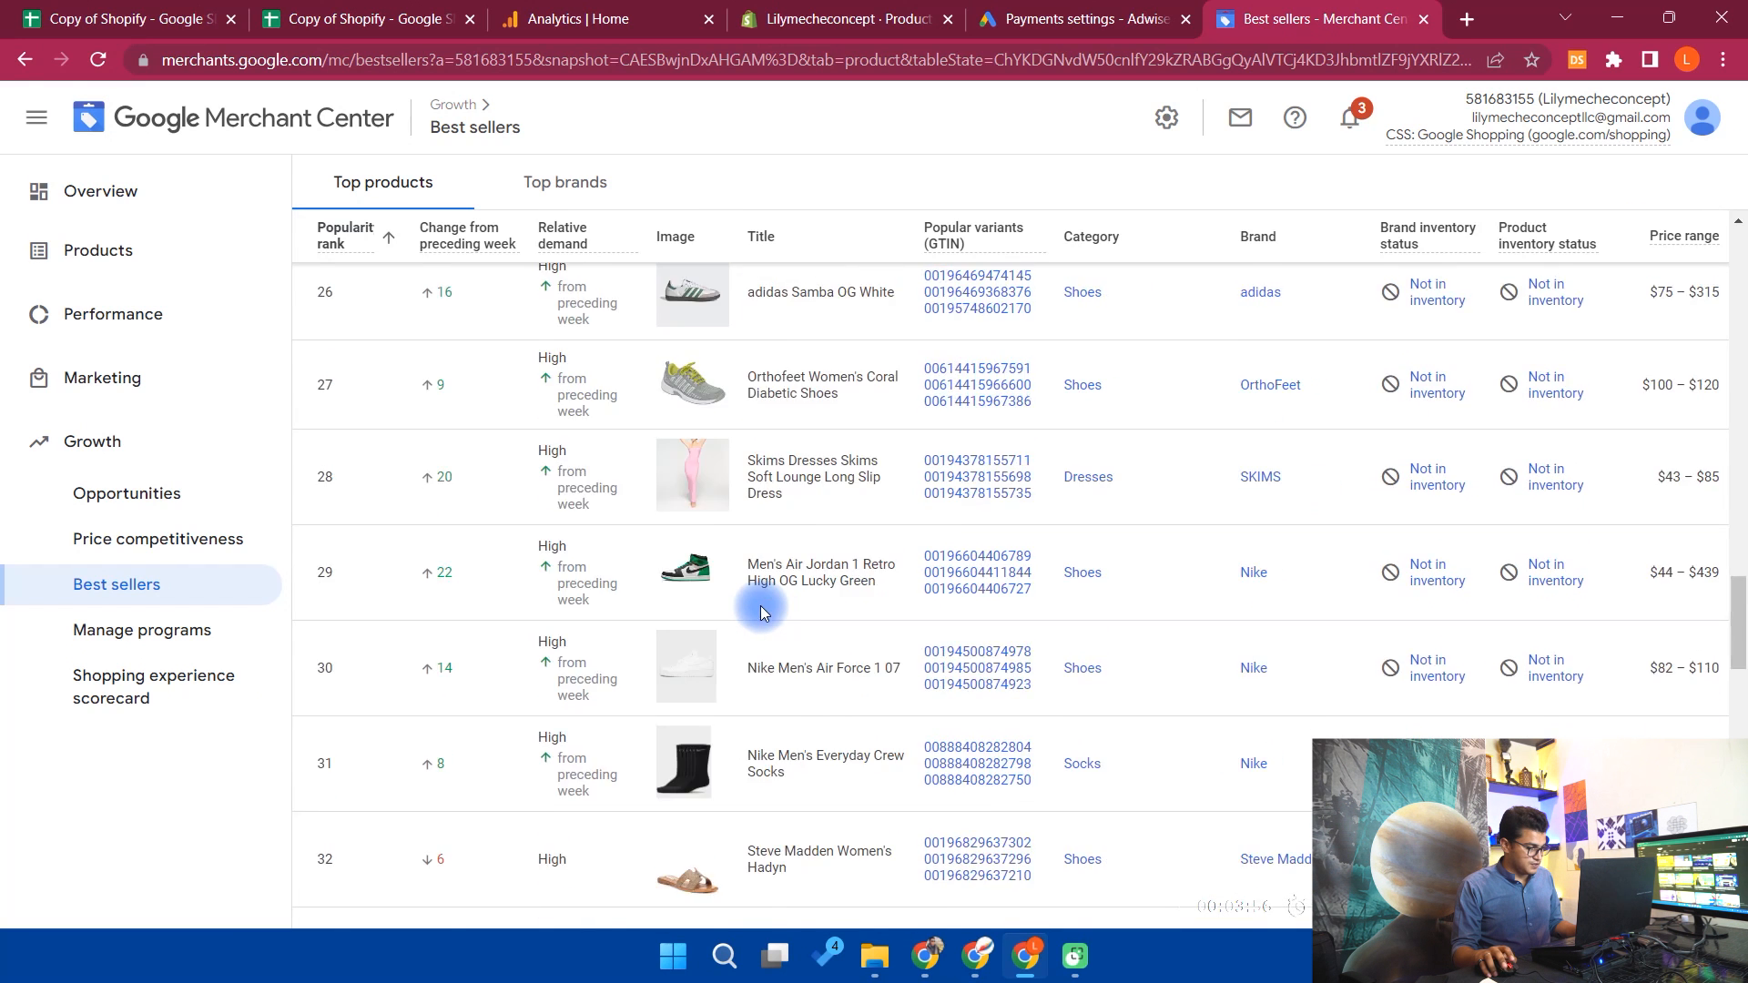
{"action": "scroll", "scroll_direction": "down", "scroll_amount": 3}
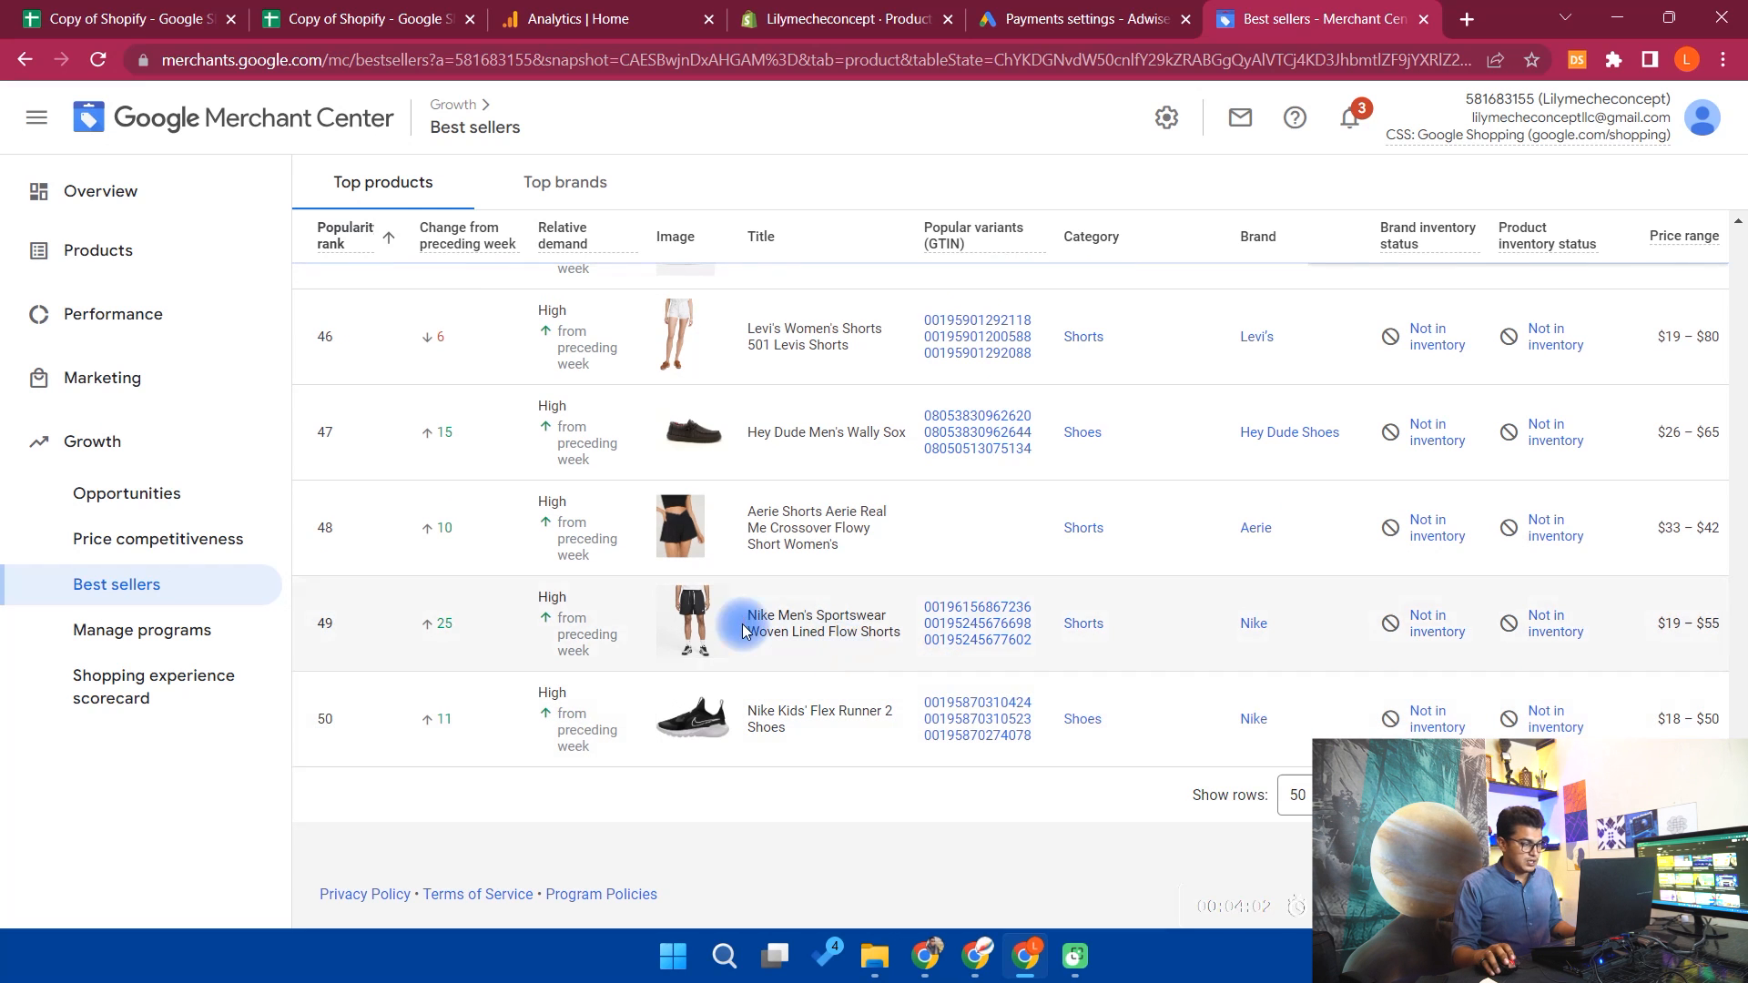
{"action": "scroll", "scroll_direction": "down", "scroll_amount": 3}
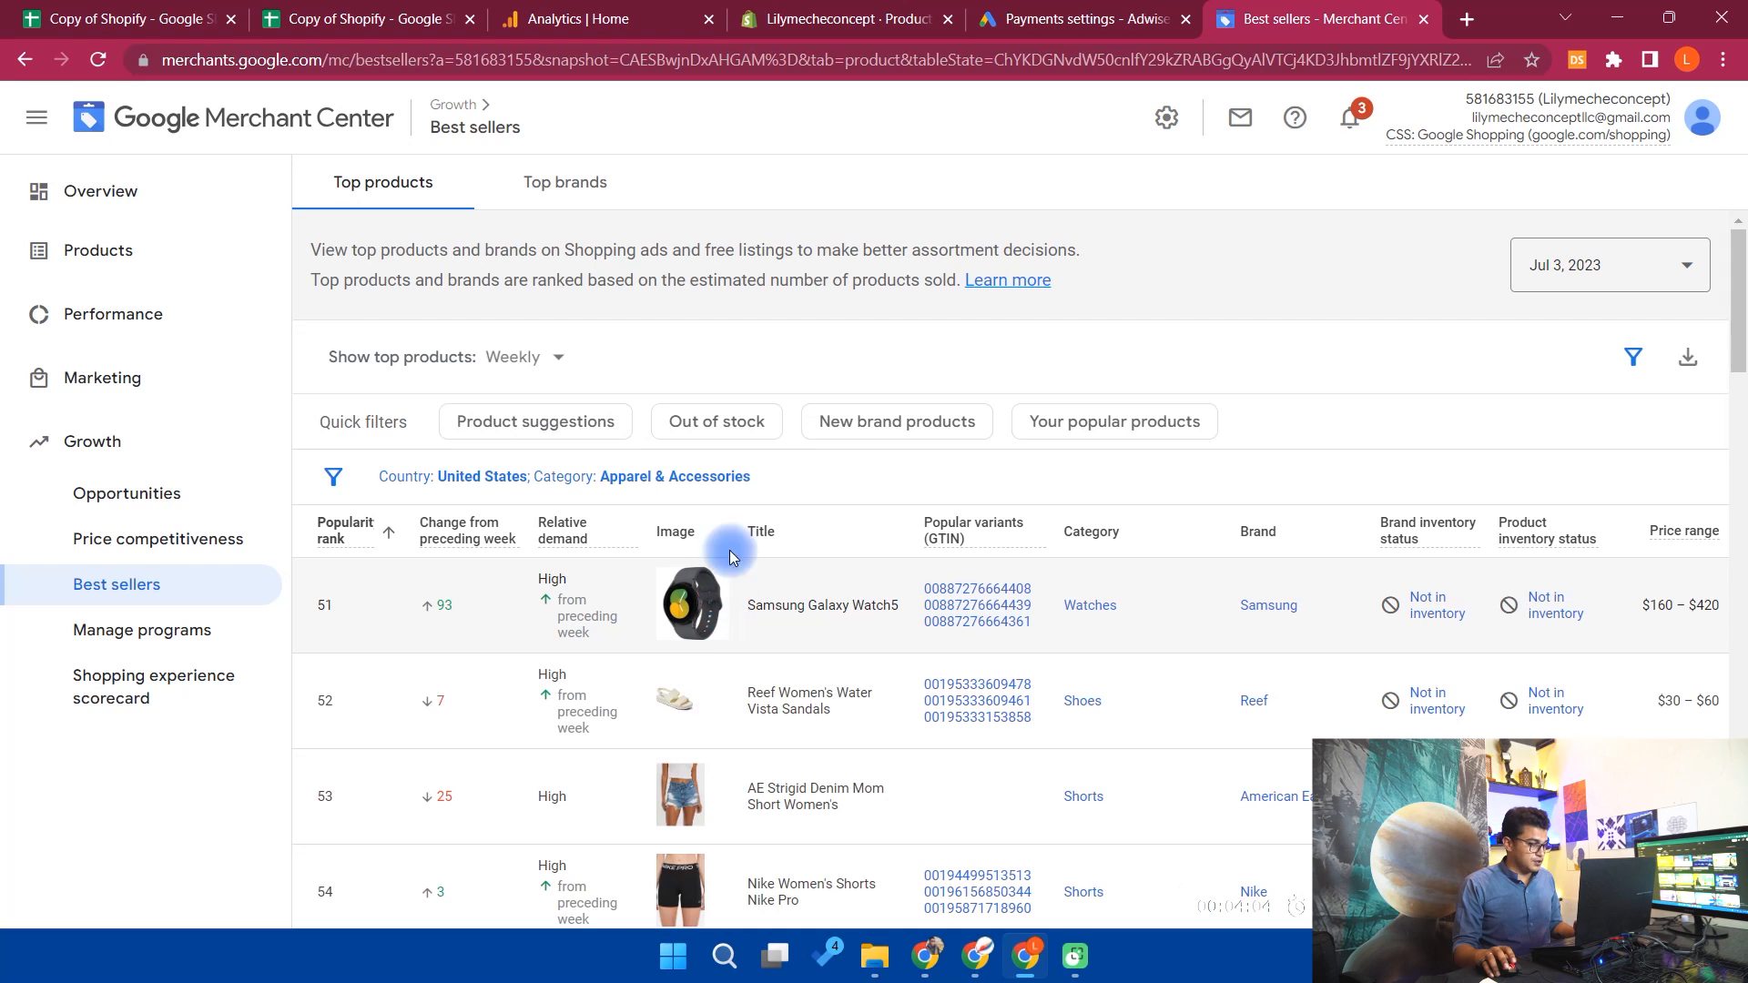
{"action": "scroll", "scroll_direction": "down", "scroll_amount": 3}
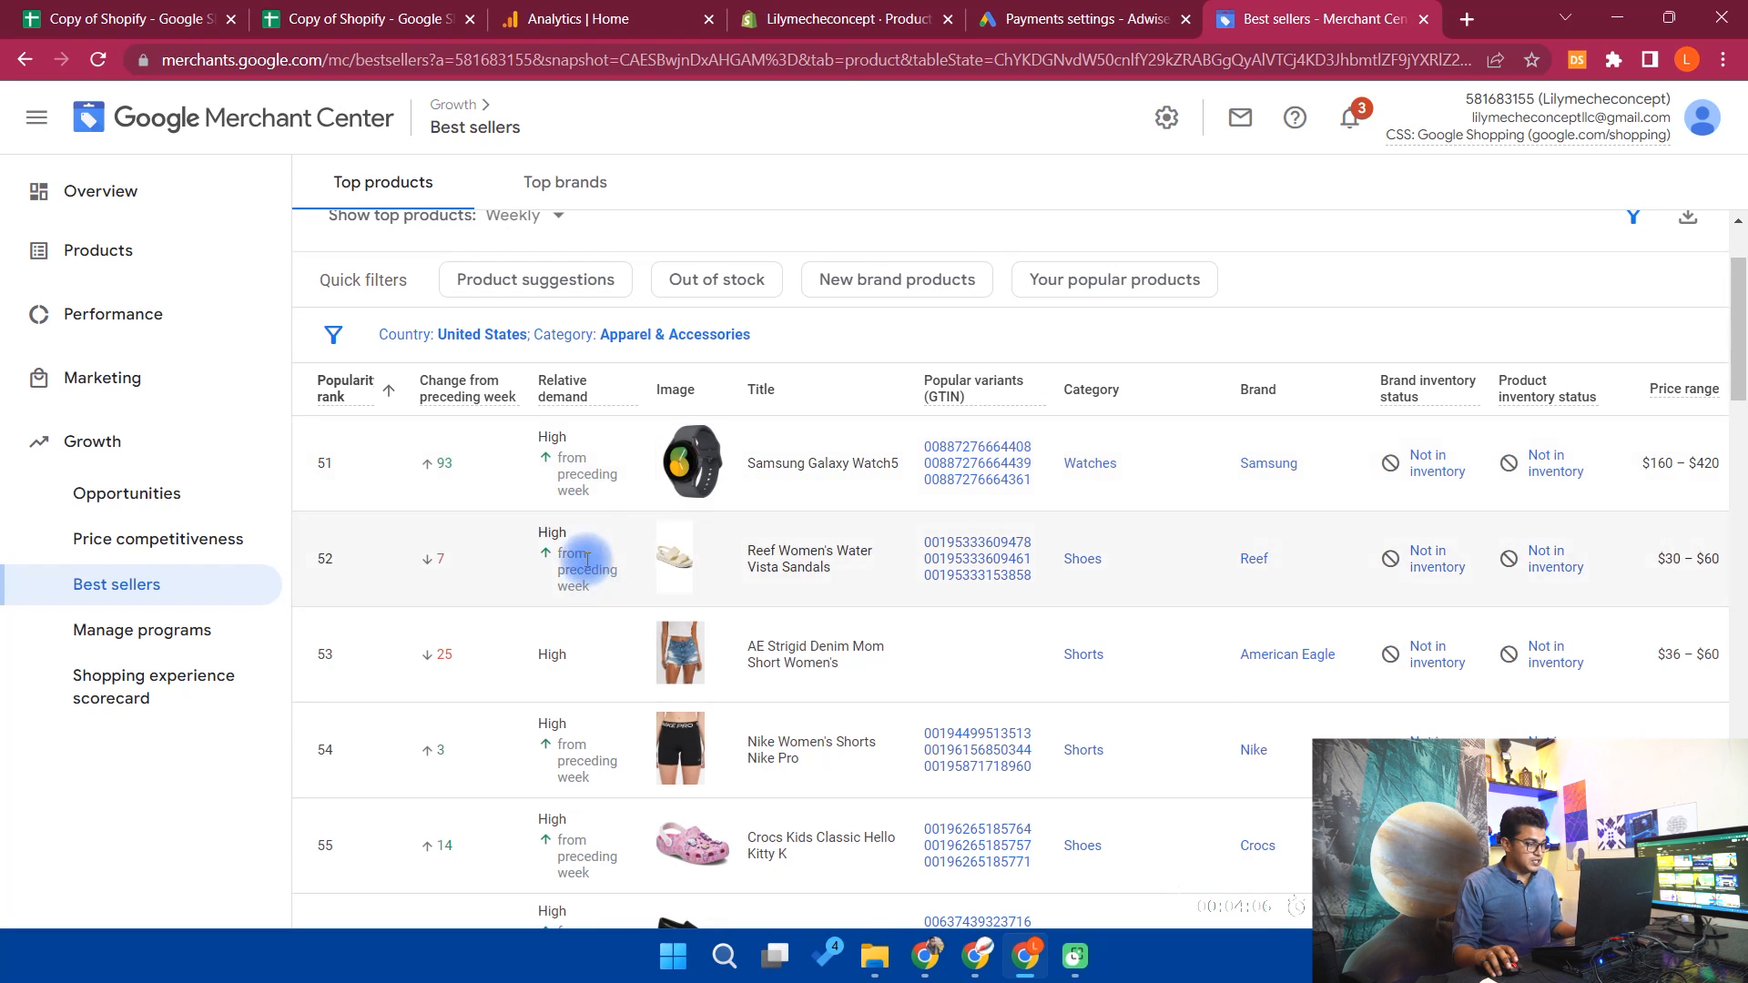
{"action": "mouse_move", "coordinate": [781, 541]}
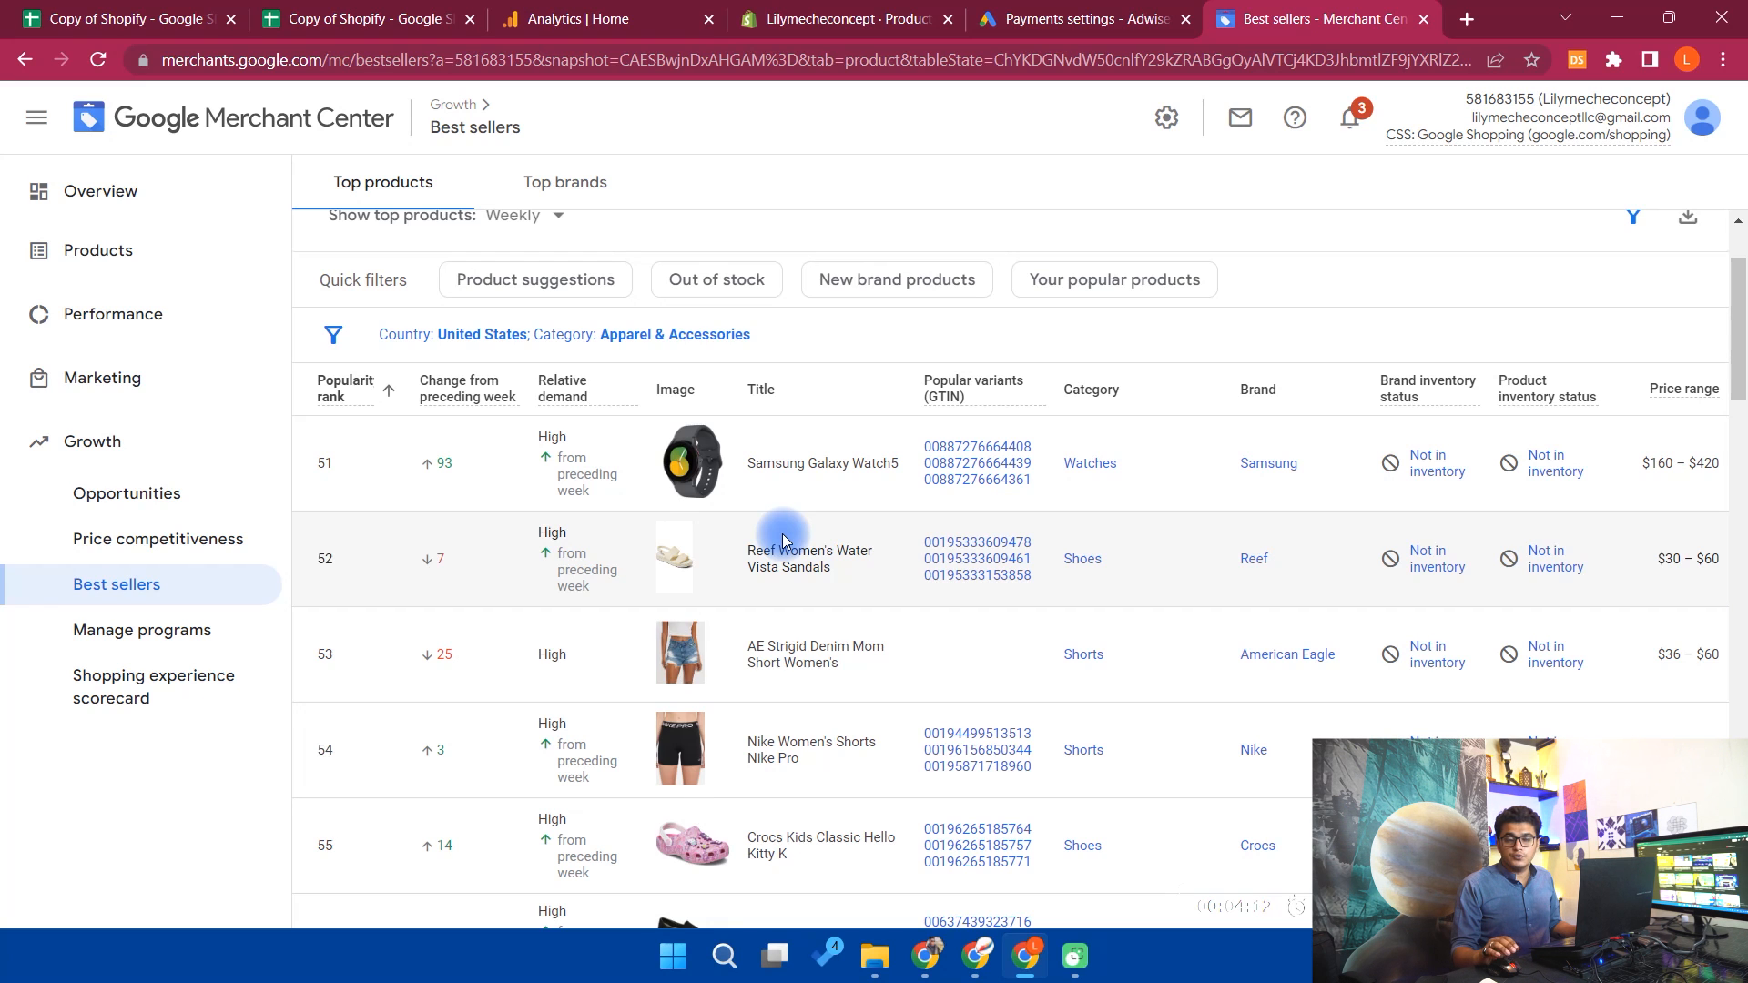
{"action": "scroll", "scroll_direction": "down", "scroll_amount": 3}
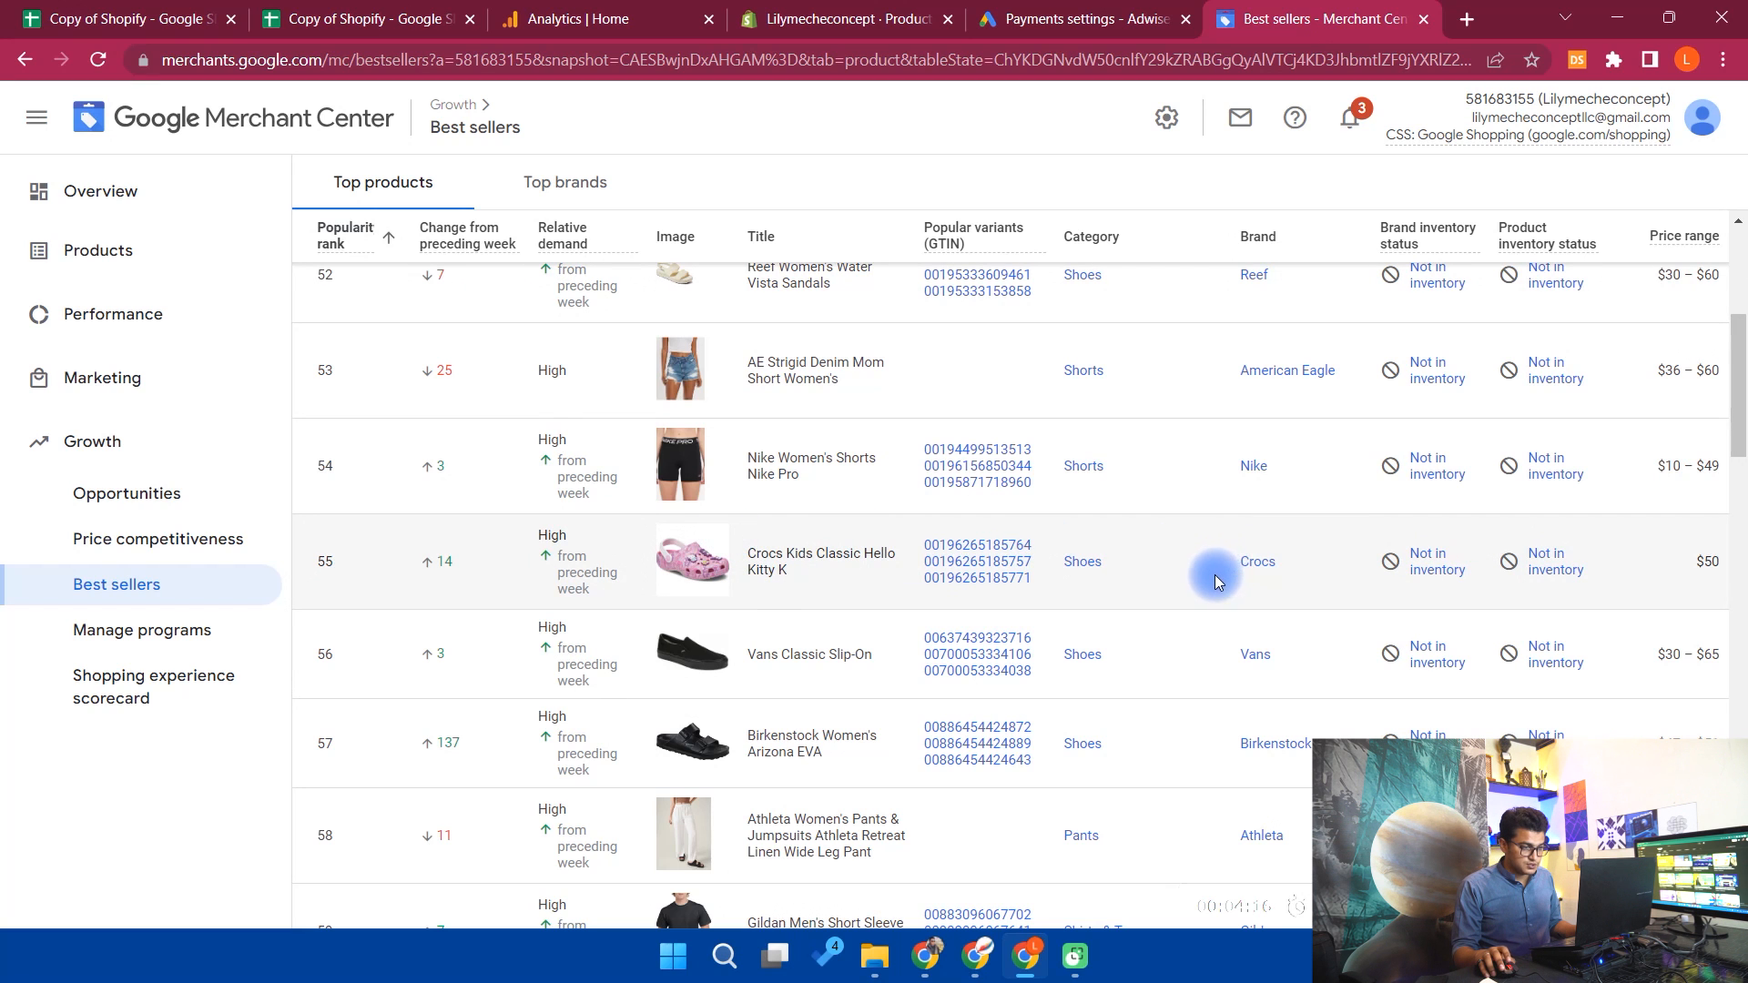
Continue through the remaining pages toward the Product suggestions quick filter
{"action": "scroll", "scroll_direction": "down", "scroll_amount": 3}
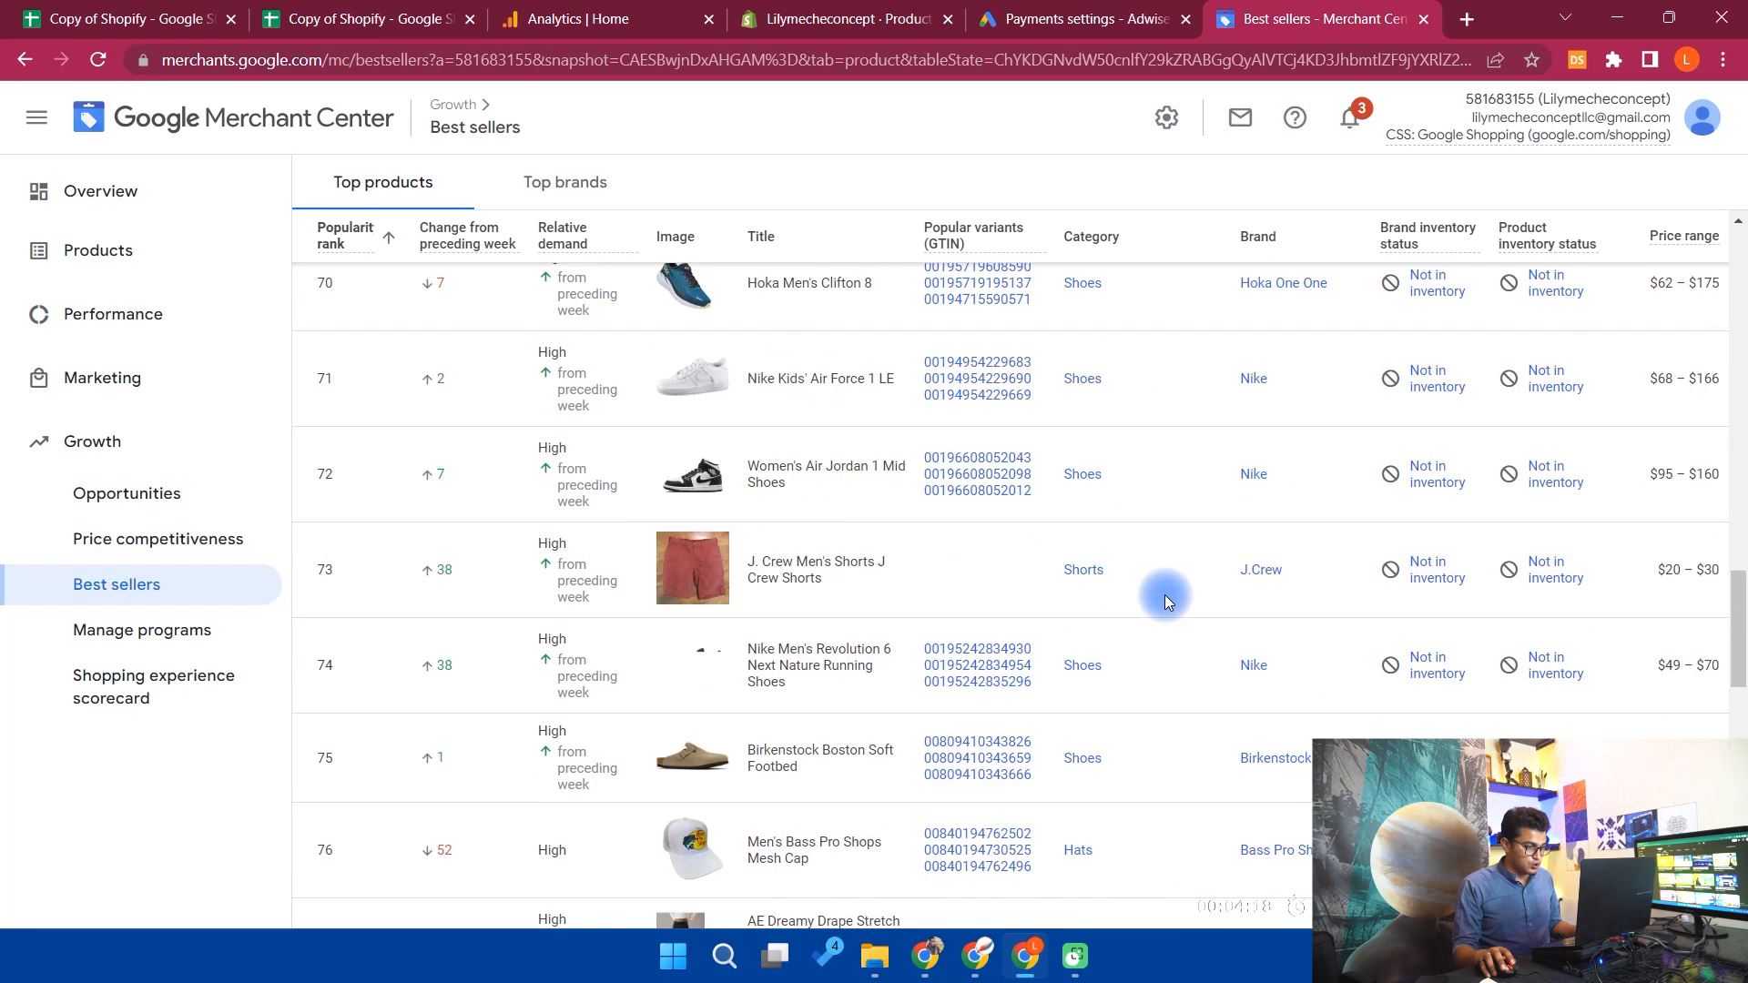
{"action": "scroll", "scroll_direction": "down", "scroll_amount": 3}
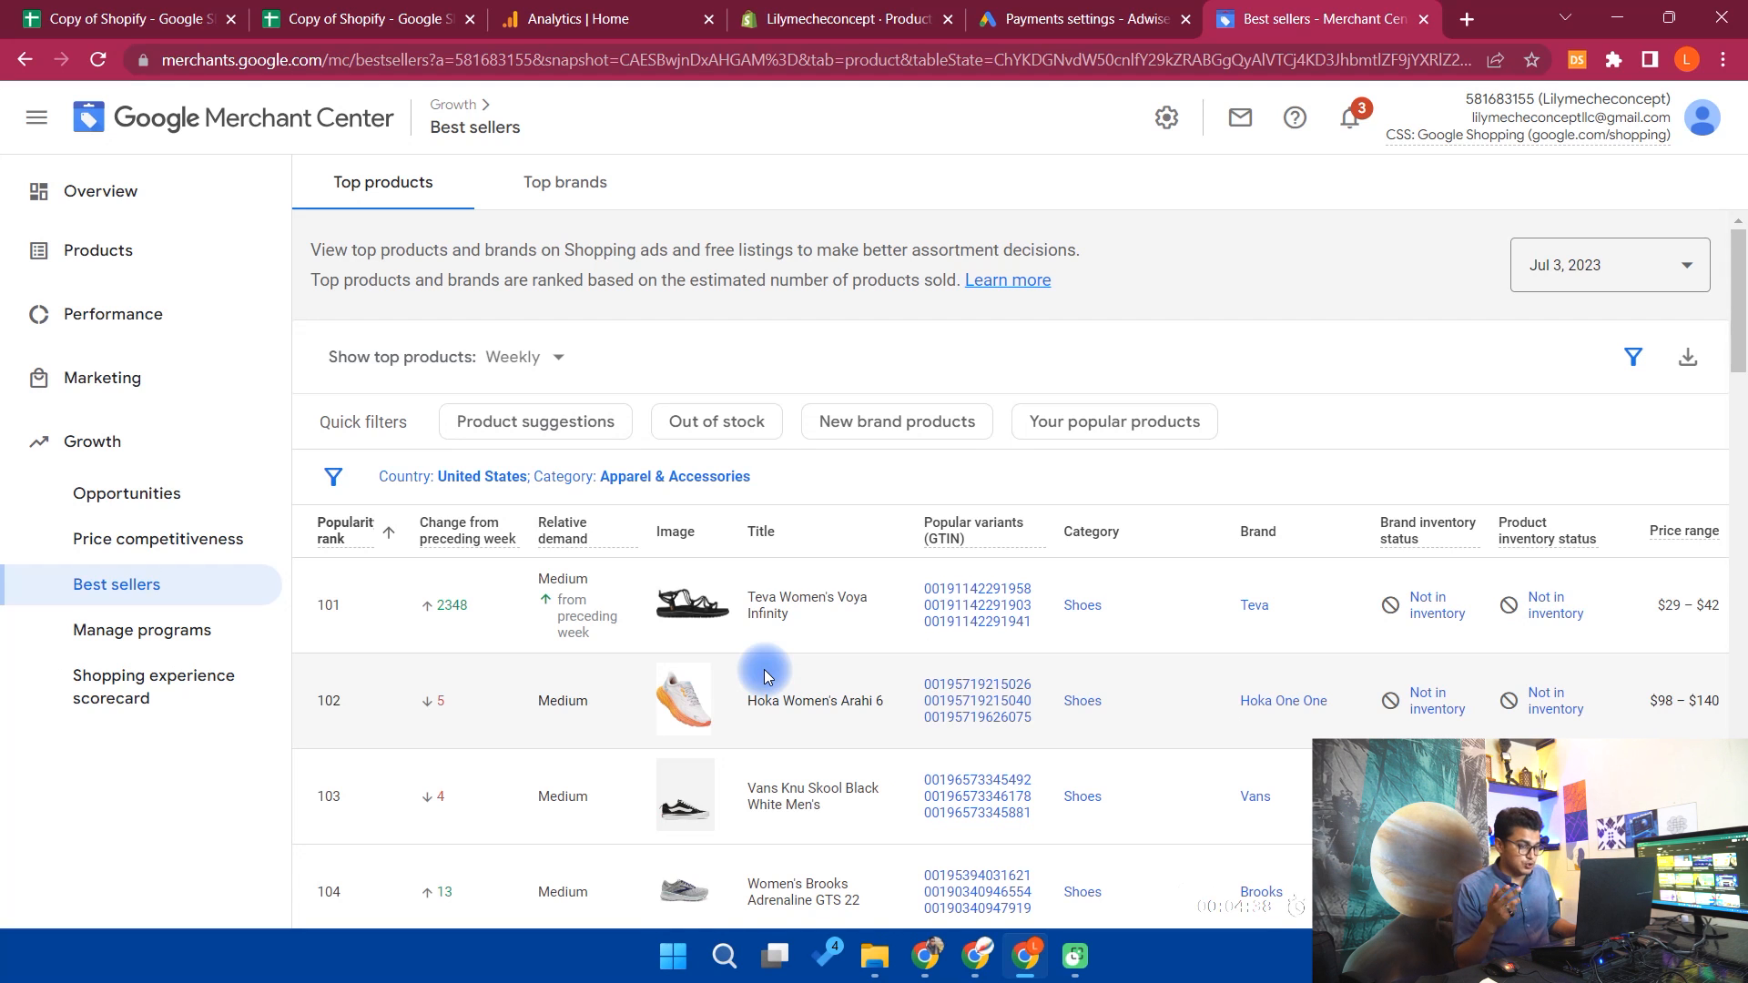
{"action": "scroll", "scroll_direction": "down", "scroll_amount": 3}
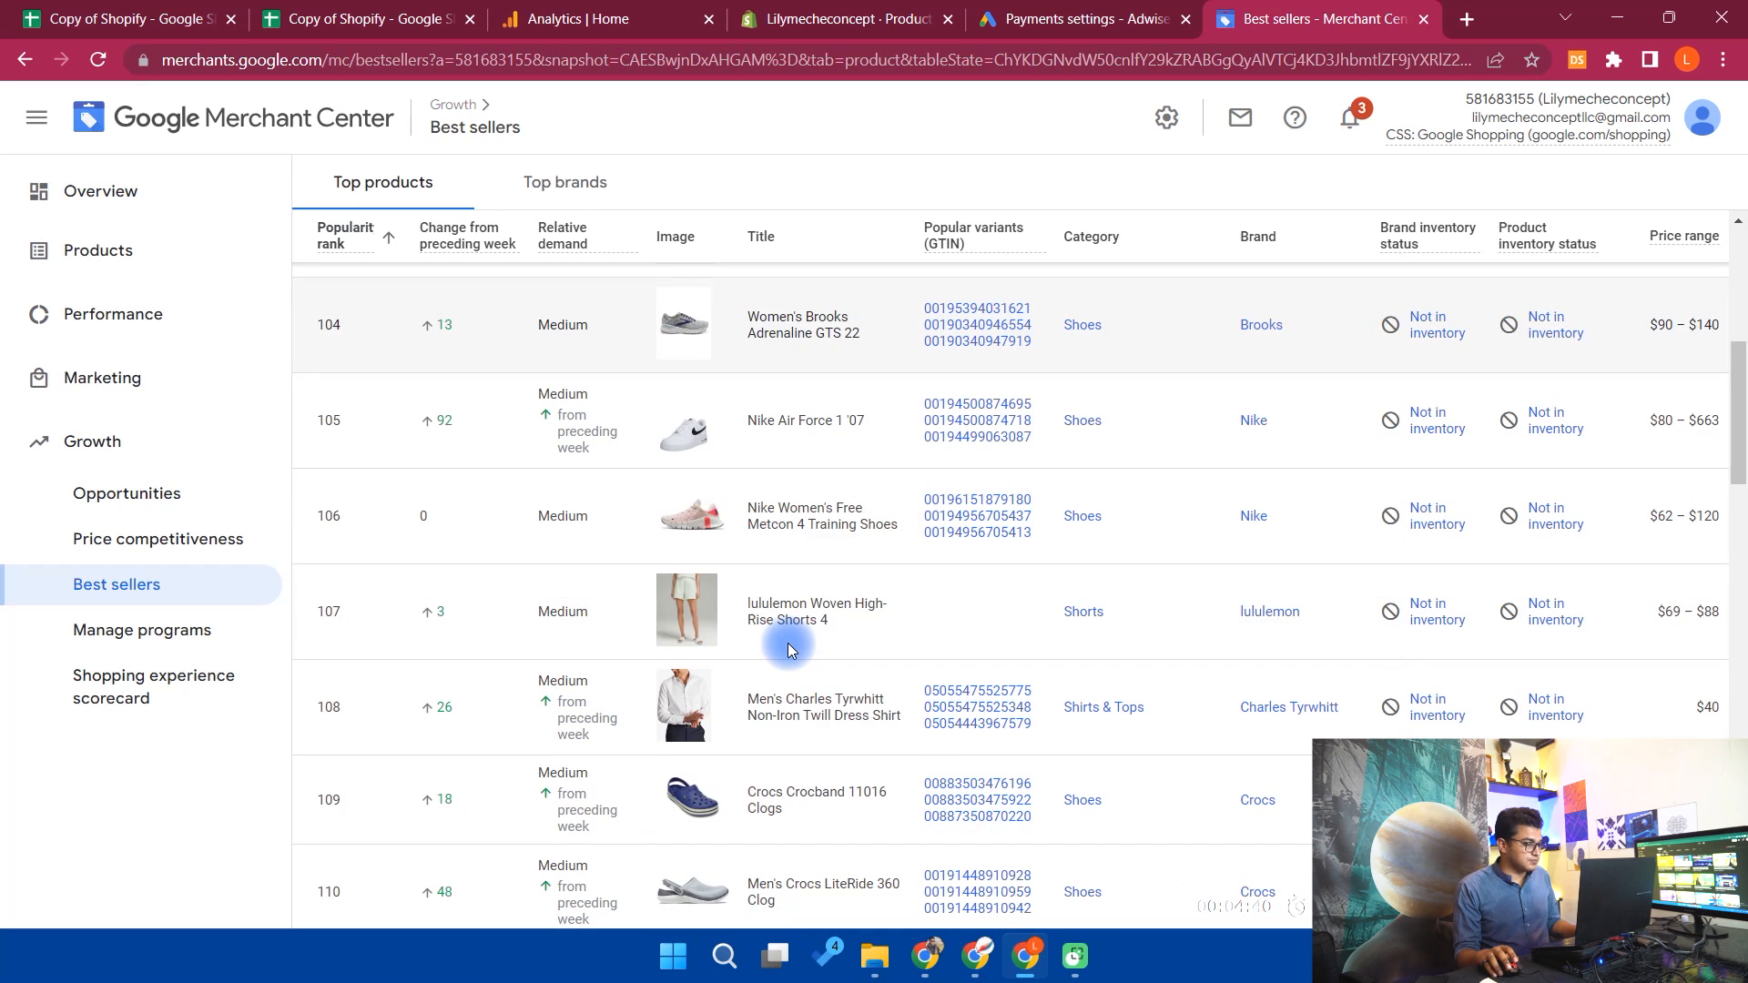
{"action": "scroll", "scroll_direction": "down", "scroll_amount": 3}
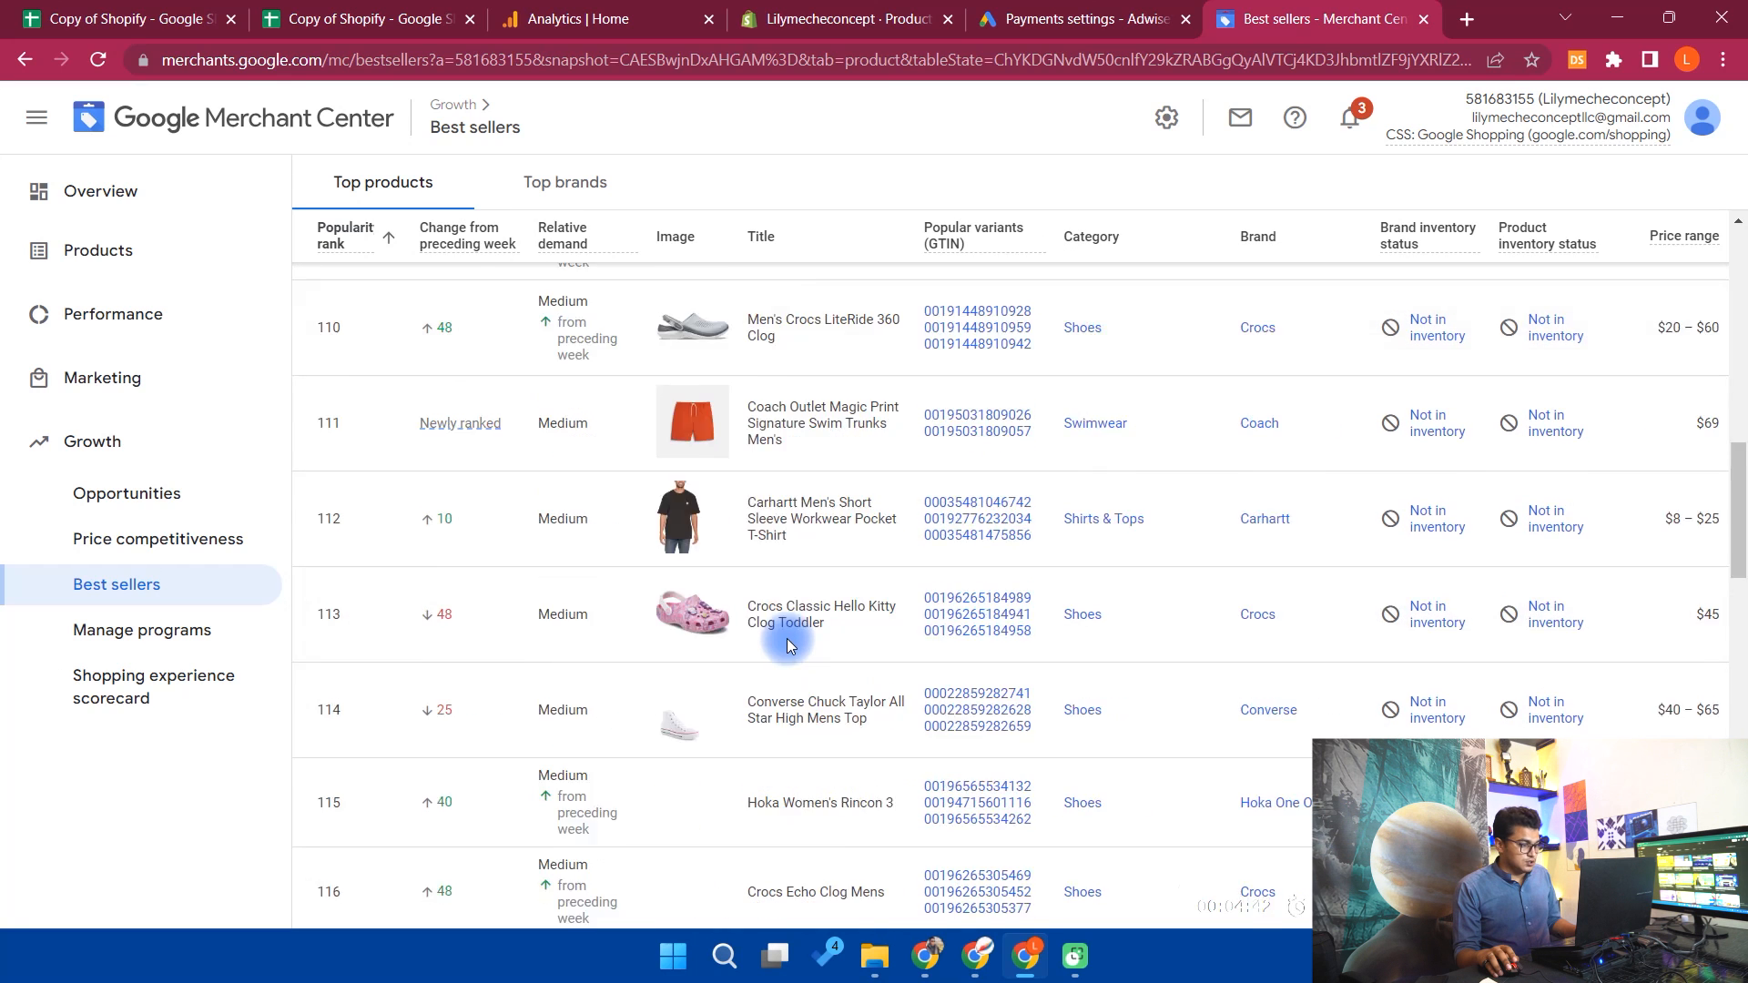
{"action": "scroll", "scroll_direction": "down", "scroll_amount": 3}
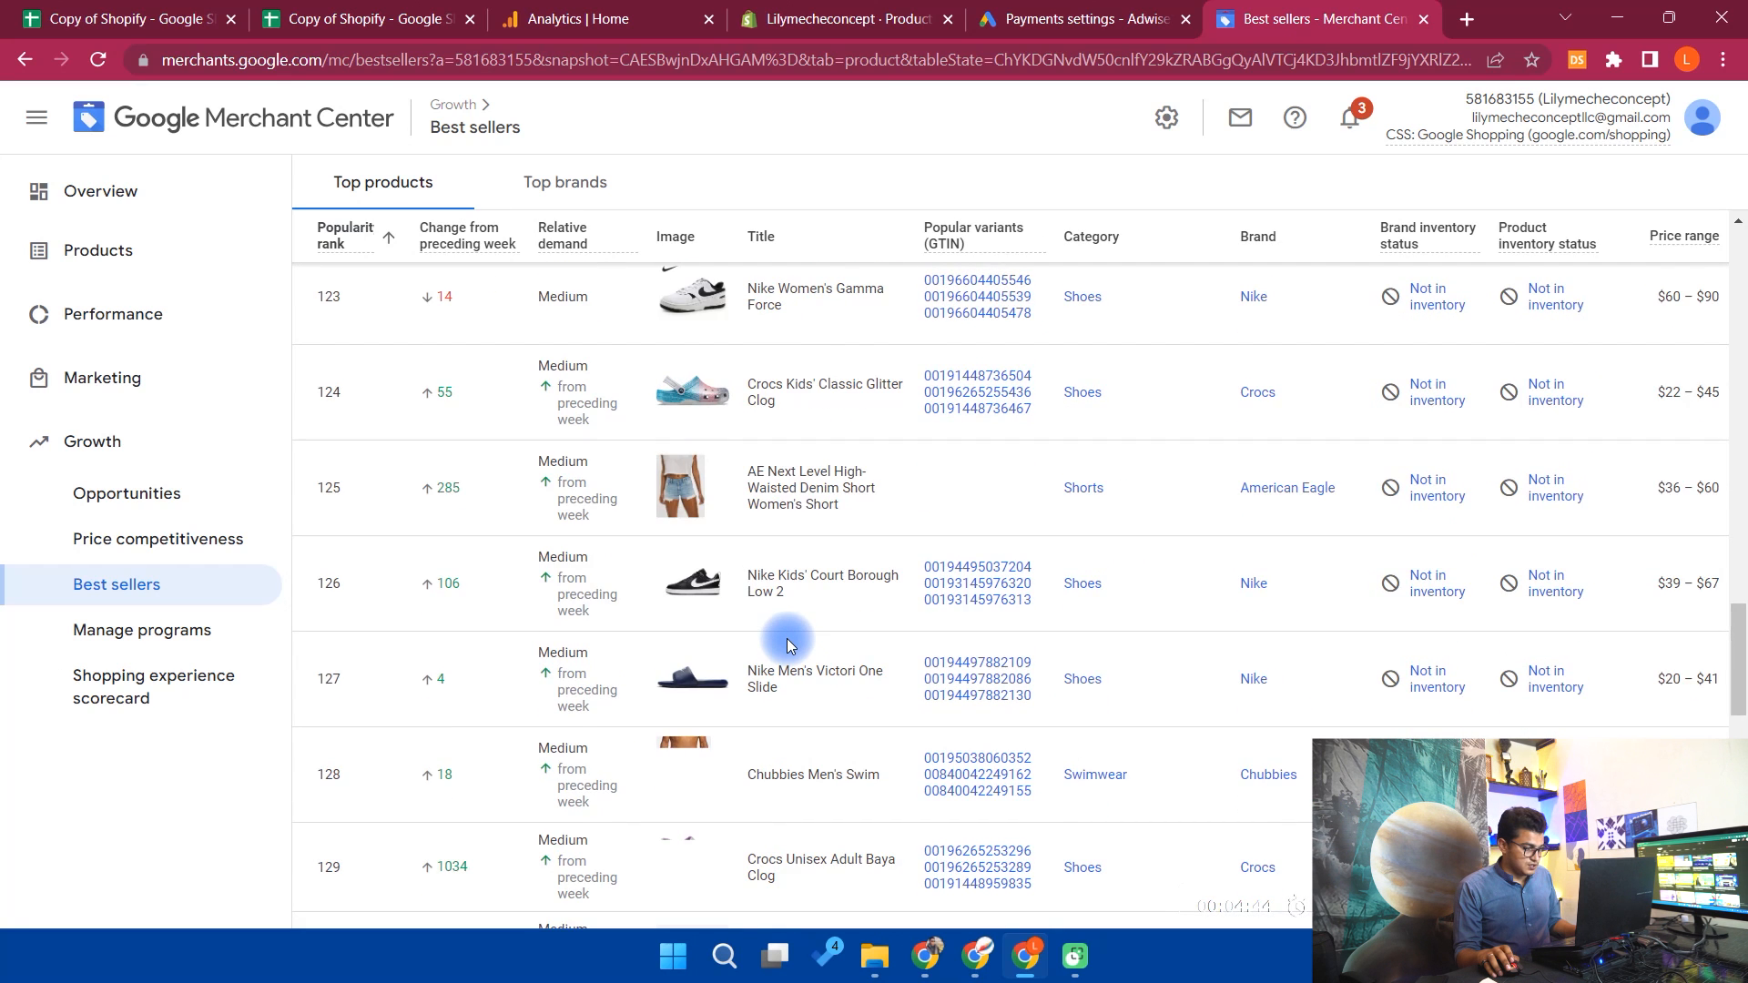
{"action": "scroll", "scroll_direction": "down", "scroll_amount": 3}
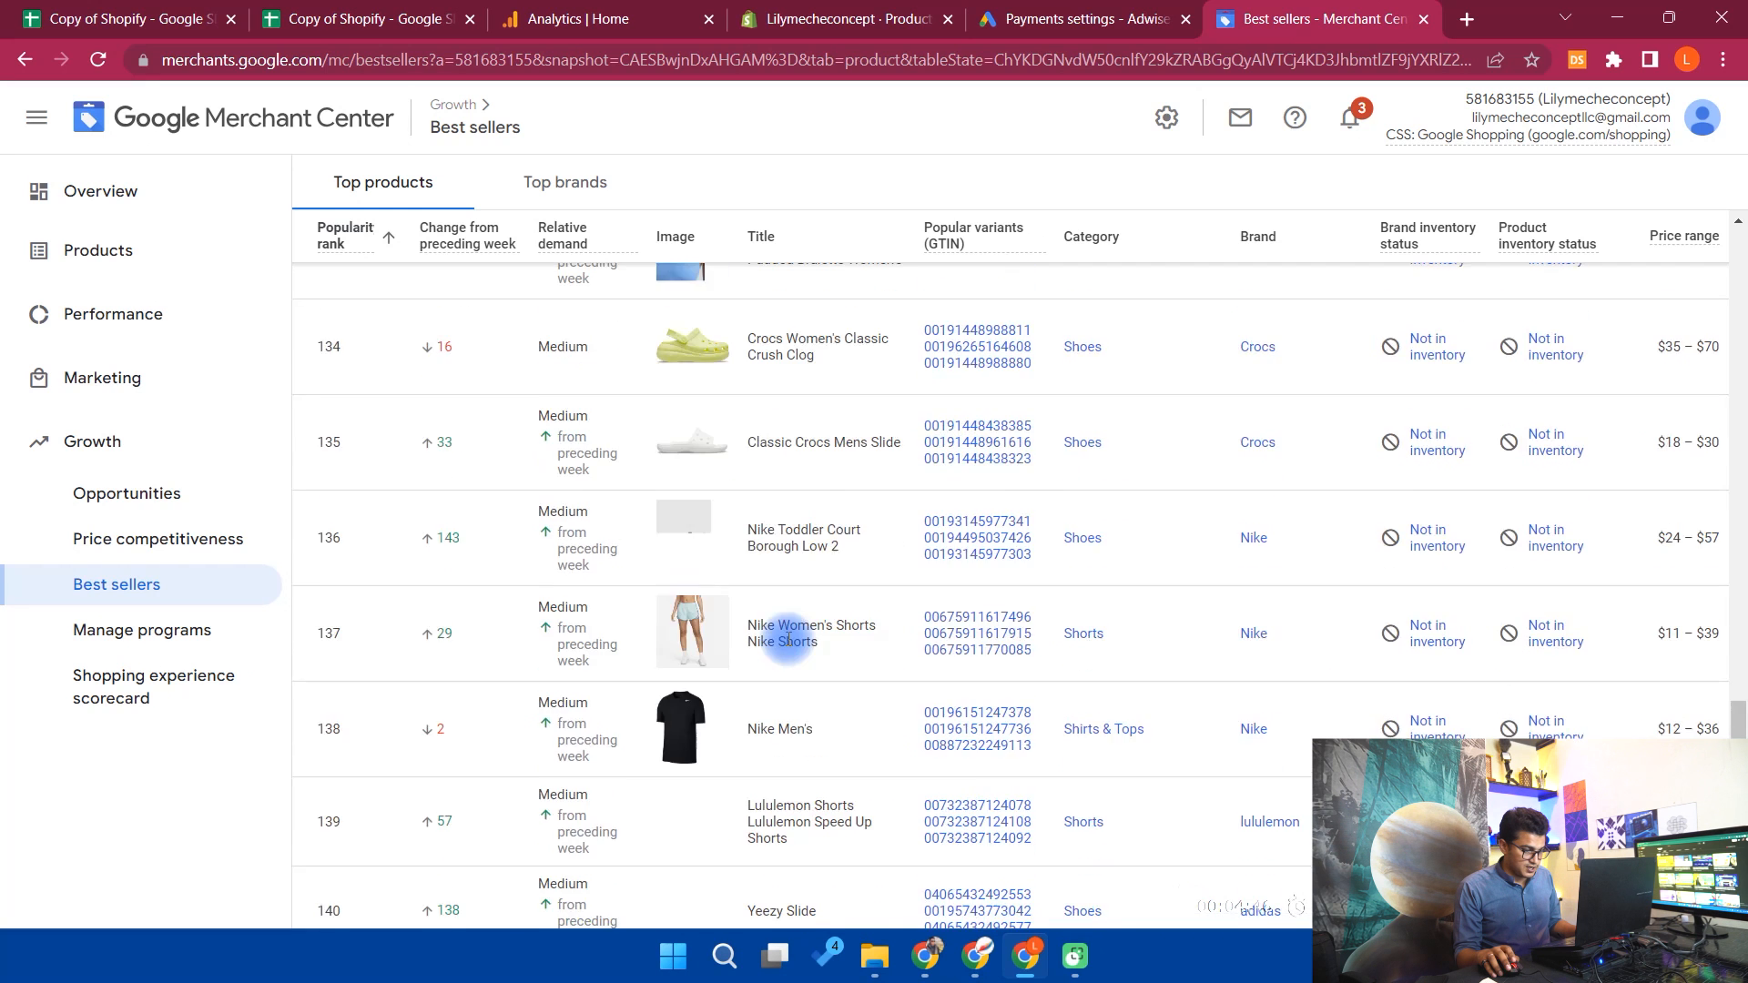
{"action": "scroll", "scroll_direction": "down", "scroll_amount": 3}
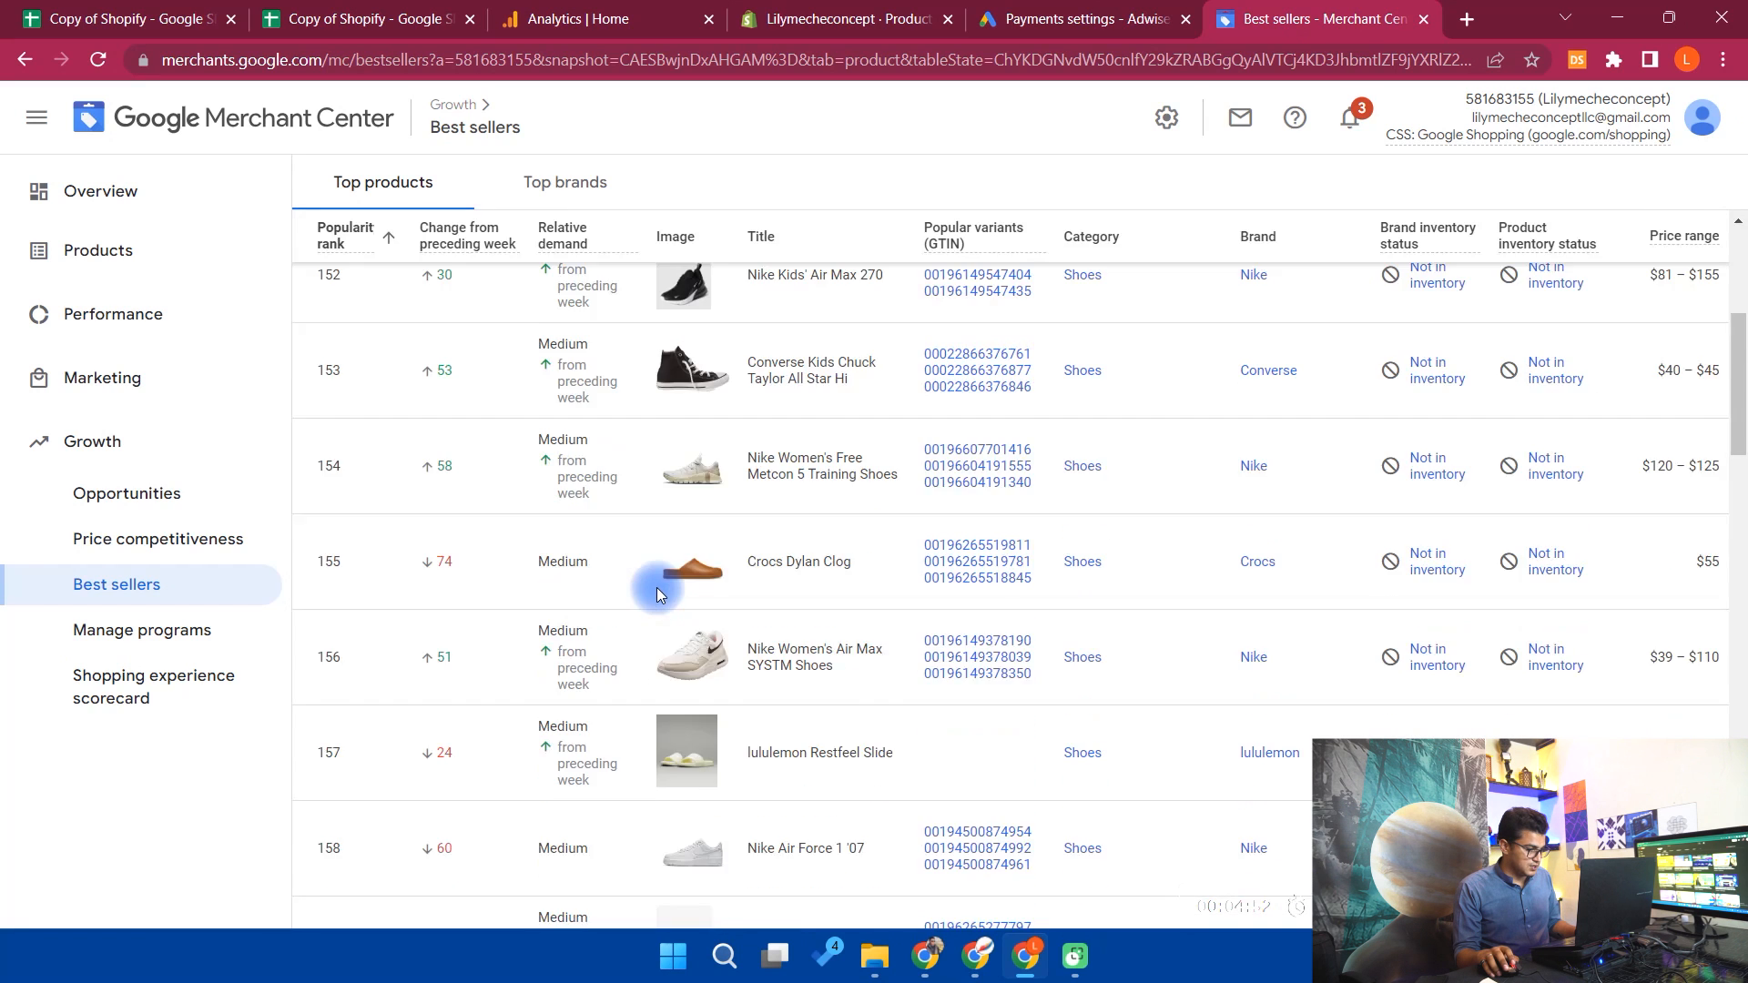
{"action": "scroll", "scroll_direction": "down", "scroll_amount": 3}
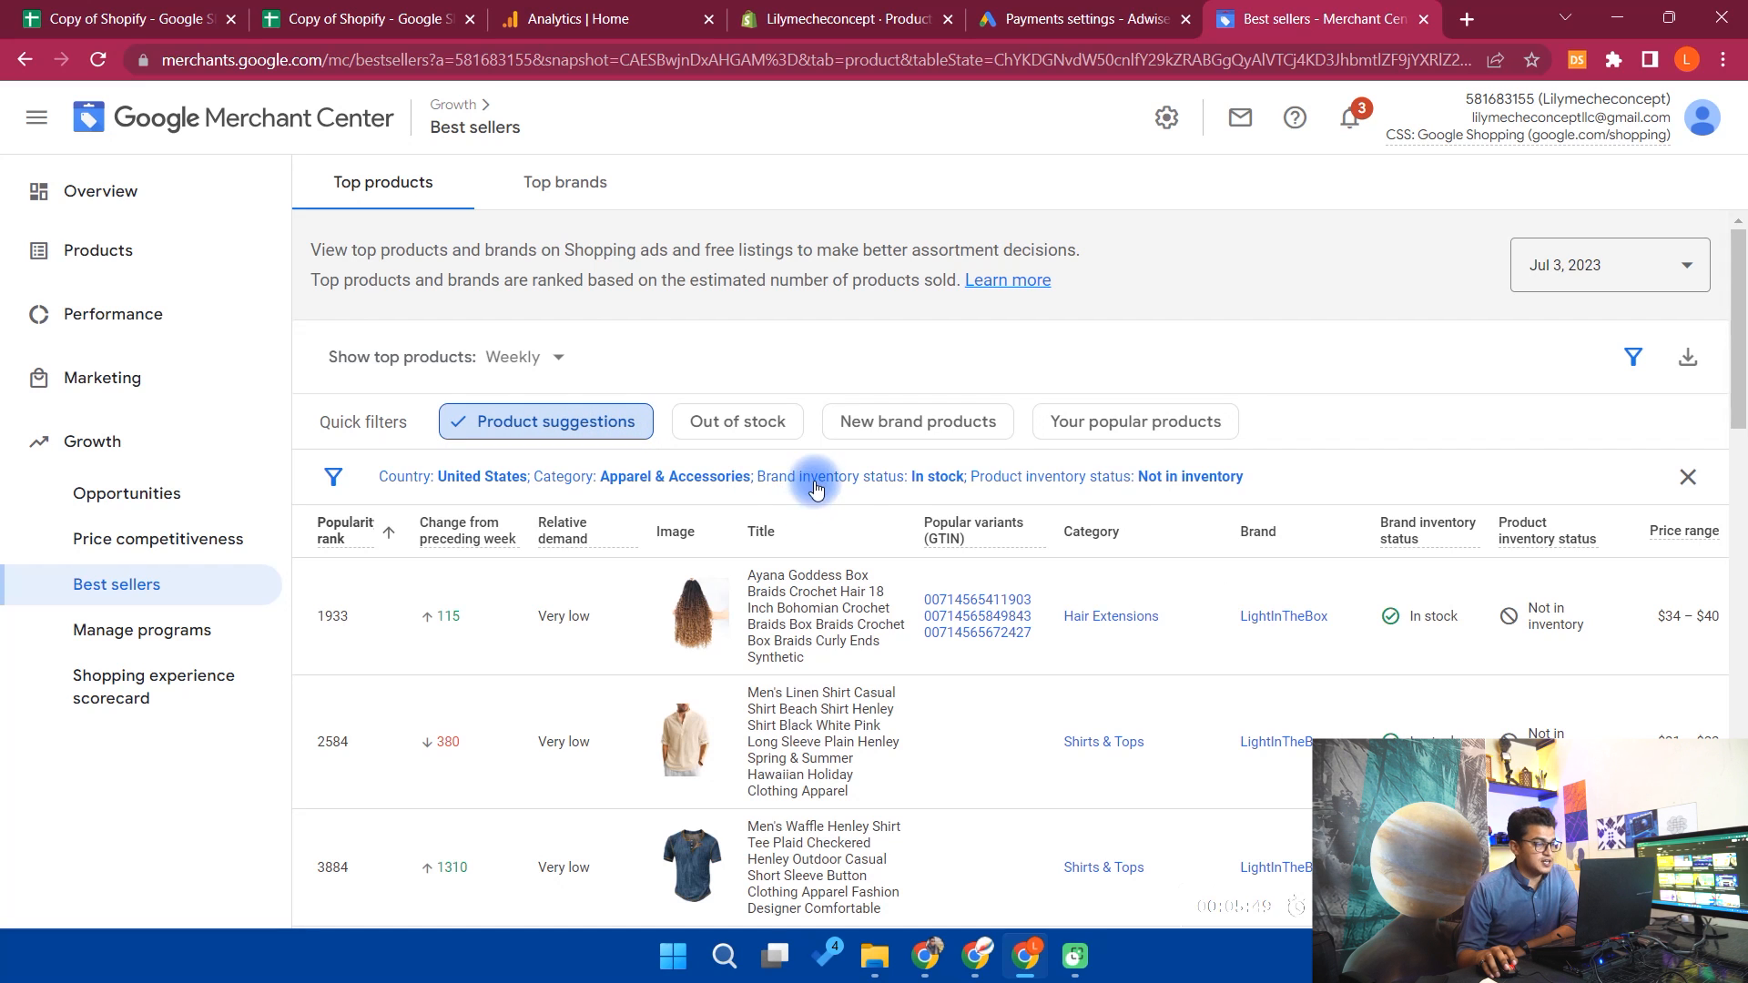
{"action": "mouse_move", "coordinate": [965, 514]}
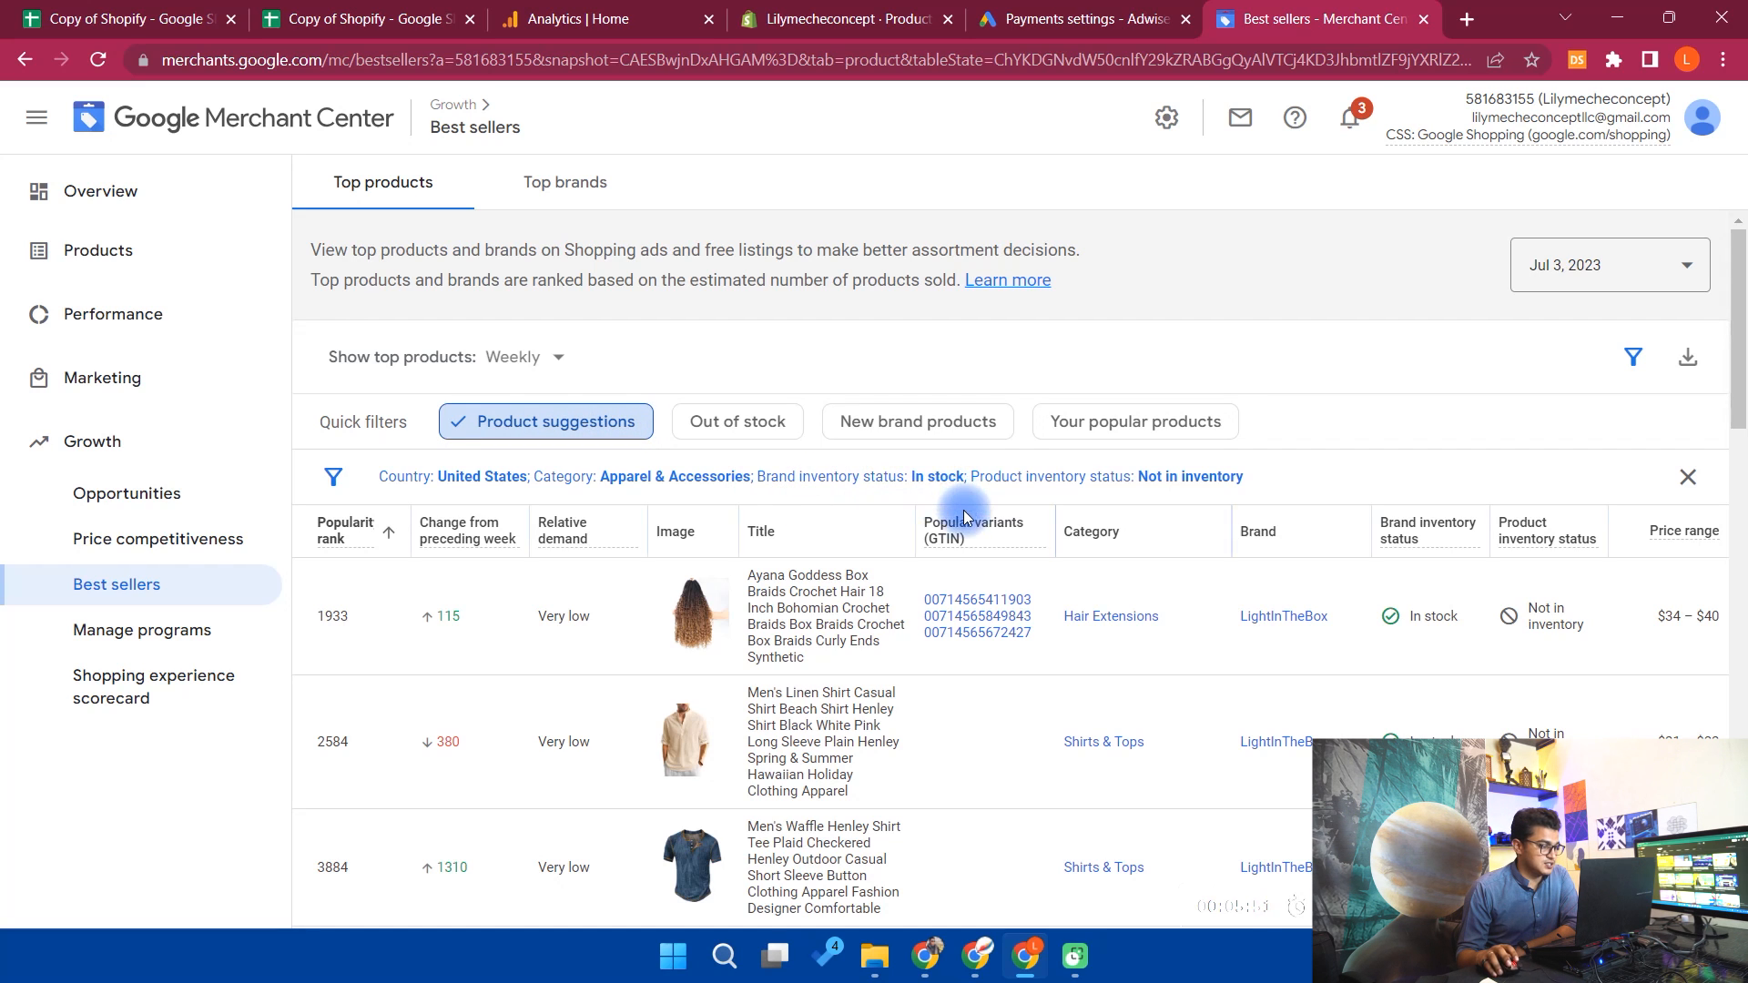
{"action": "scroll", "scroll_direction": "down", "scroll_amount": 3}
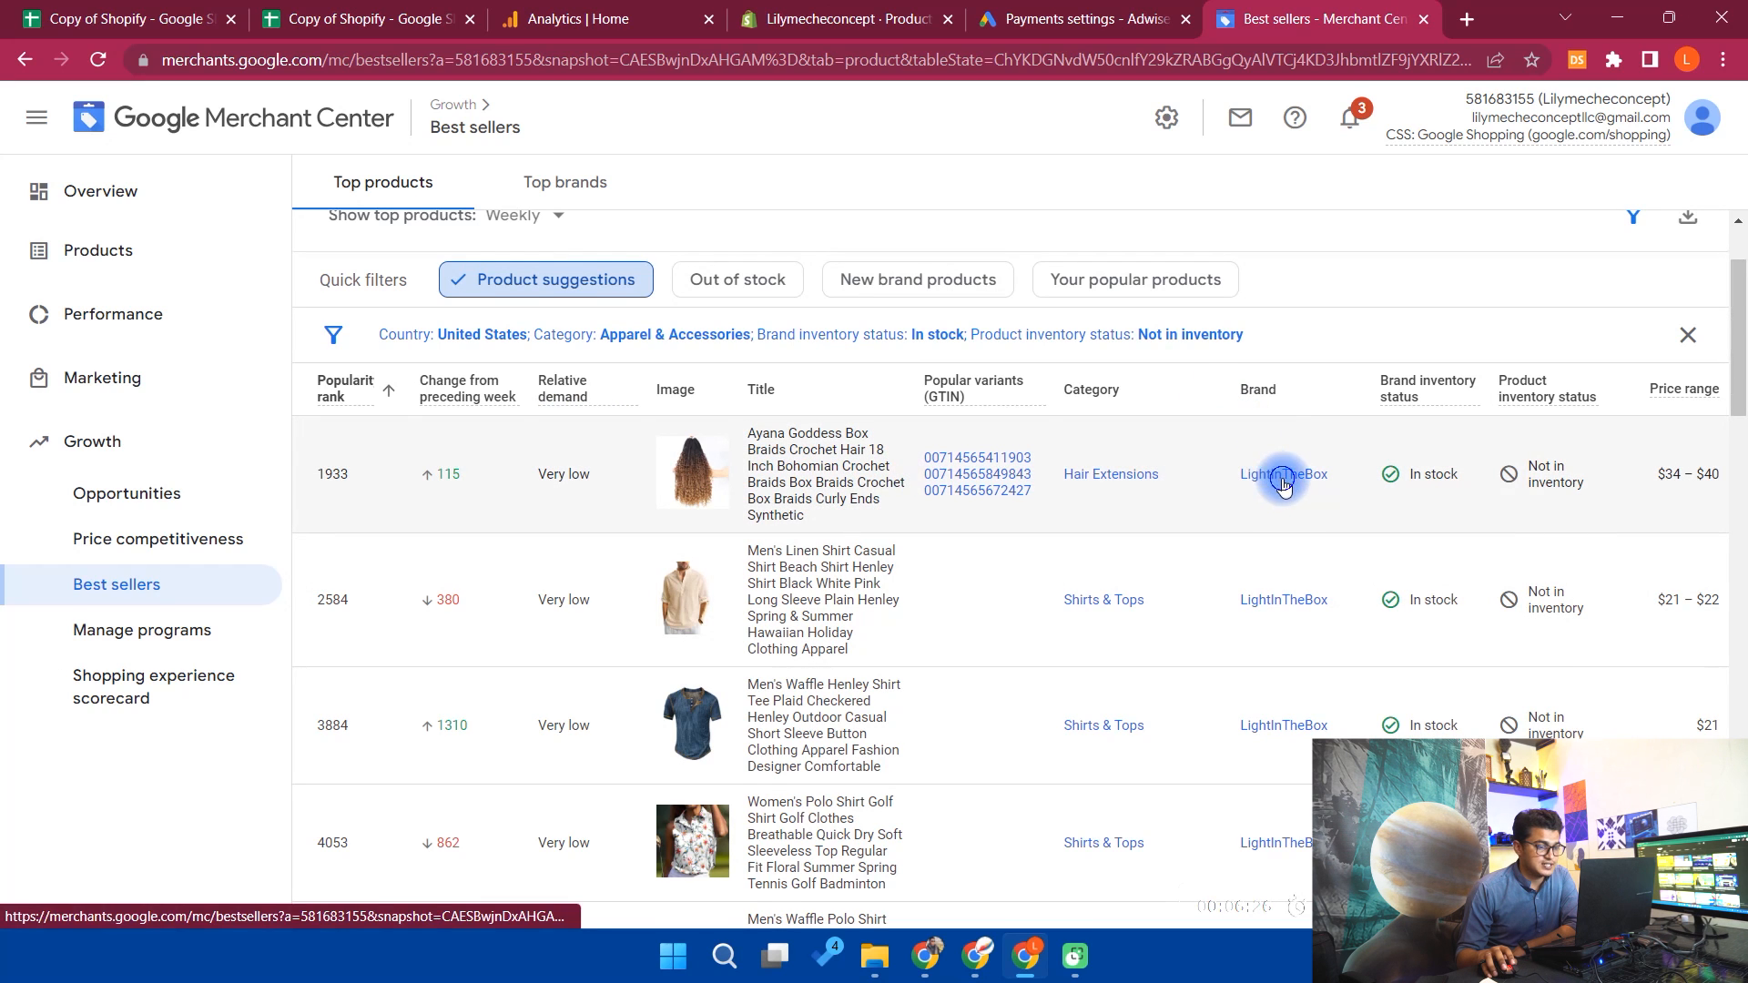
Search Google for LightInTheBox and go to its sponsored official site
{"action": "left_click", "coordinate": [1464, 18]}
{"action": "type", "text": "loight int he box"}
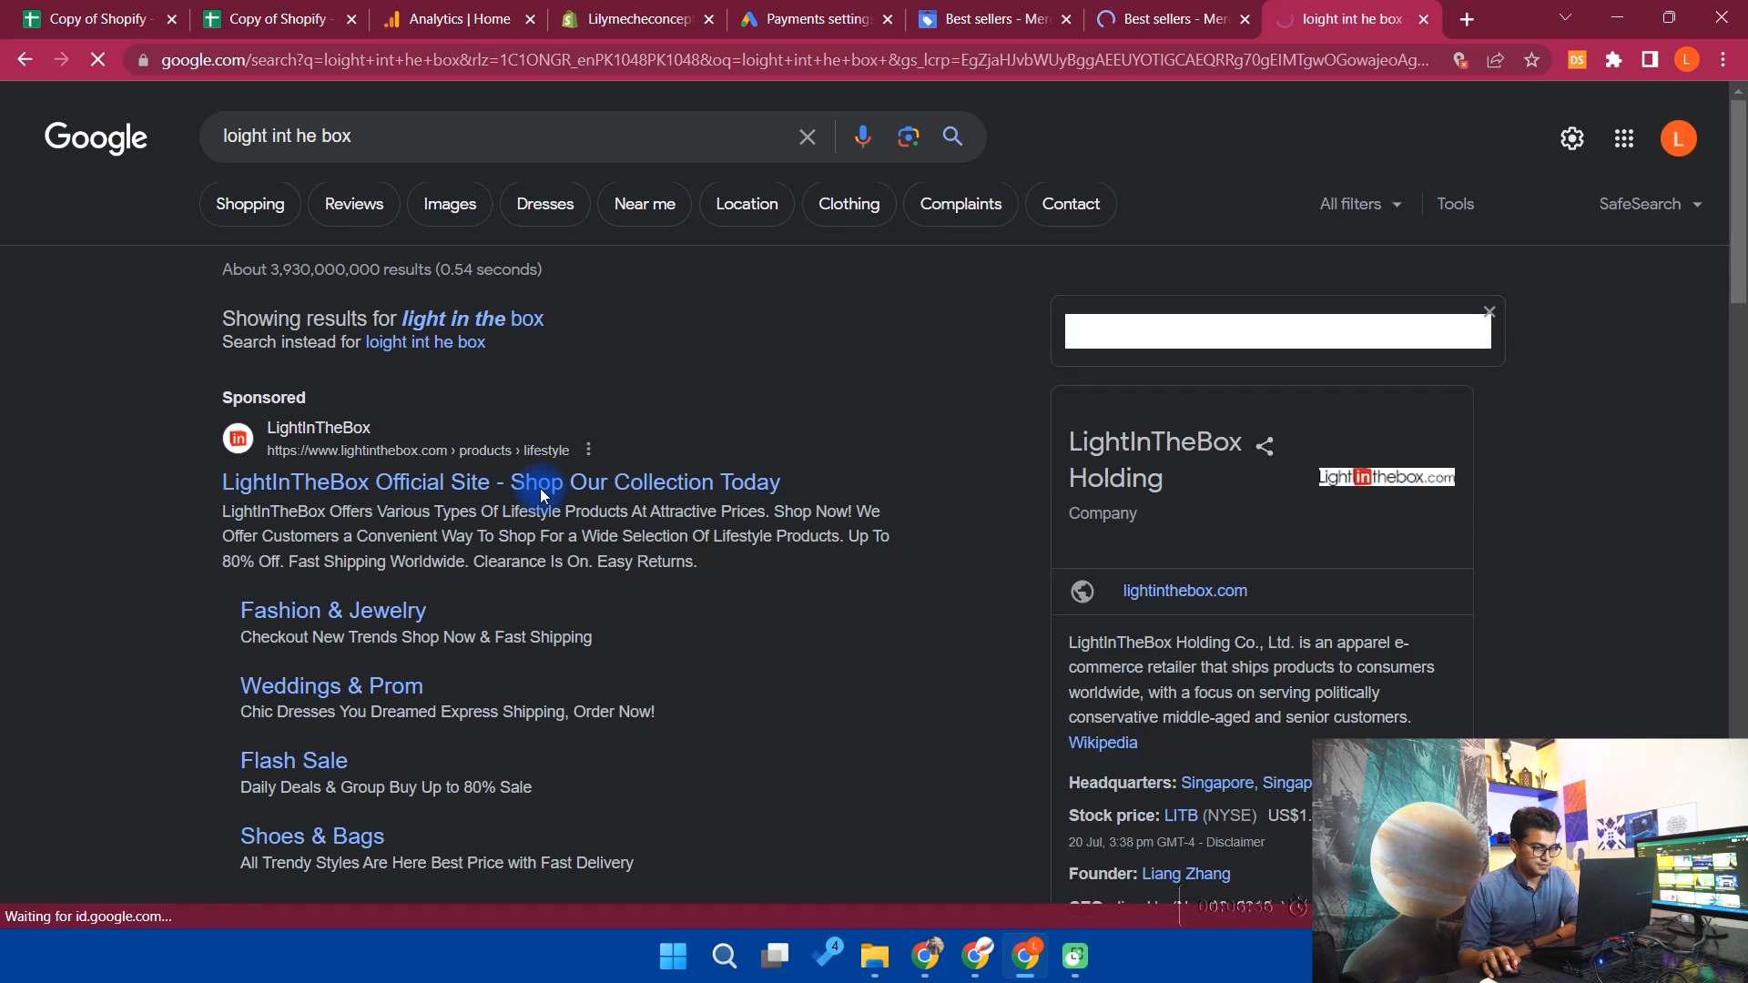
{"action": "left_click", "coordinate": [500, 481]}
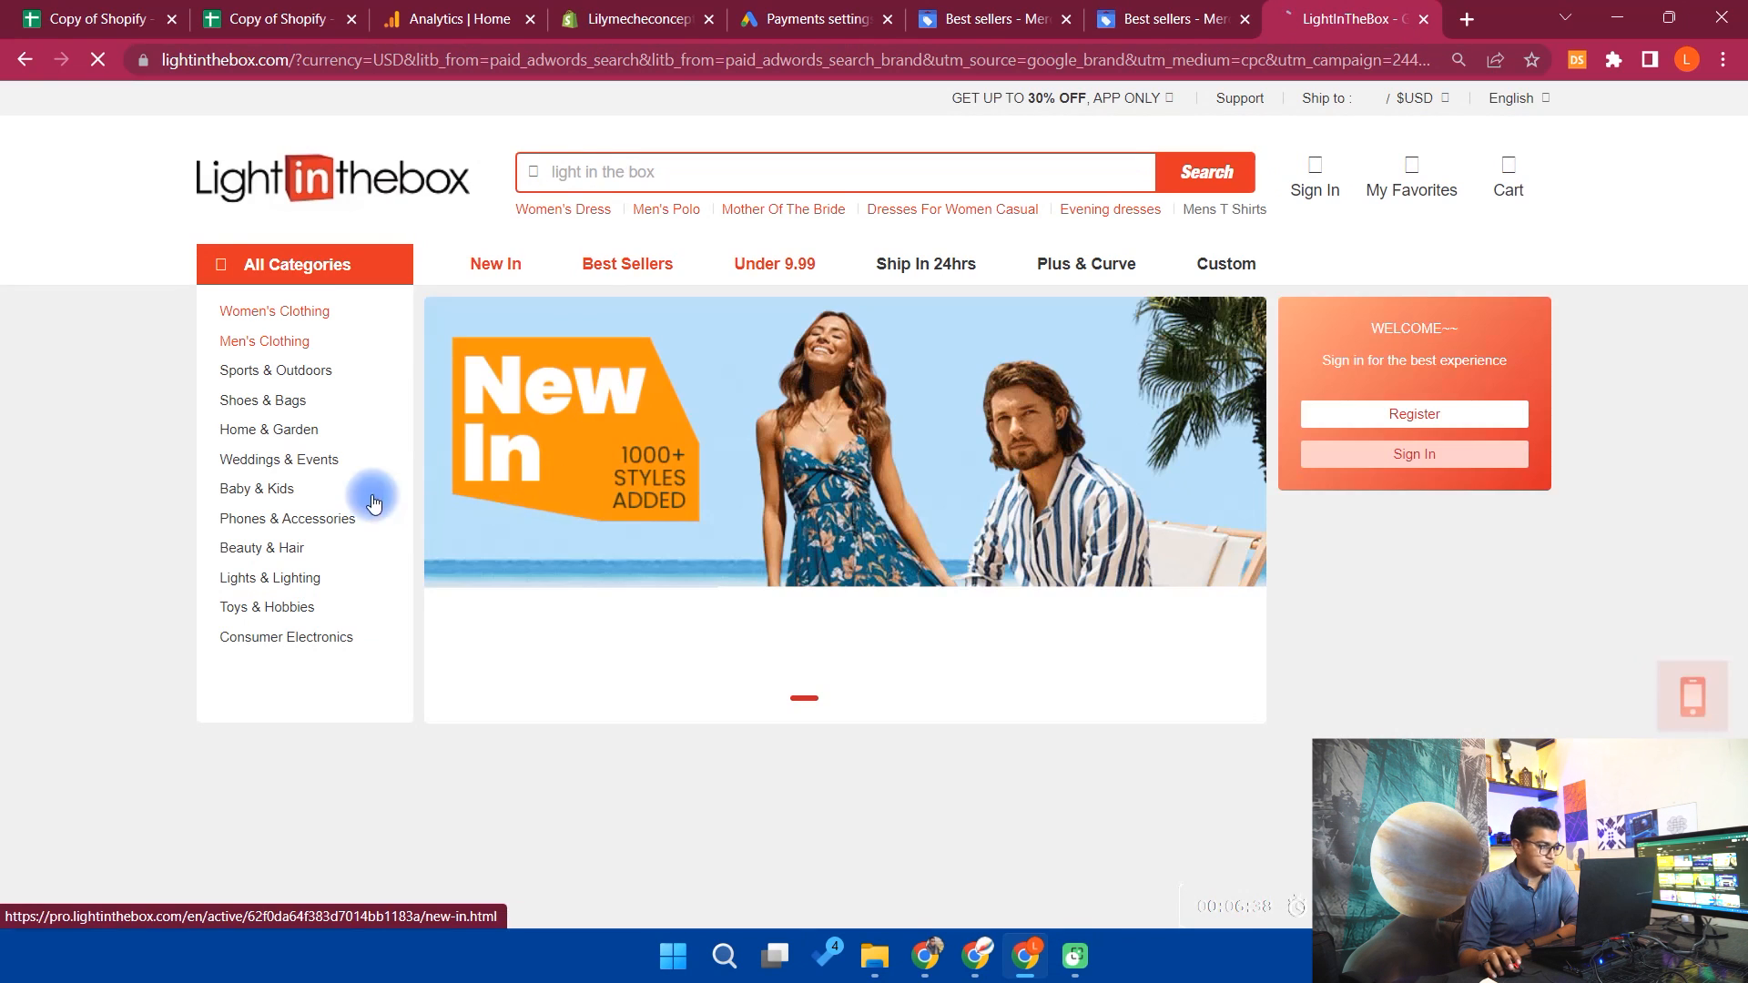
Scroll the LightInTheBox home page down to the Recommendations for you products
{"action": "scroll", "scroll_direction": "down", "scroll_amount": 3}
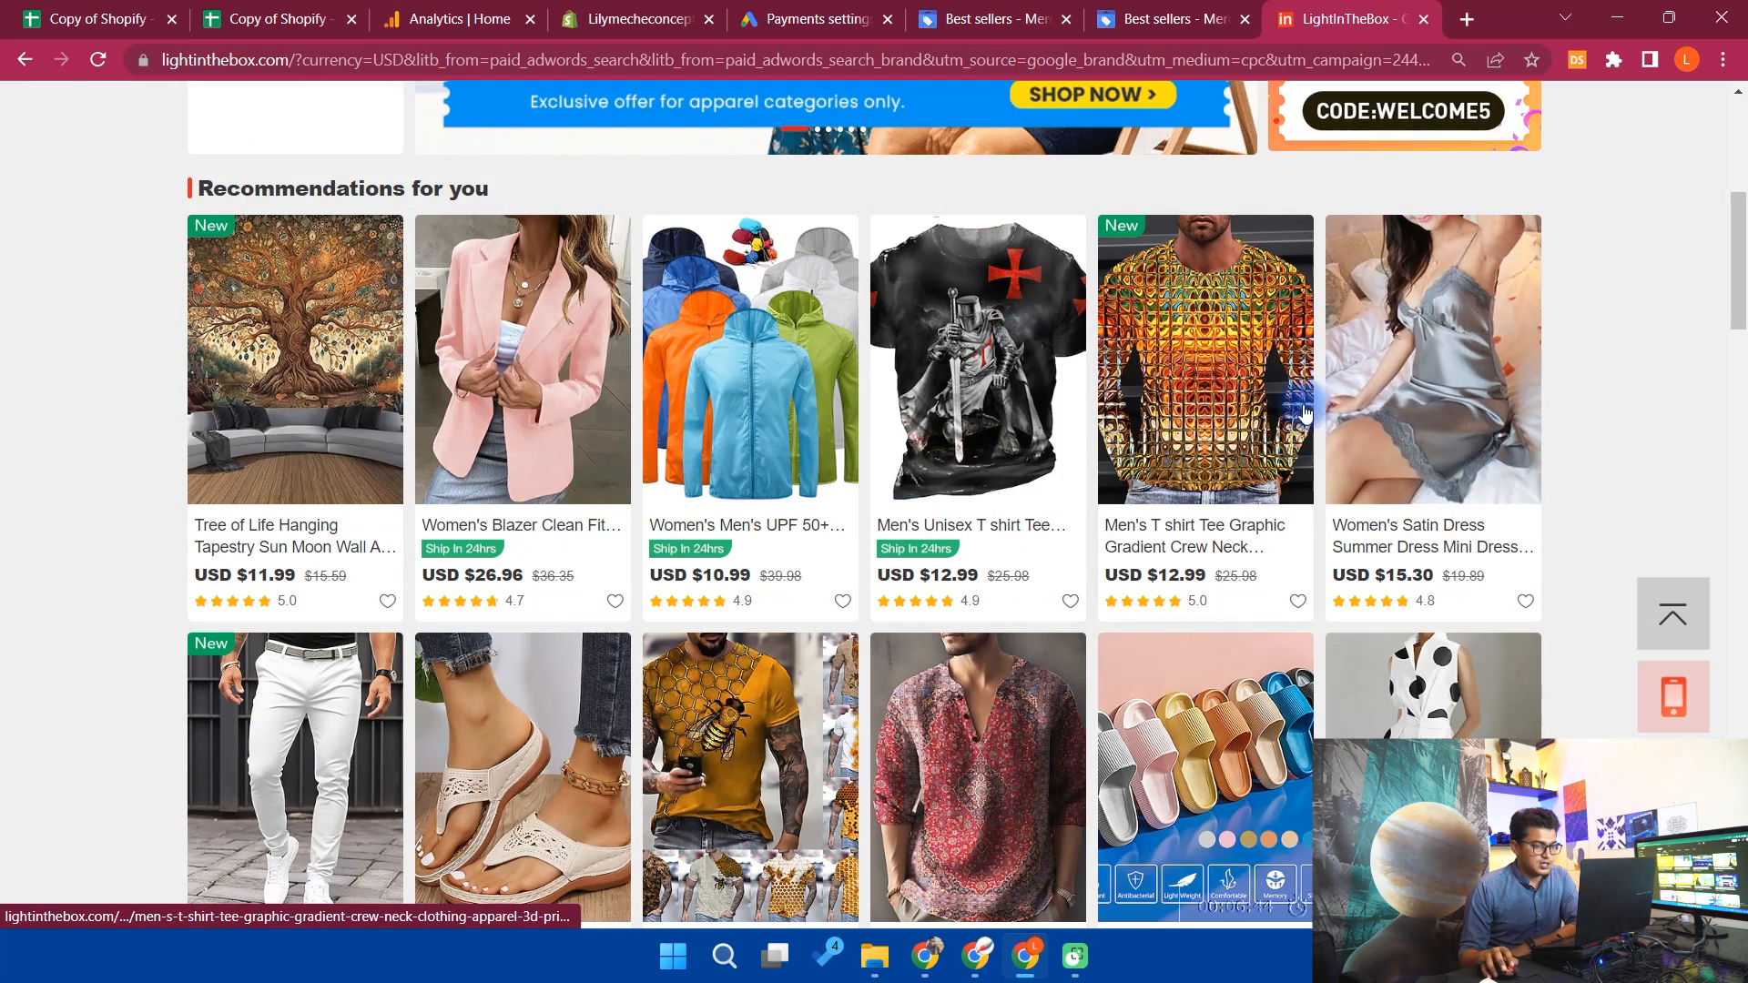
{"action": "scroll", "scroll_direction": "down", "scroll_amount": 3}
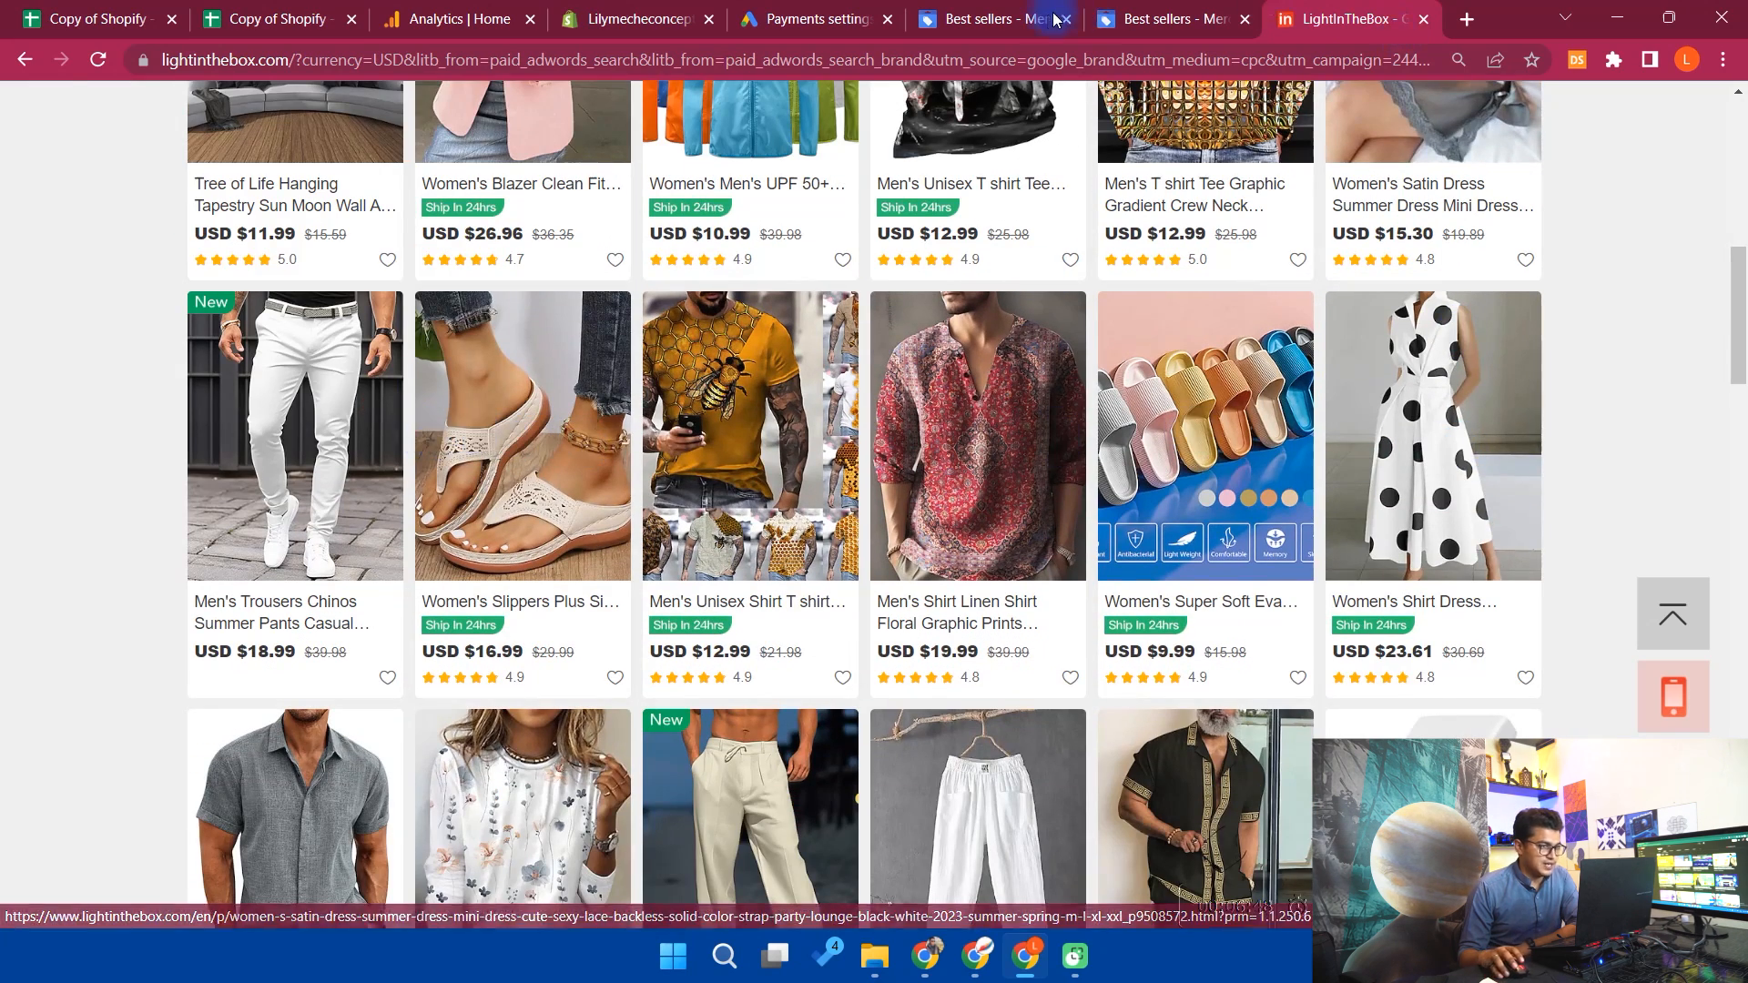
Return to the Merchant Center best sellers tab and browse the LightInTheBox suggestions
{"action": "left_click", "coordinate": [985, 18]}
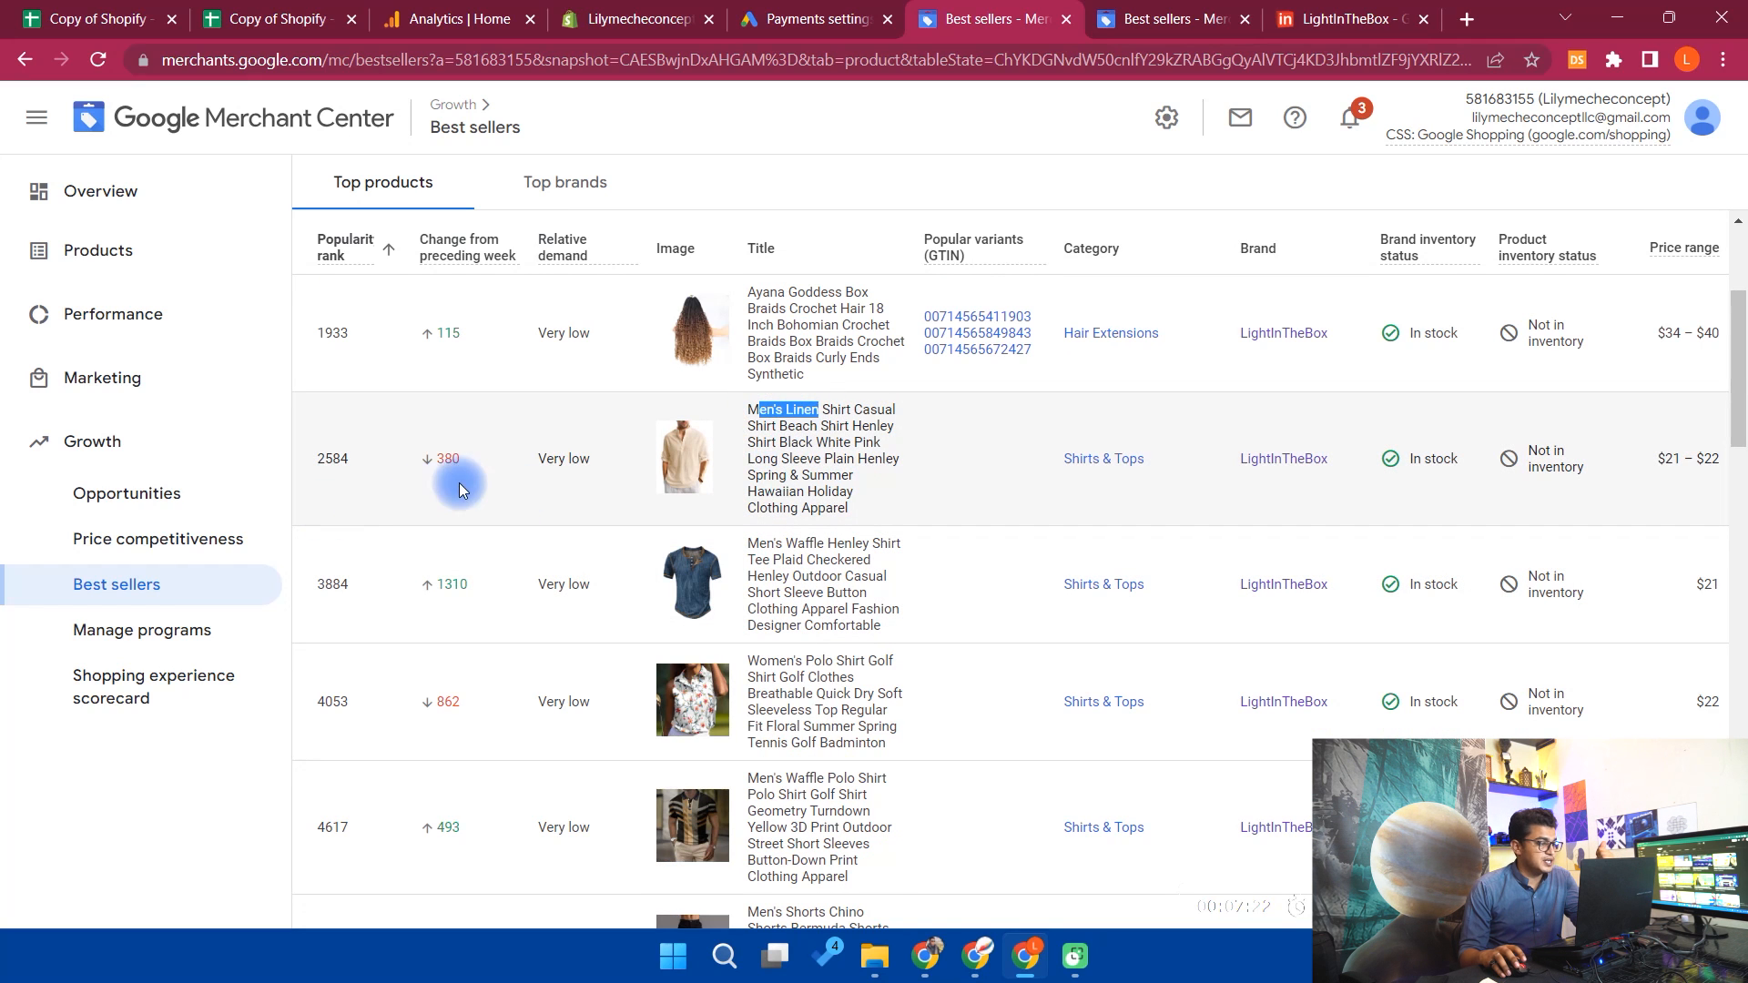
{"action": "mouse_move", "coordinate": [468, 486]}
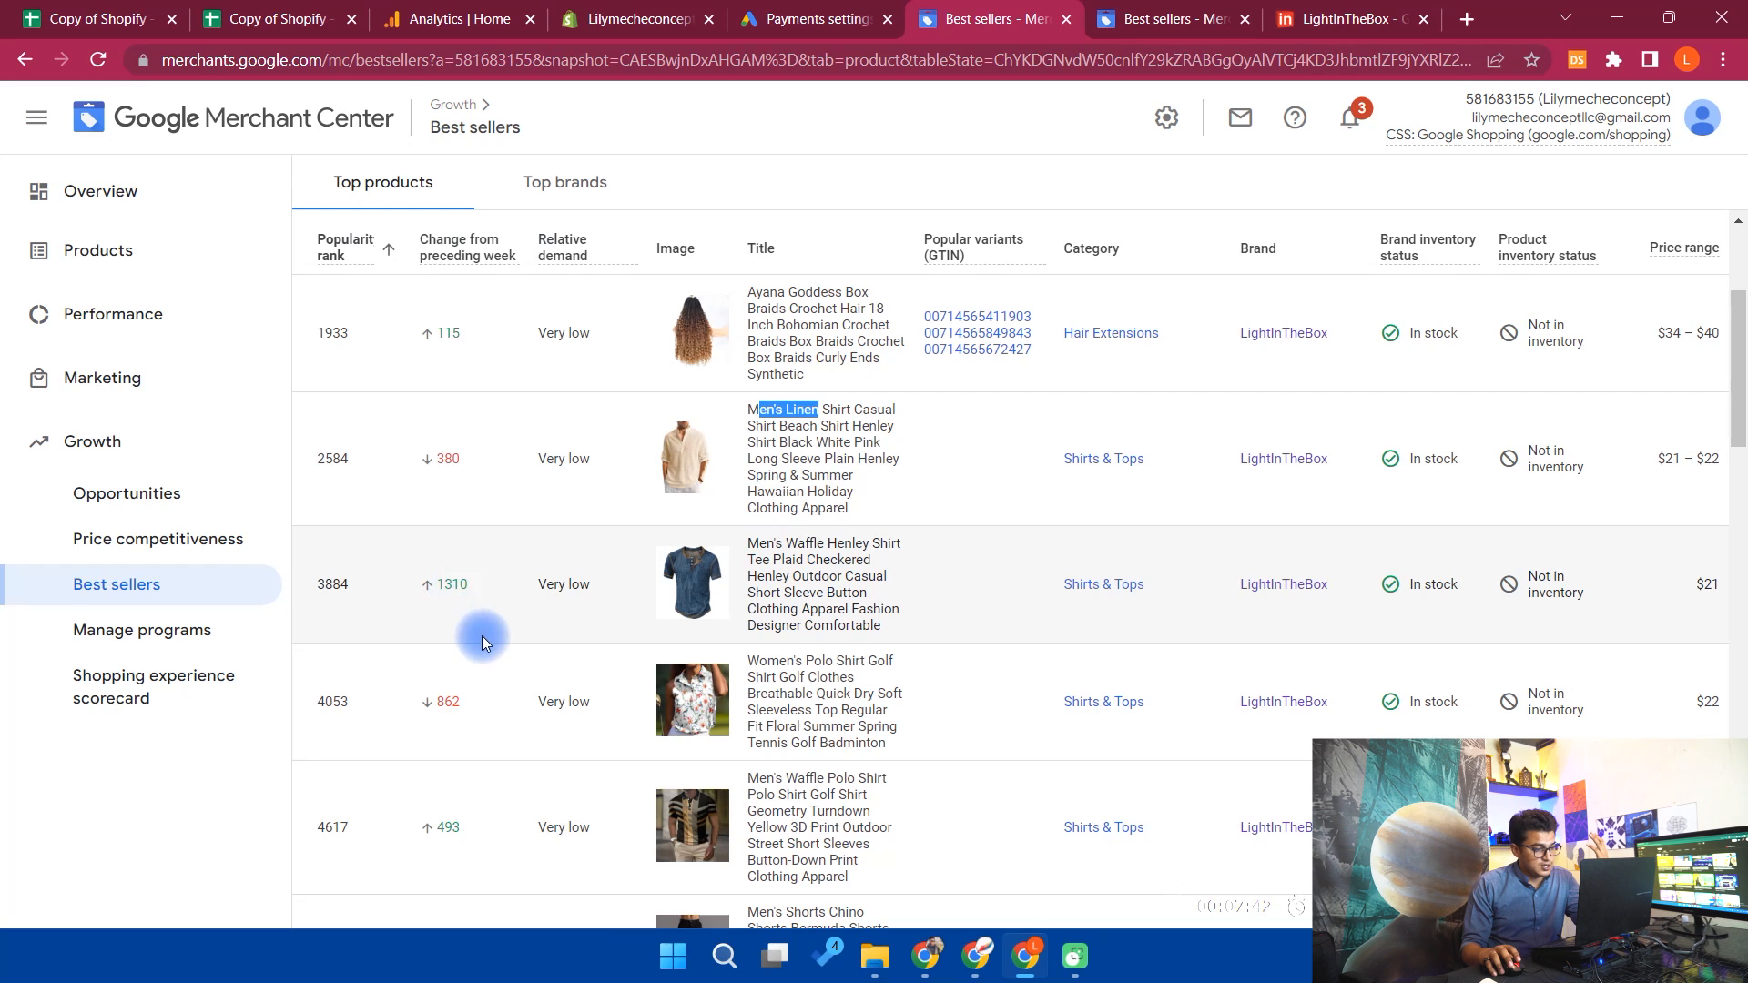
{"action": "scroll", "scroll_direction": "down", "scroll_amount": 3}
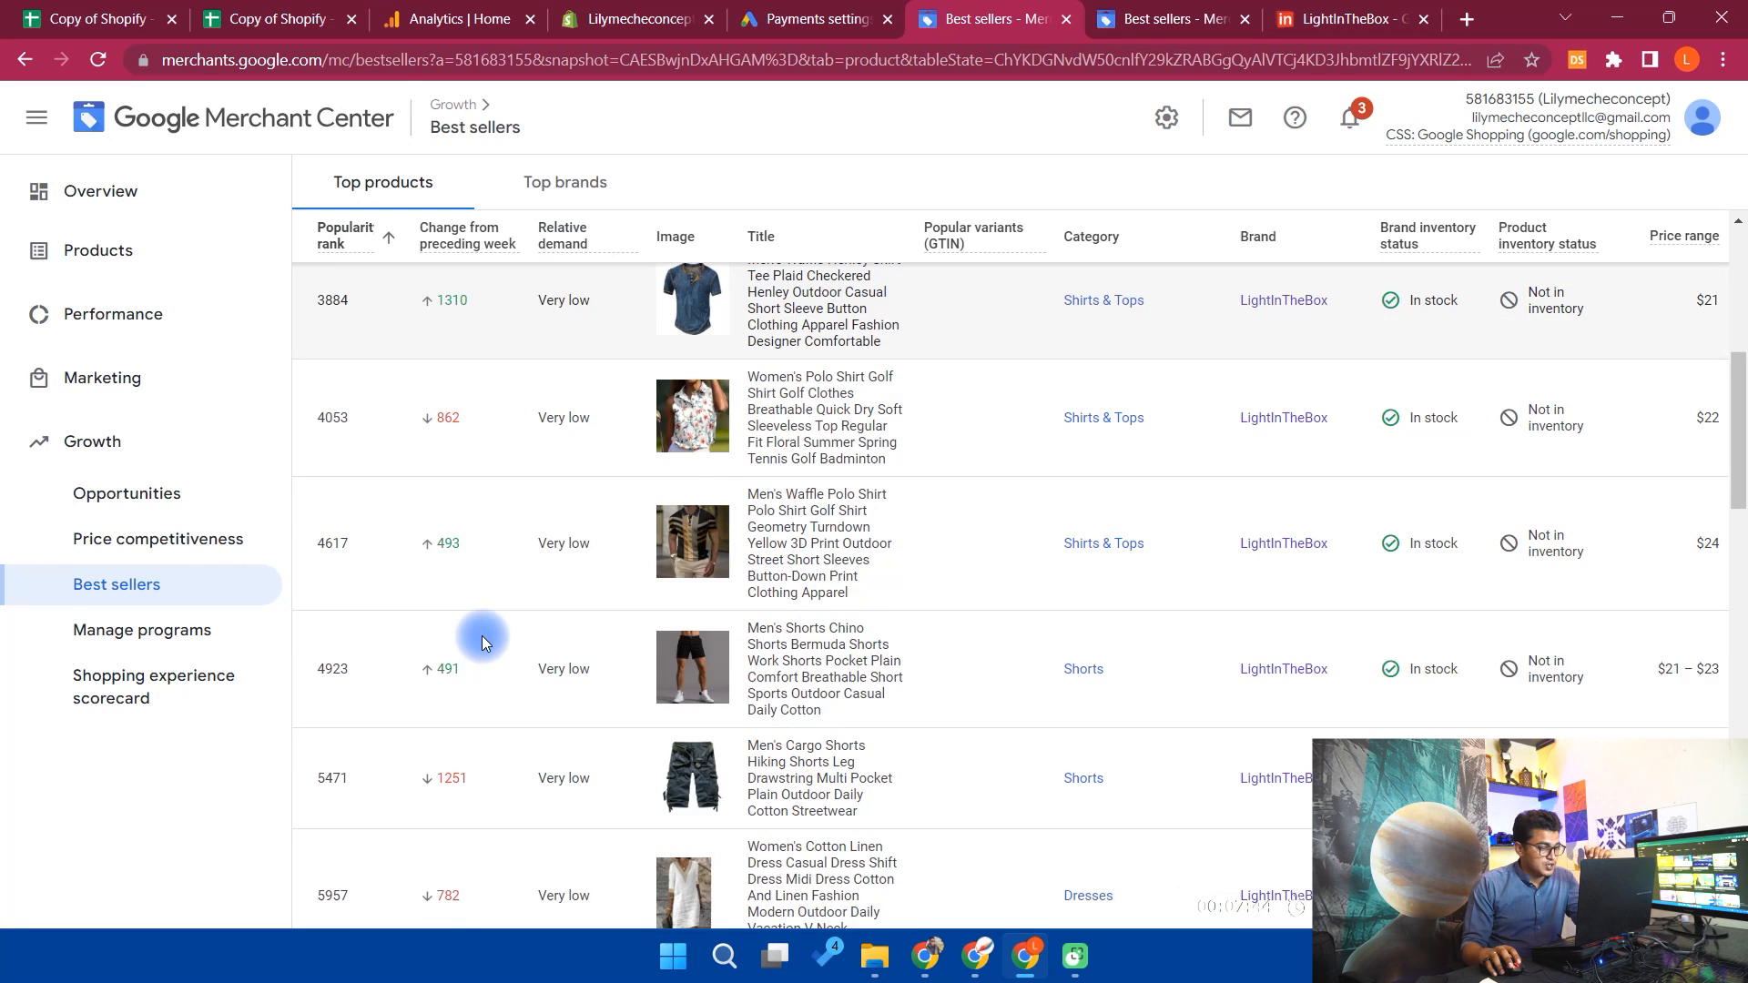
{"action": "left_click_drag", "start_coordinate": [484, 641], "coordinate": [952, 738]}
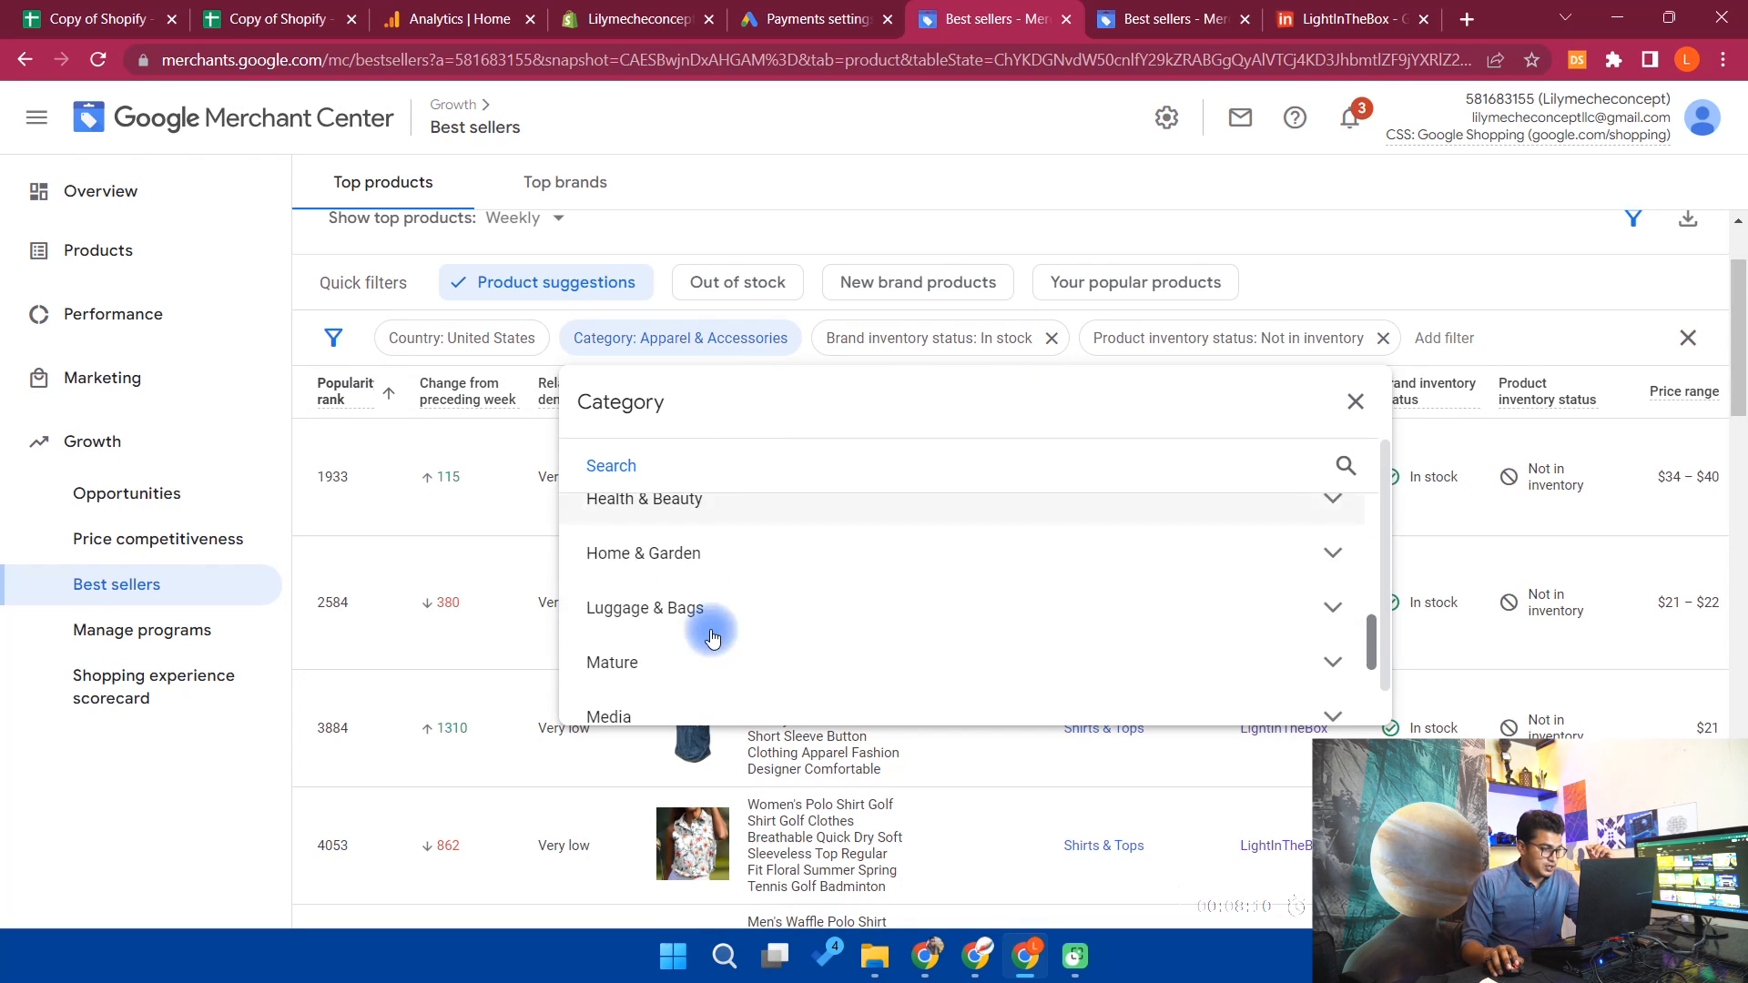
Change the category filter from Apparel & Accessories to Hardware
{"action": "scroll", "scroll_direction": "down", "scroll_amount": 3}
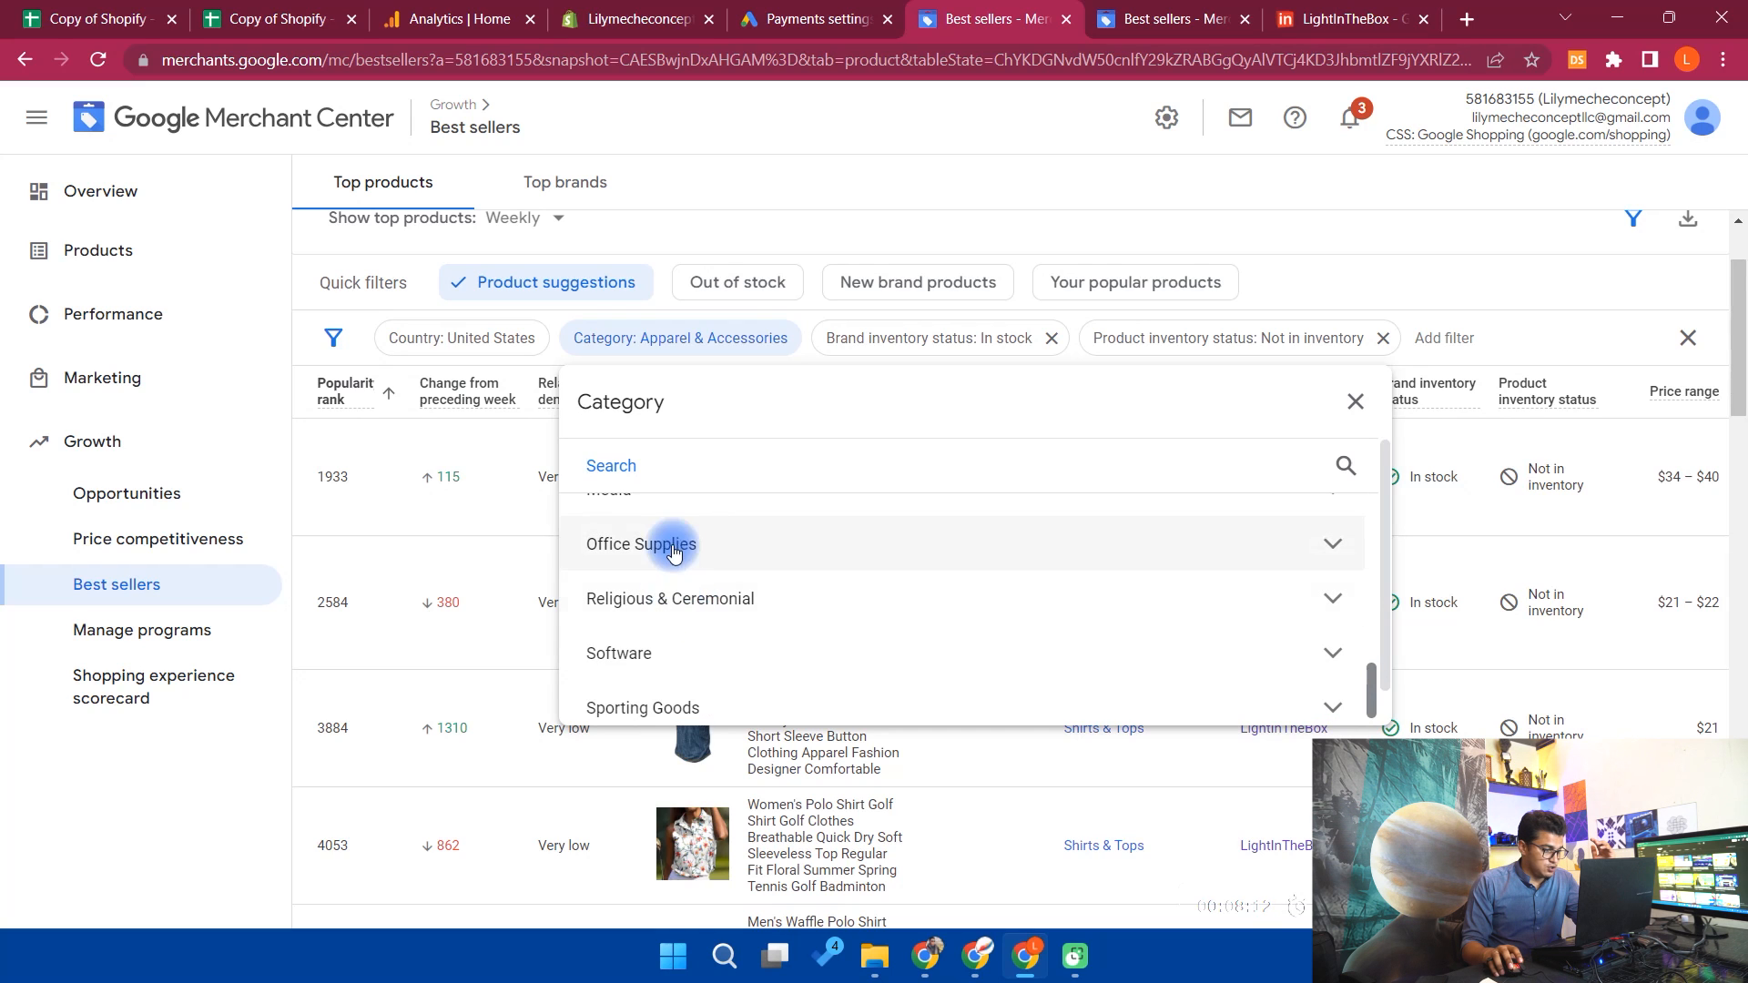
{"action": "scroll", "scroll_direction": "down", "scroll_amount": 3}
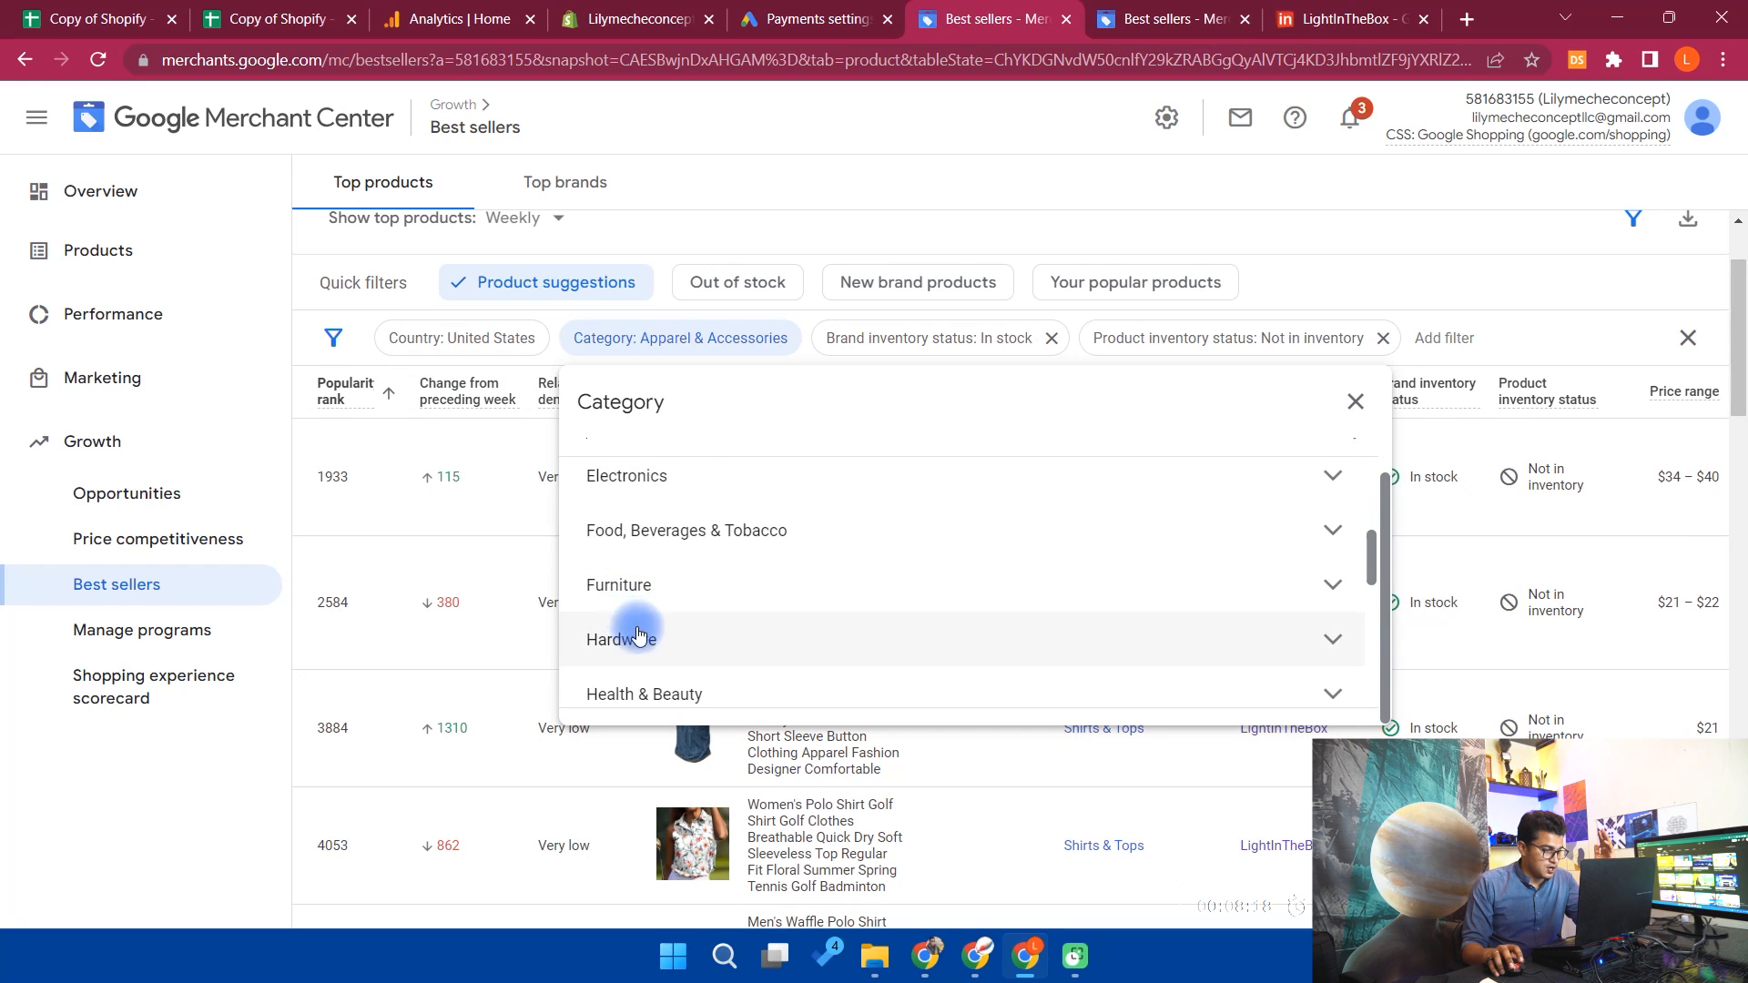
{"action": "left_click", "coordinate": [622, 637]}
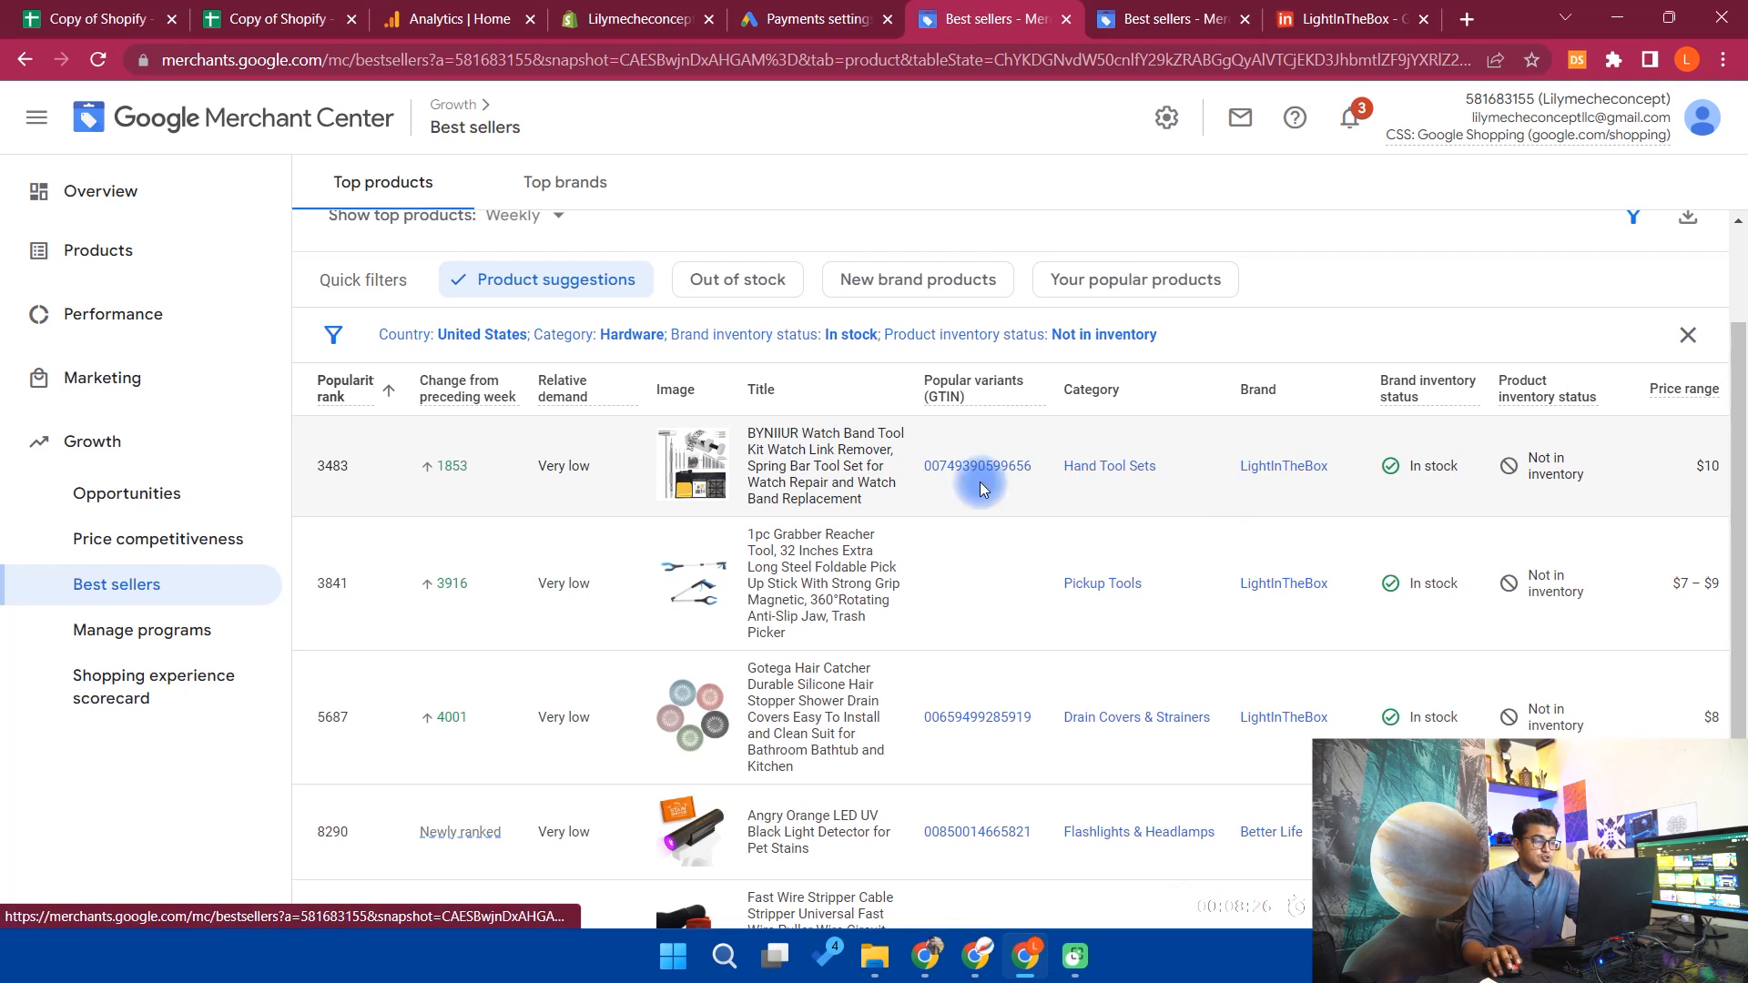
Copy 'Watch Band Tool Kit Watch Link Remover' from the top product and go to a new AliExpress tab
{"action": "double_click", "coordinate": [781, 433]}
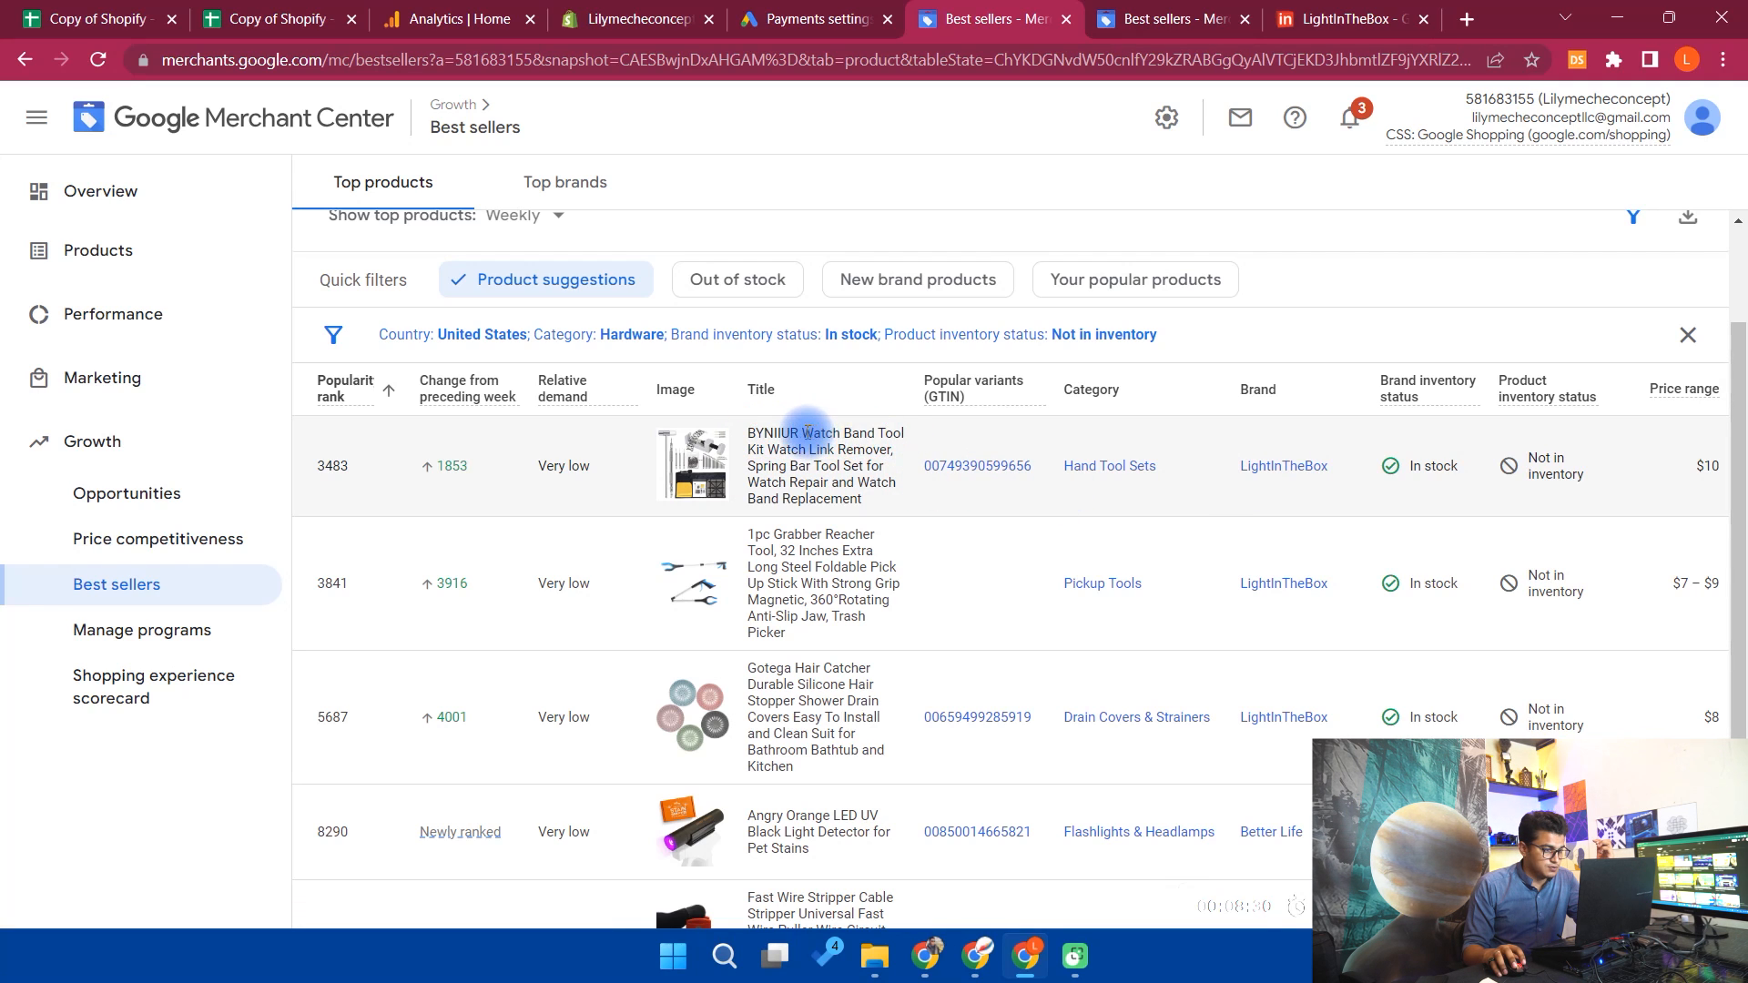
{"action": "left_click_drag", "start_coordinate": [802, 434], "coordinate": [892, 449]}
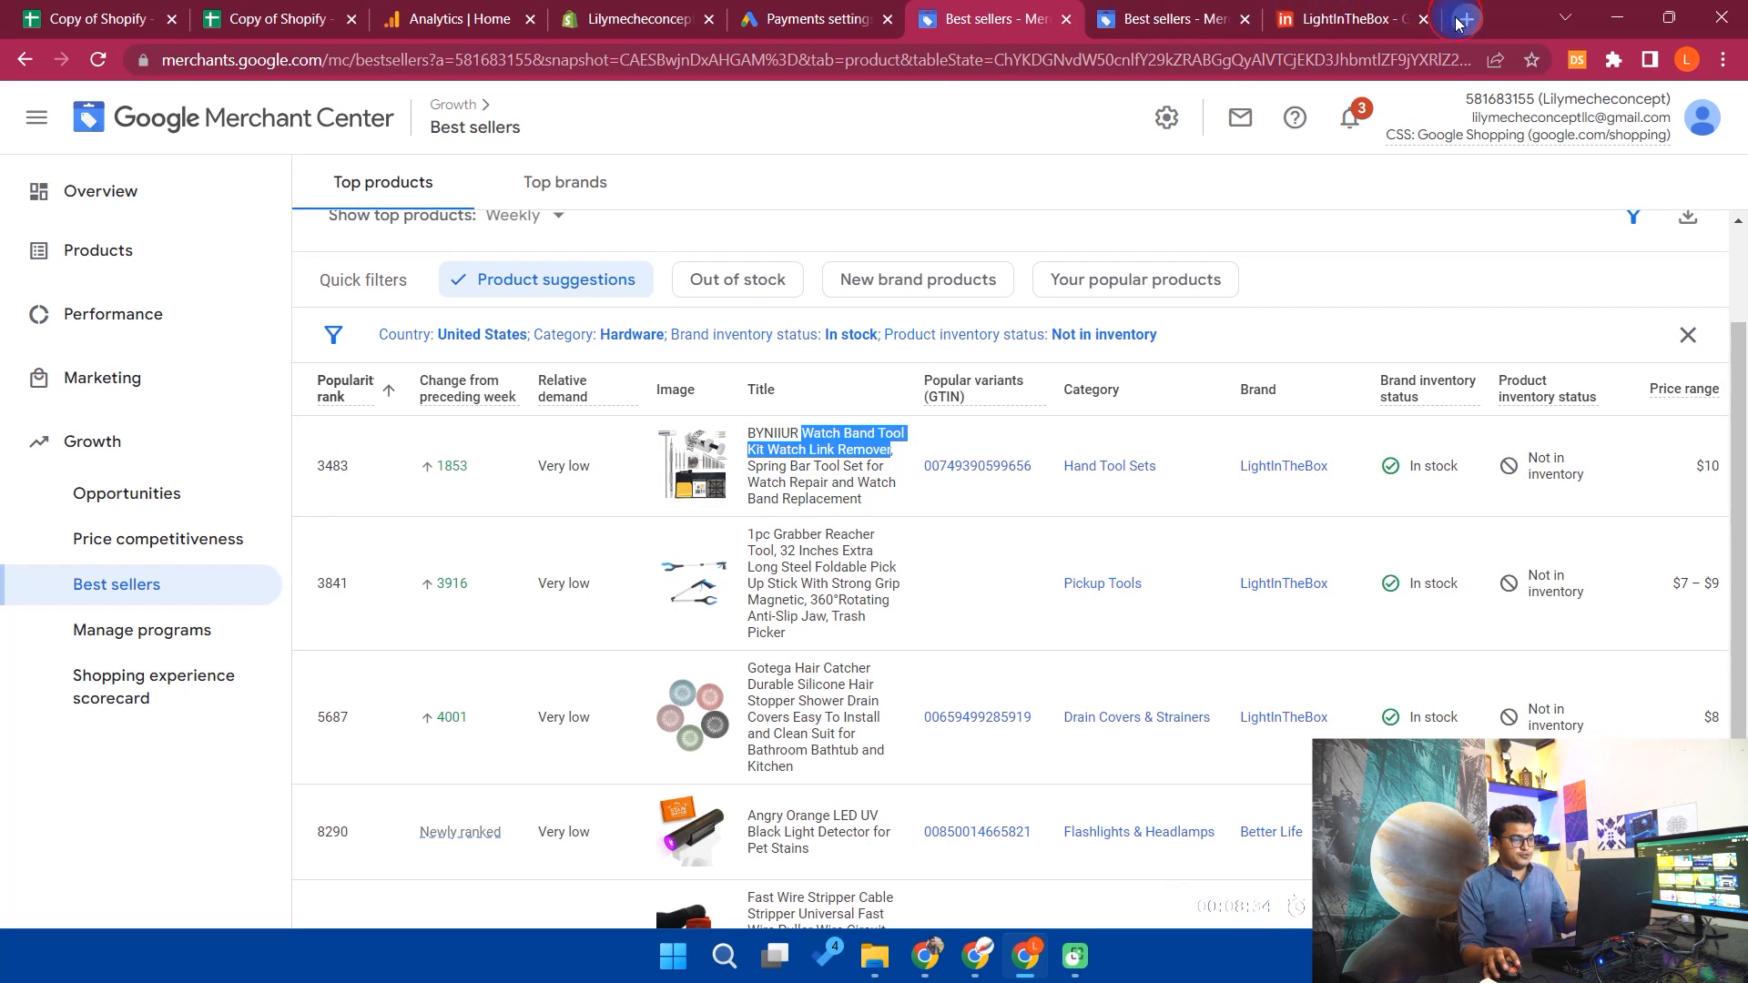
{"action": "left_click", "coordinate": [1464, 18]}
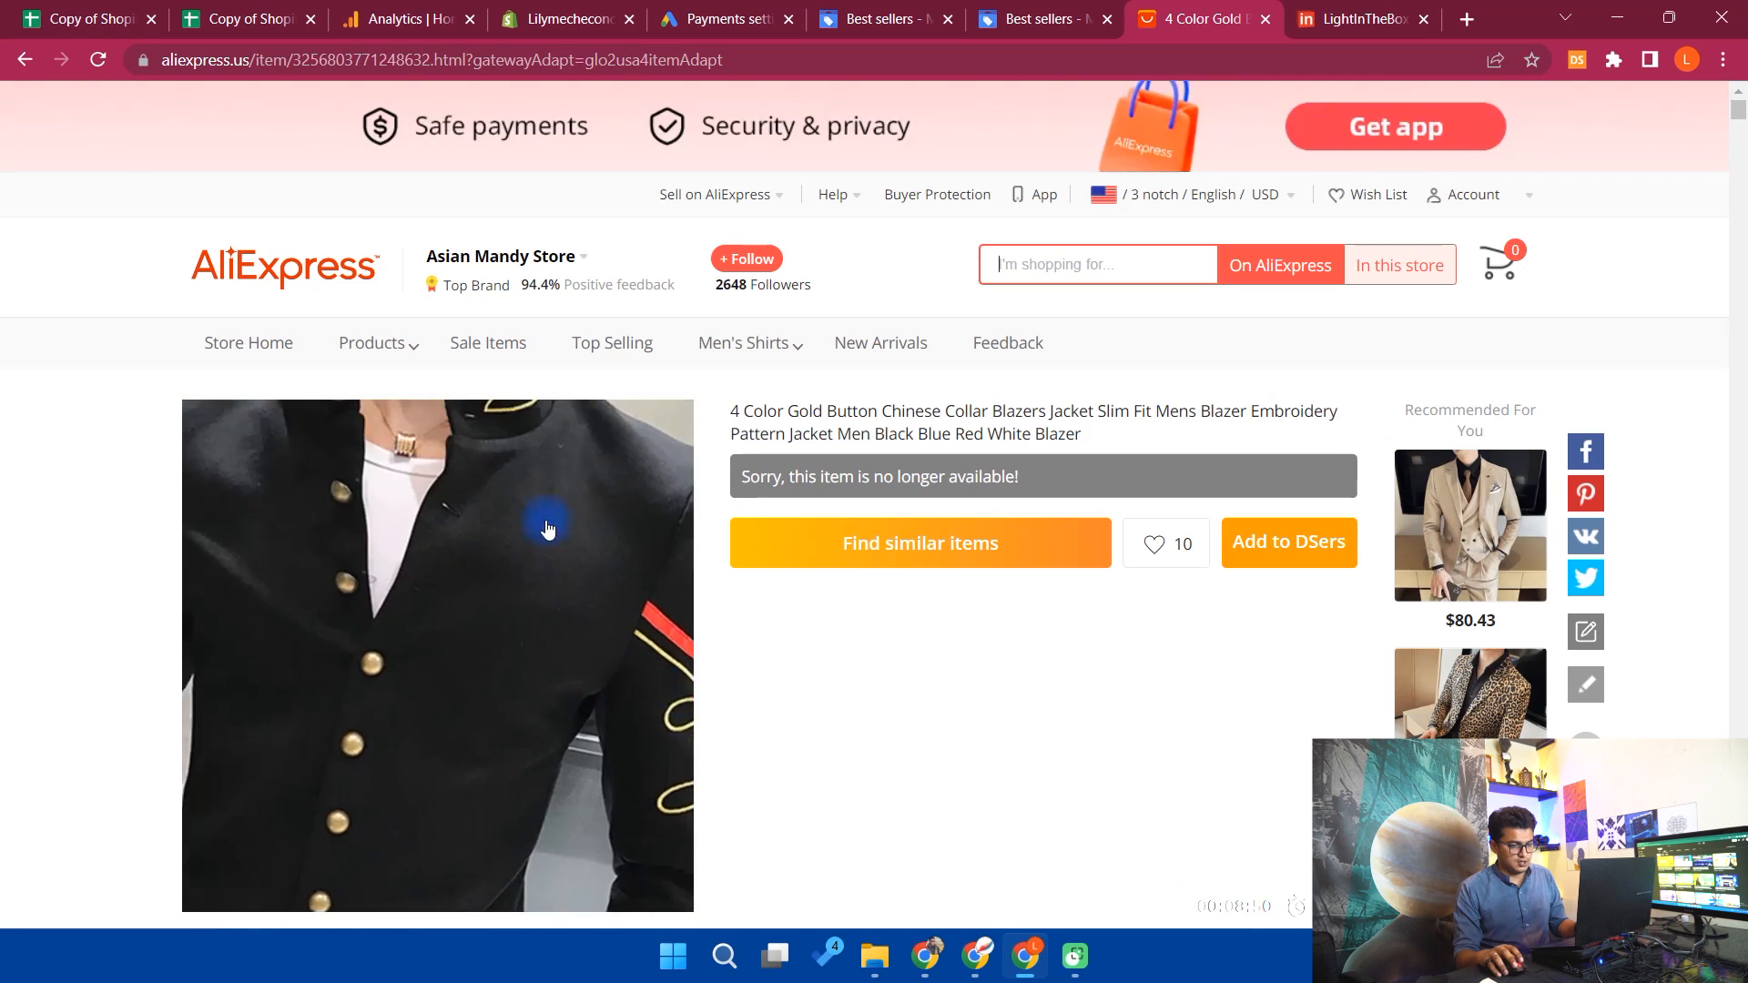
Search AliExpress for the pasted watch band tool kit title, checking it against the best sellers list
{"action": "key", "text": "ctrl+v"}
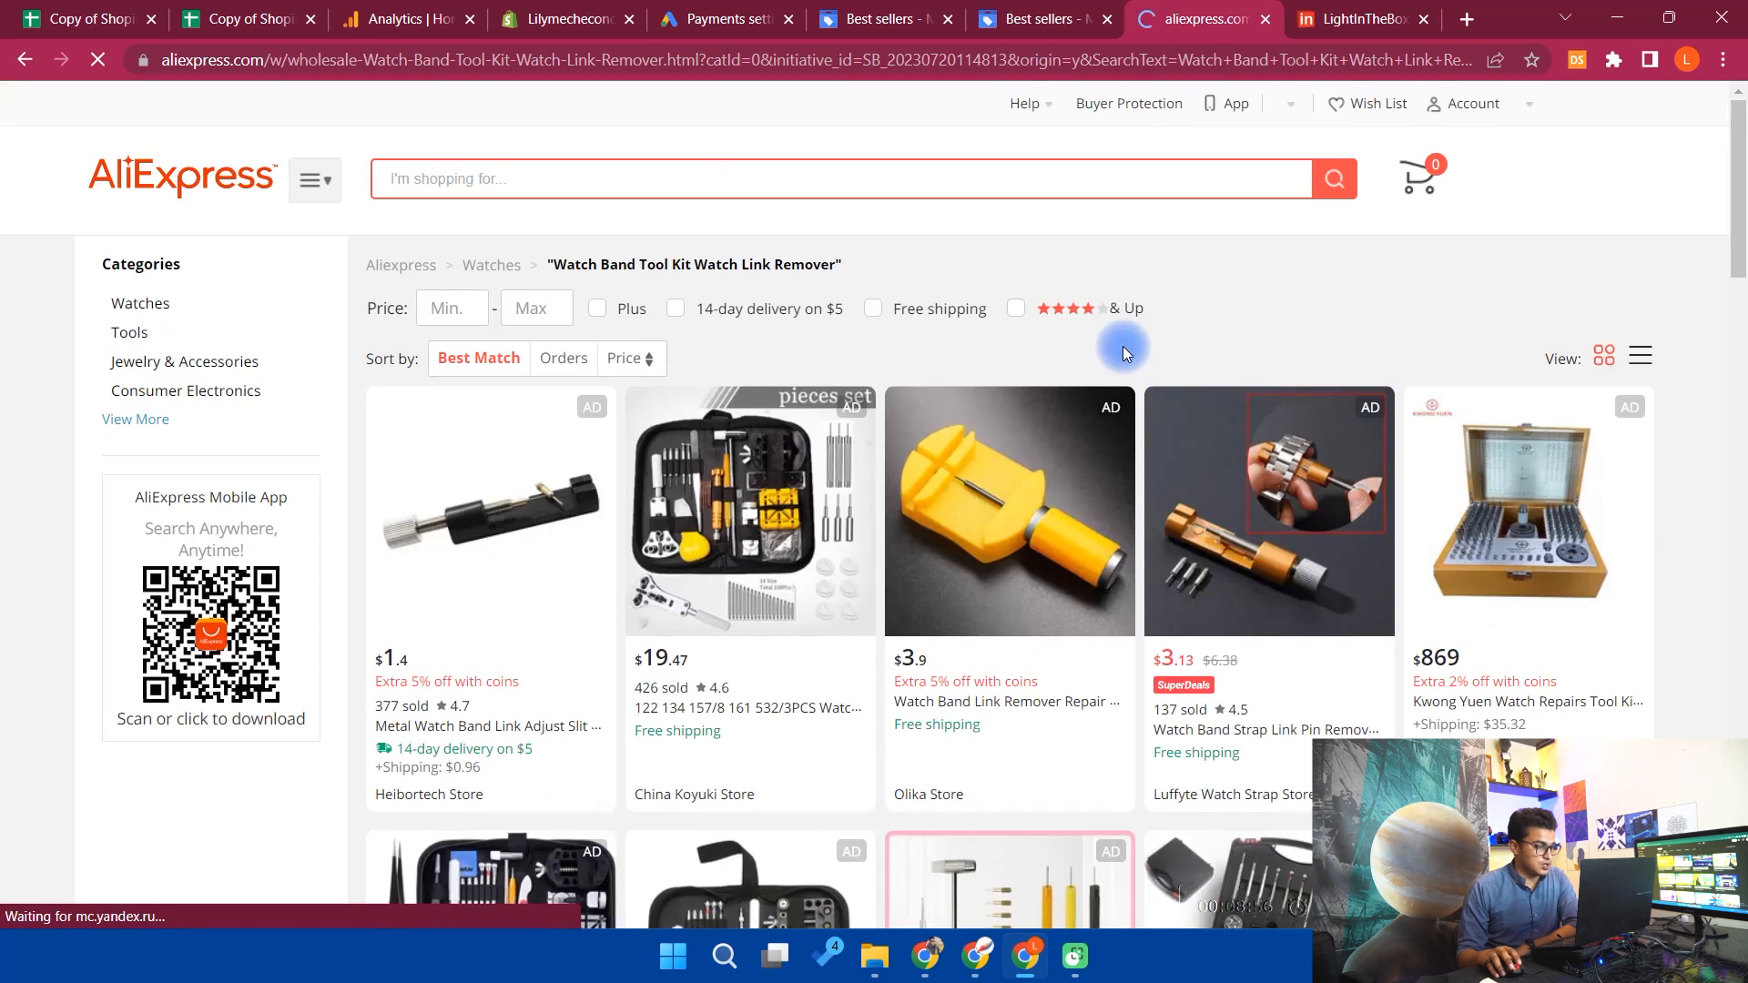
{"action": "left_click", "coordinate": [1036, 18]}
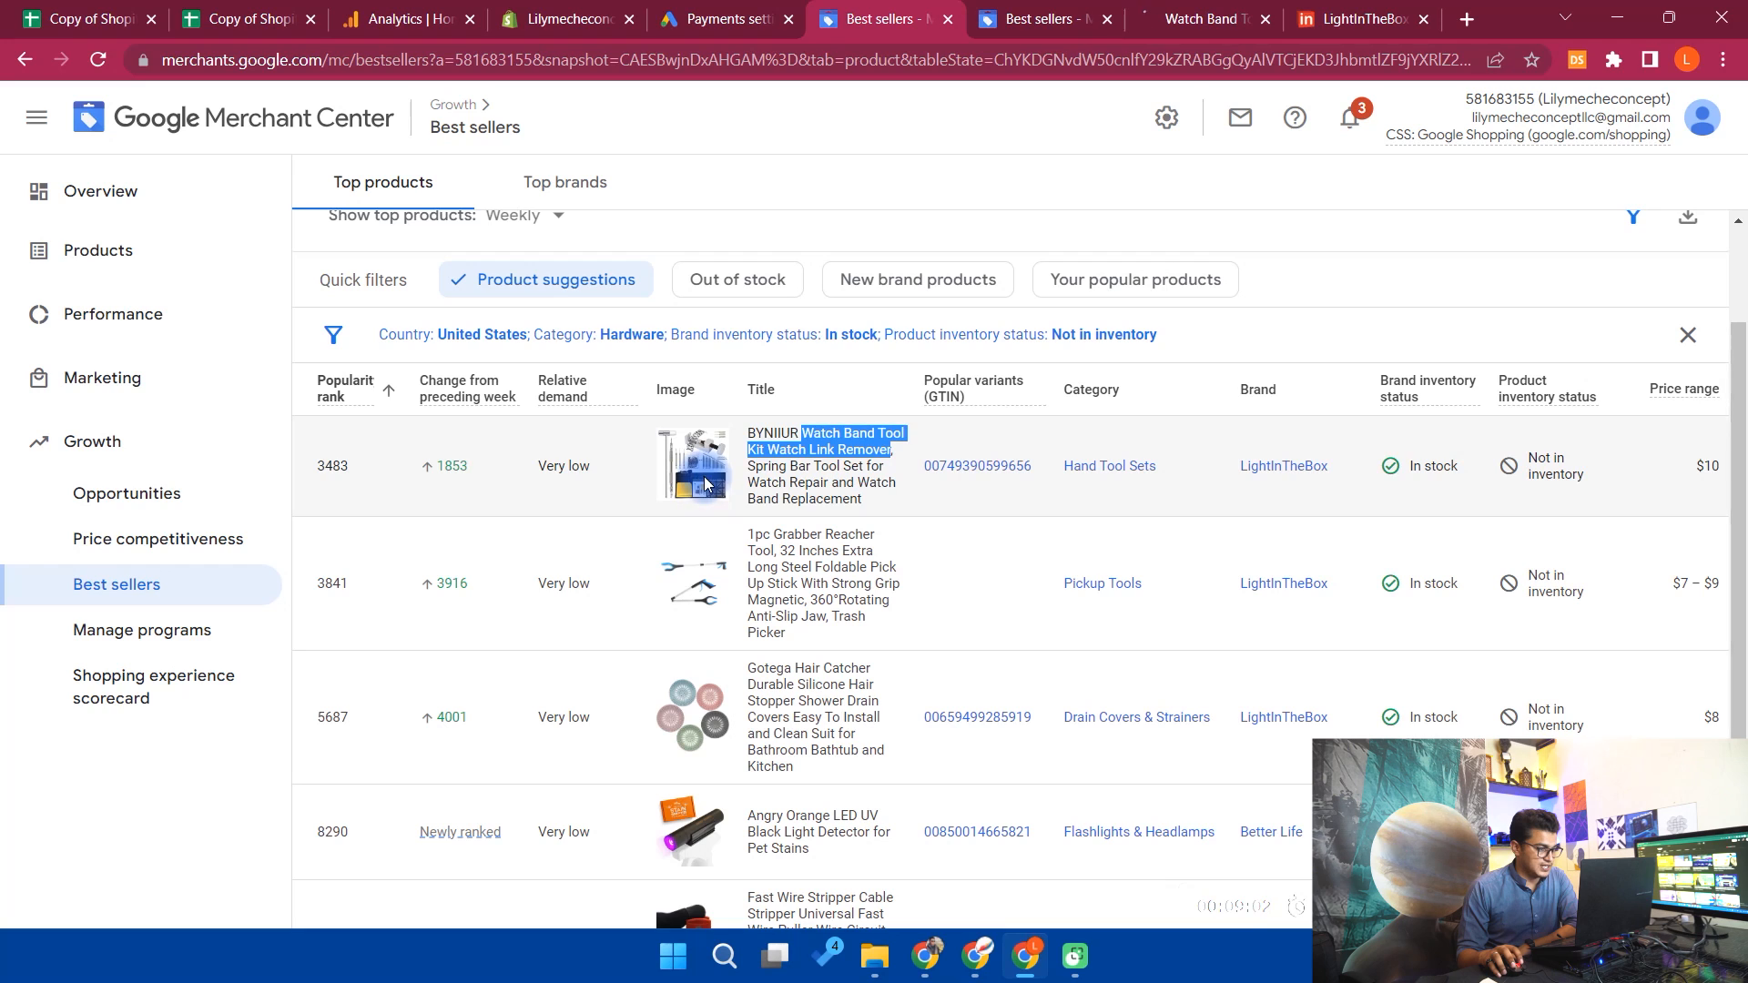
{"action": "mouse_move", "coordinate": [1109, 466]}
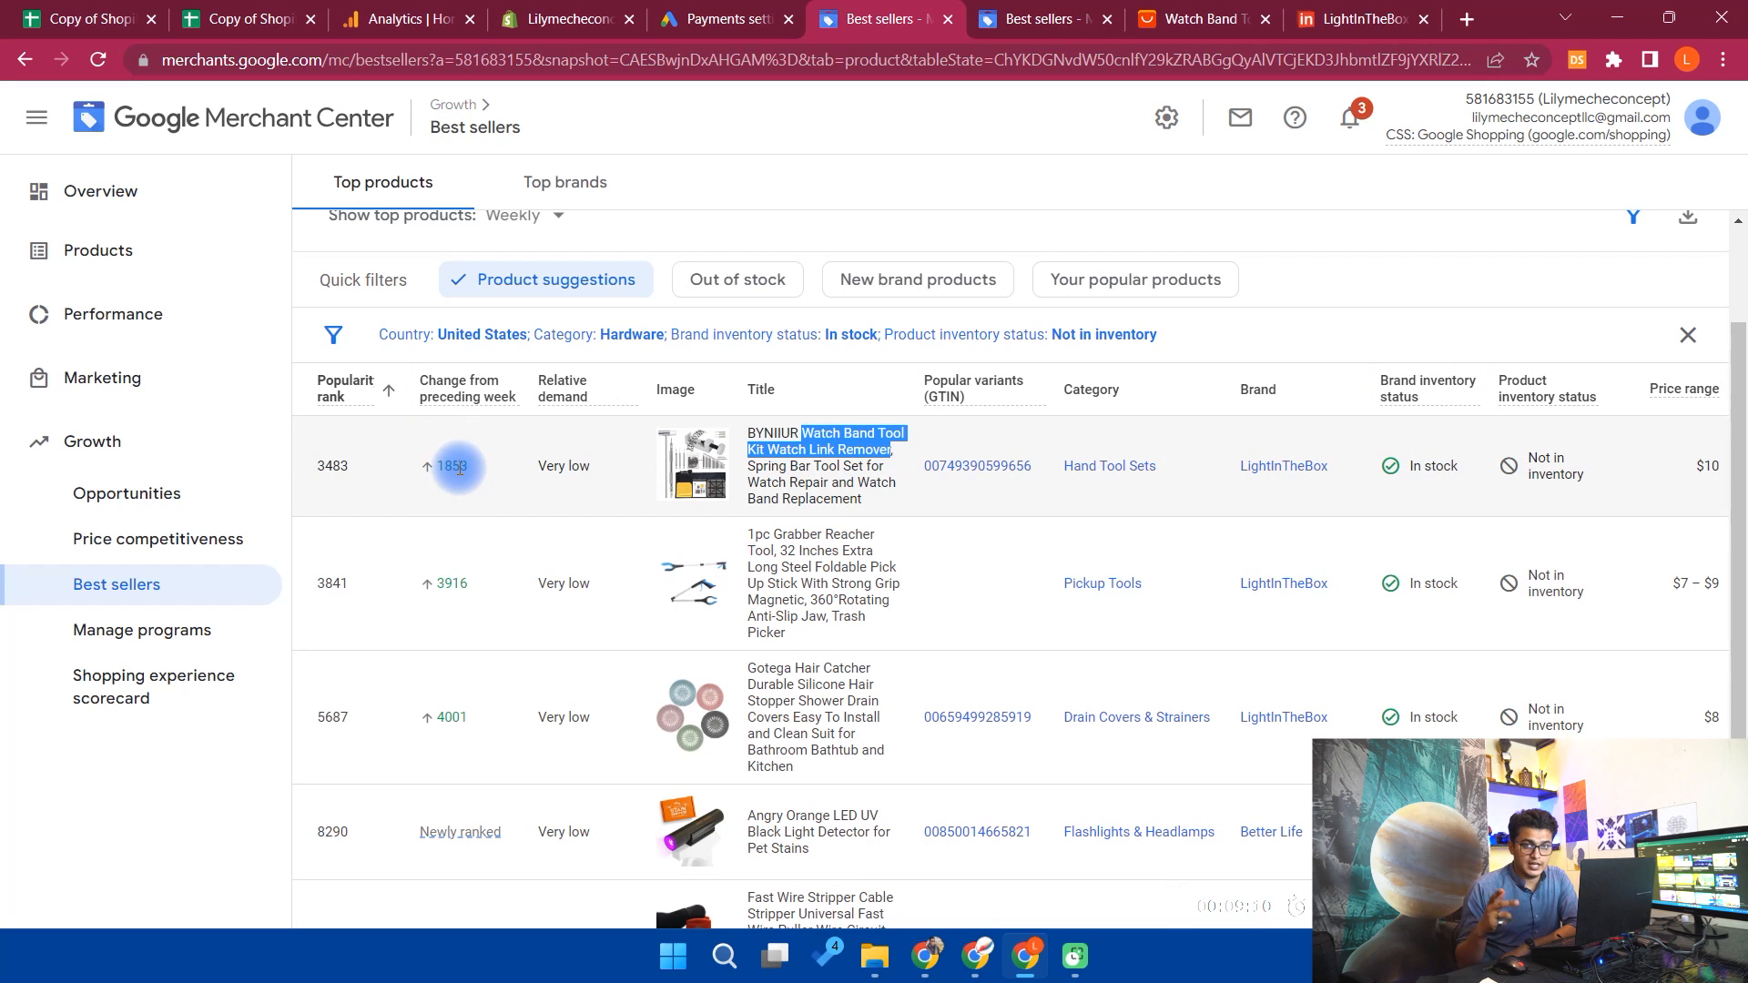
{"action": "left_click", "coordinate": [1197, 19]}
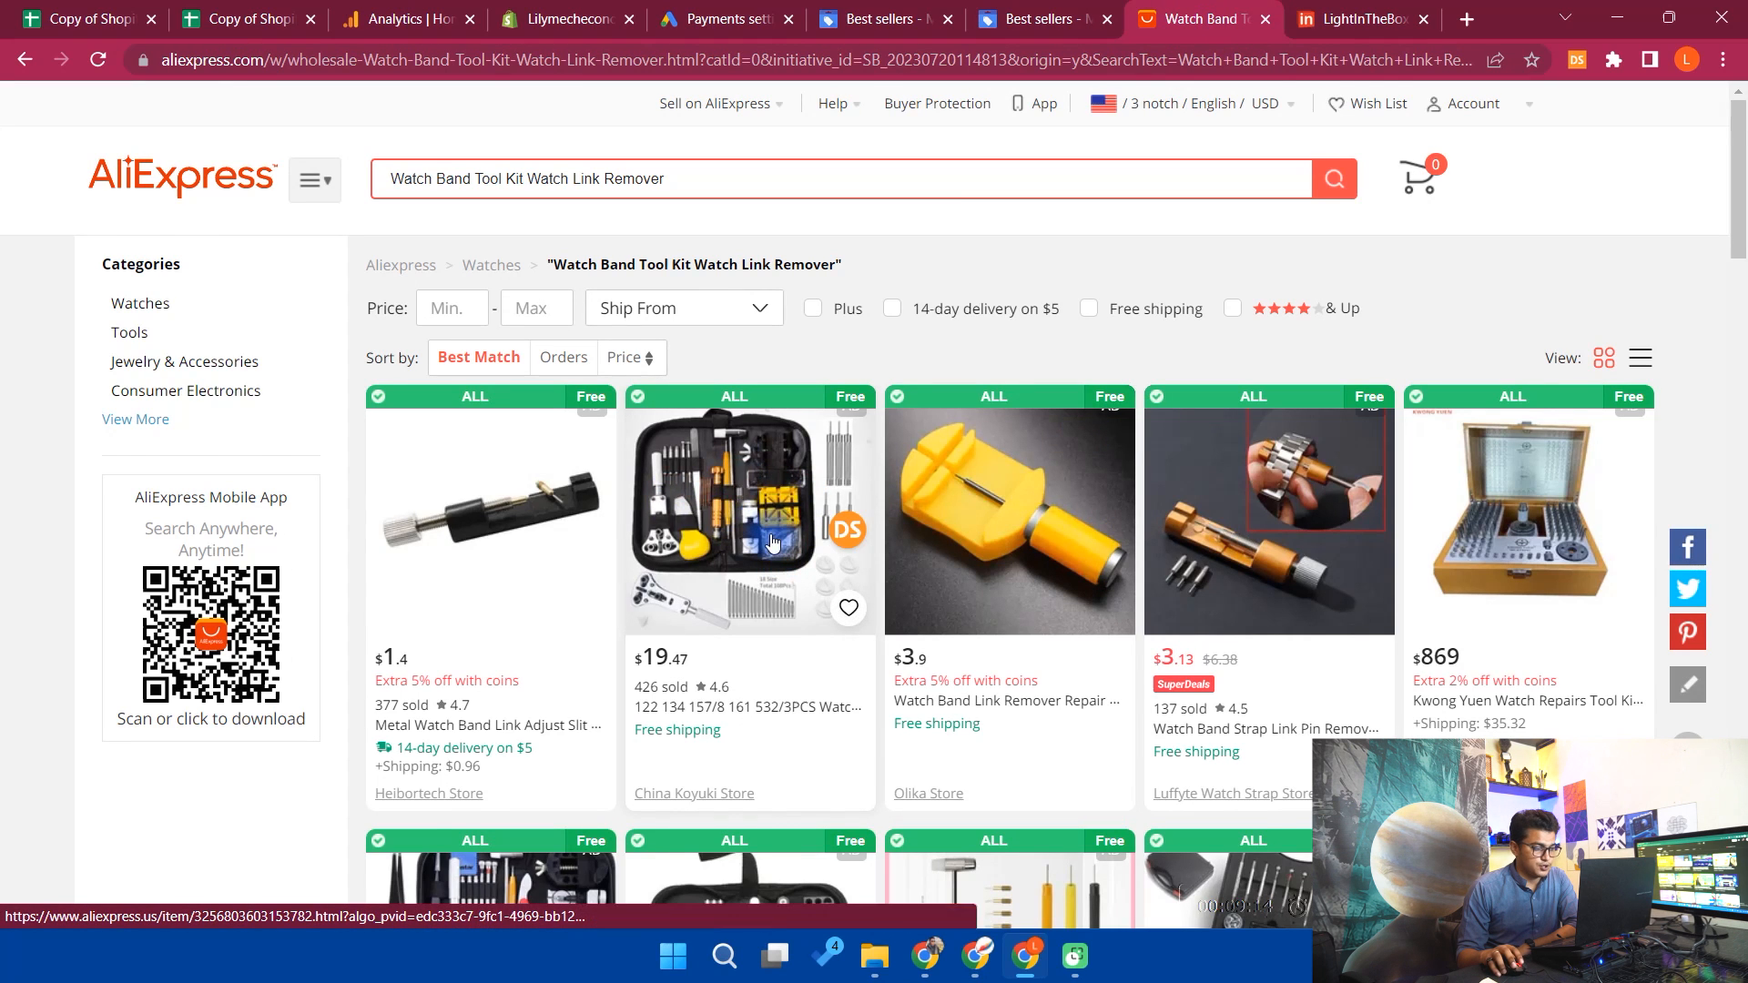
Browse the AliExpress watch repair tool results, then switch to the Shopify products admin
{"action": "scroll", "scroll_direction": "down", "scroll_amount": 3}
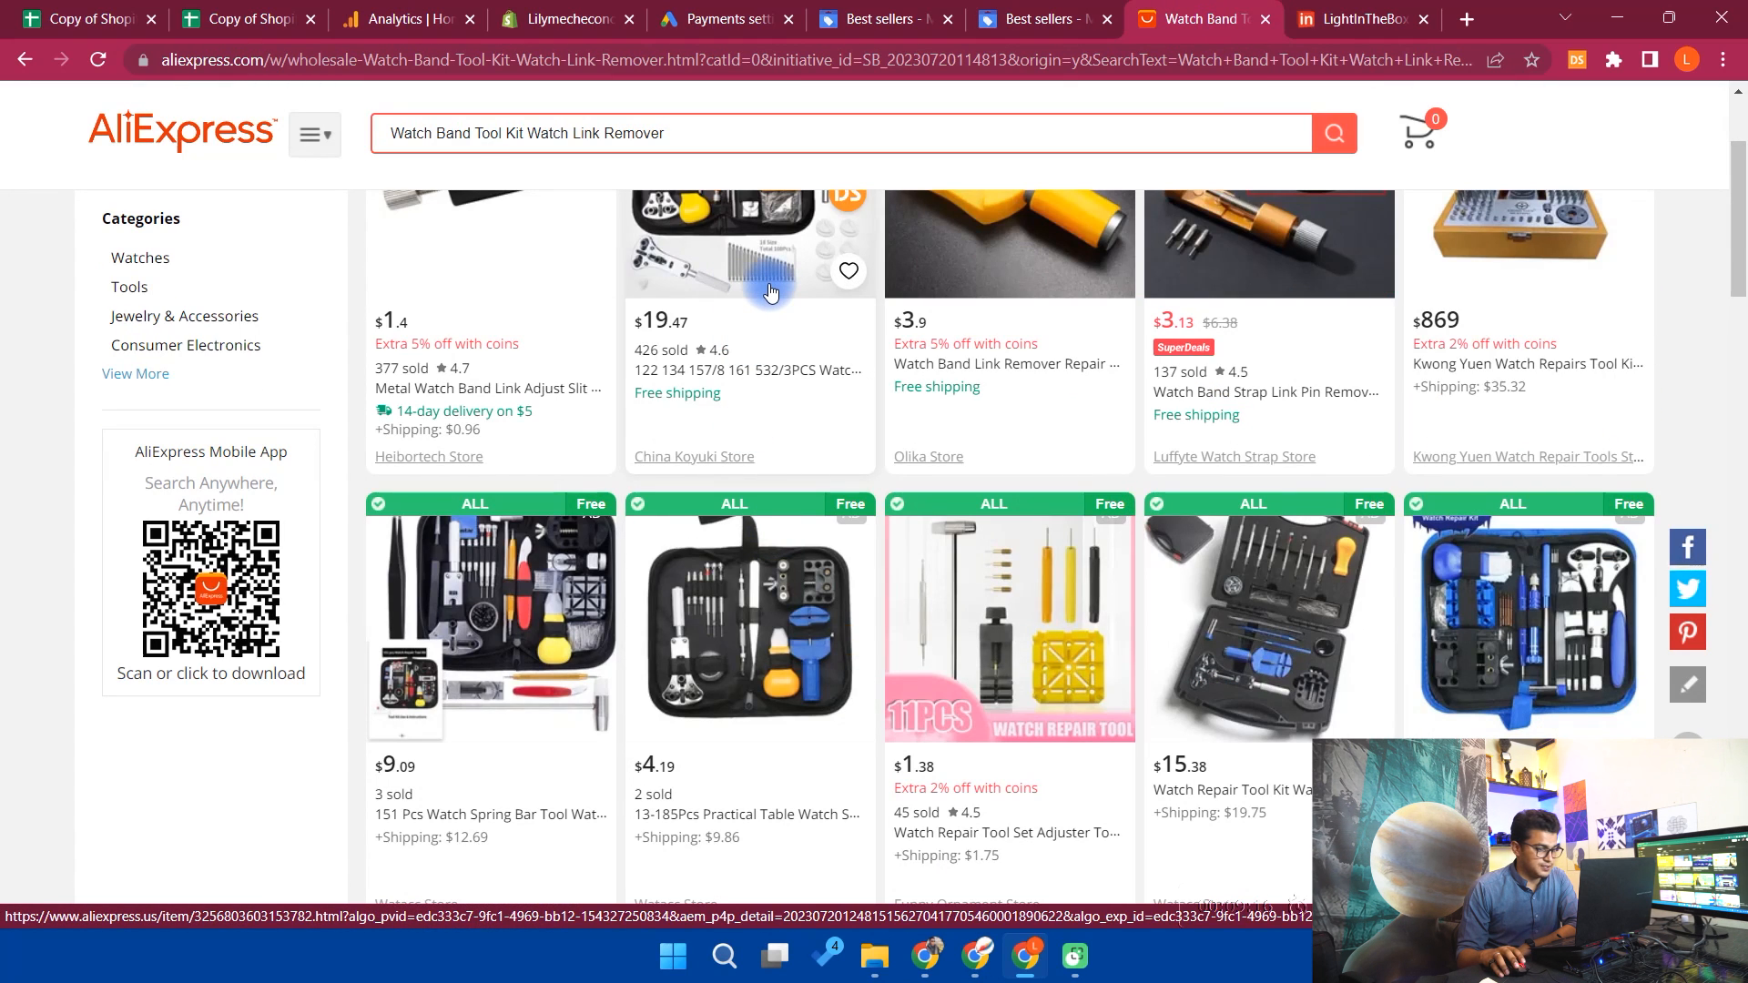
{"action": "scroll", "scroll_direction": "down", "scroll_amount": 3}
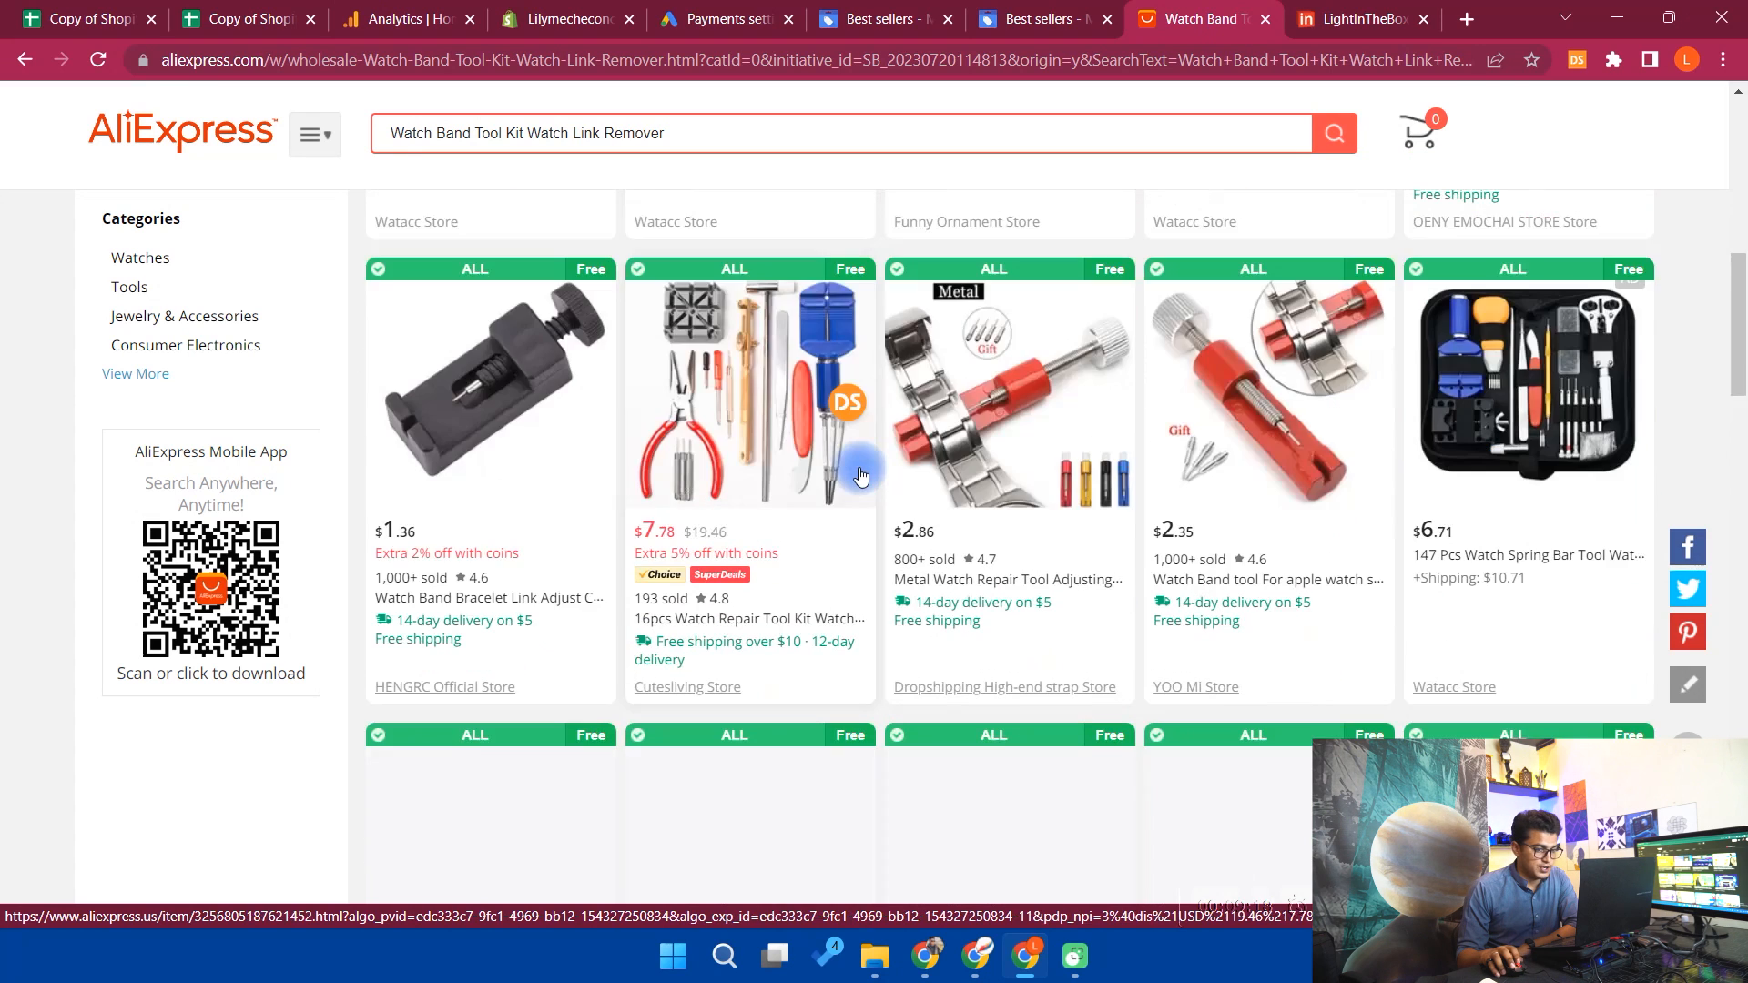
{"action": "scroll", "scroll_direction": "down", "scroll_amount": 3}
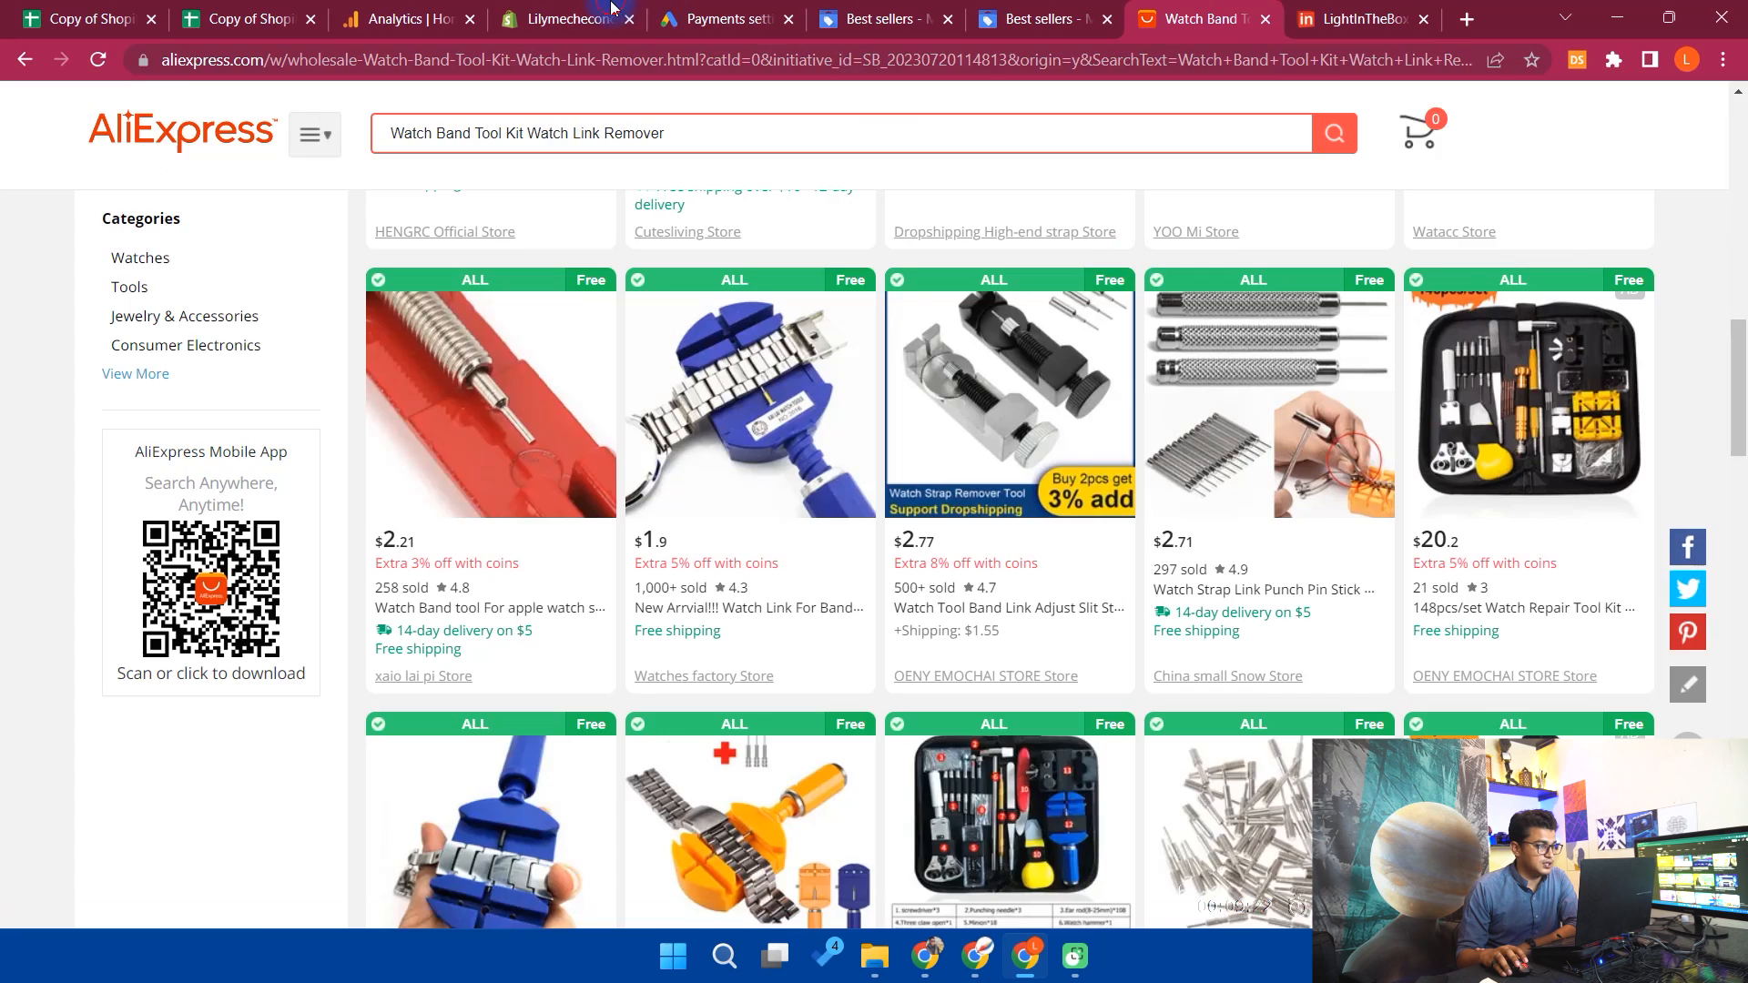
{"action": "left_click", "coordinate": [566, 18]}
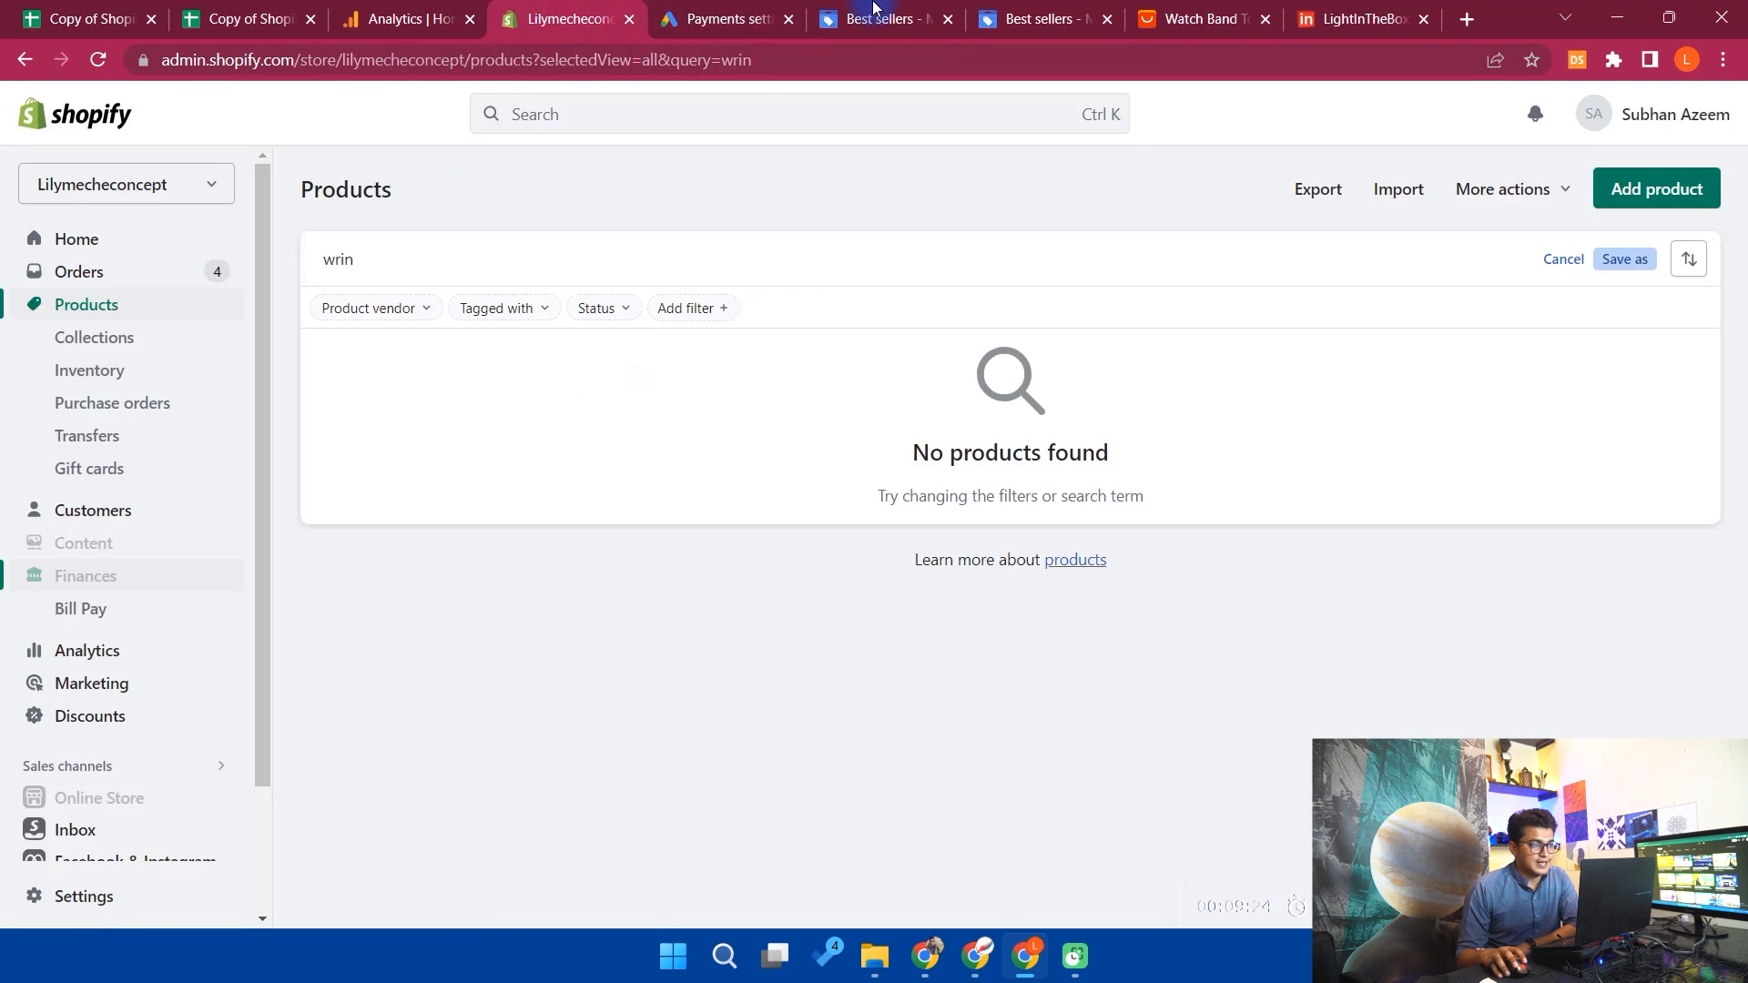
Return from the empty Shopify product search to the Merchant Center best sellers tab
{"action": "left_click", "coordinate": [881, 18]}
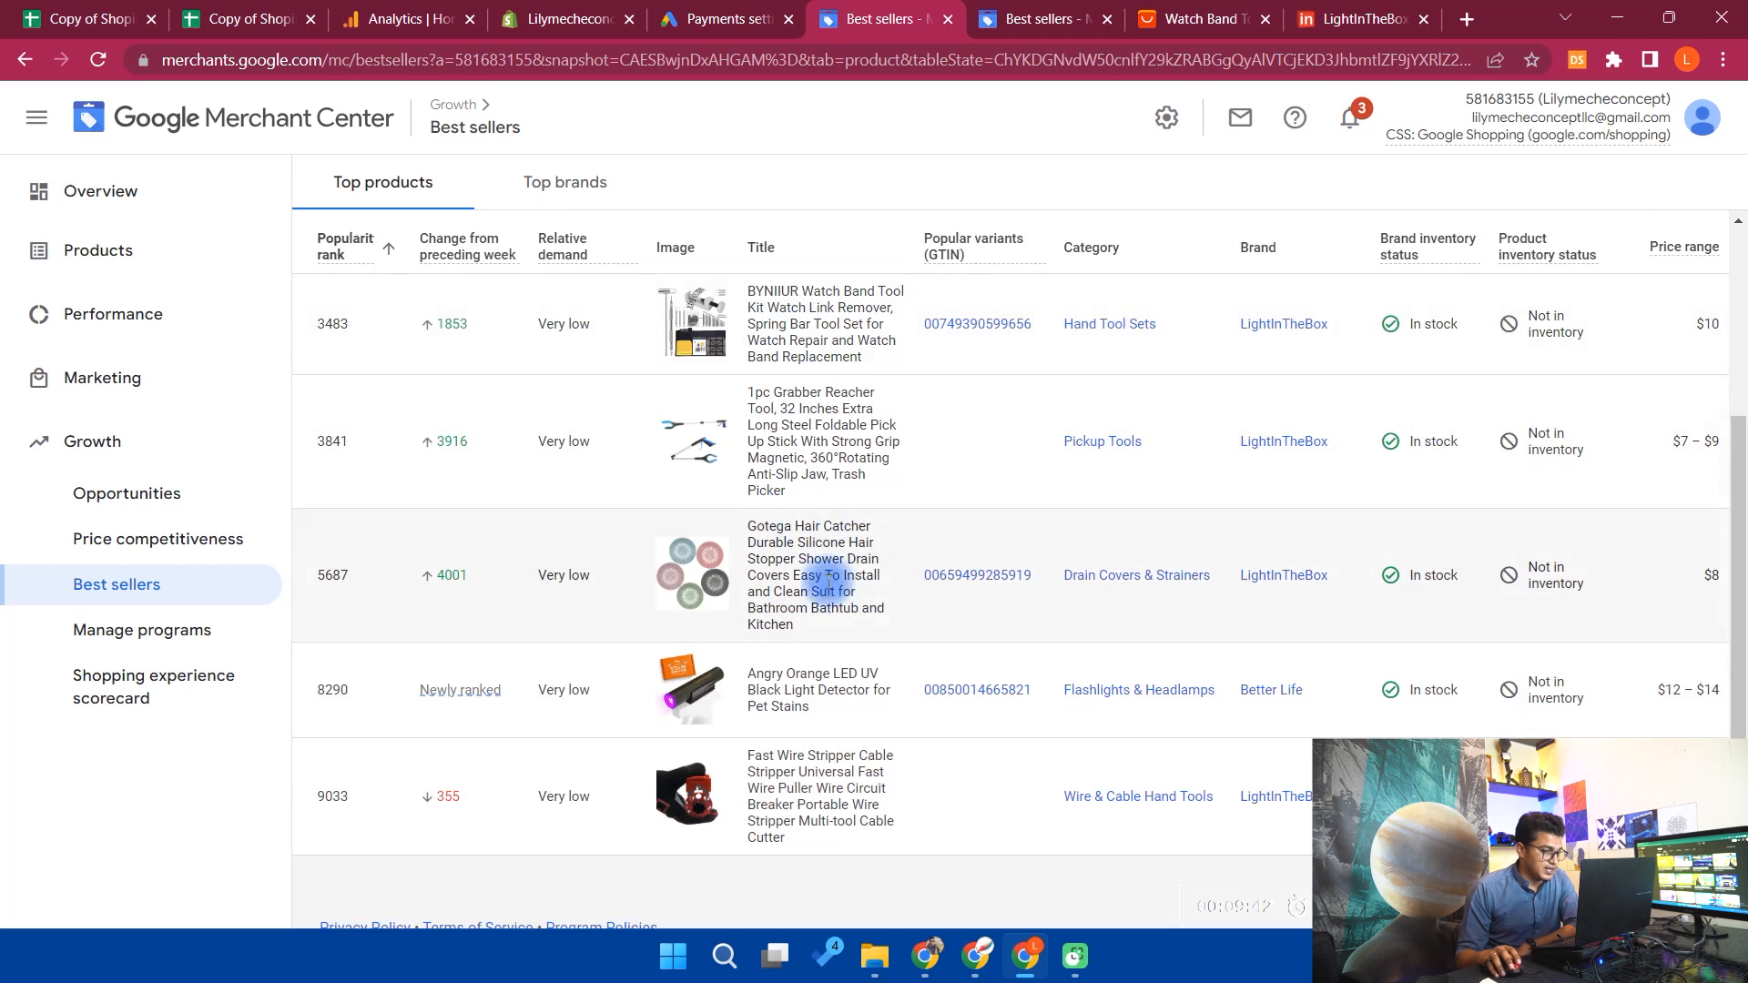
Select the Angry Orange LED UV Black Light Detector title for copying to AliExpress search
{"action": "double_click", "coordinate": [807, 674]}
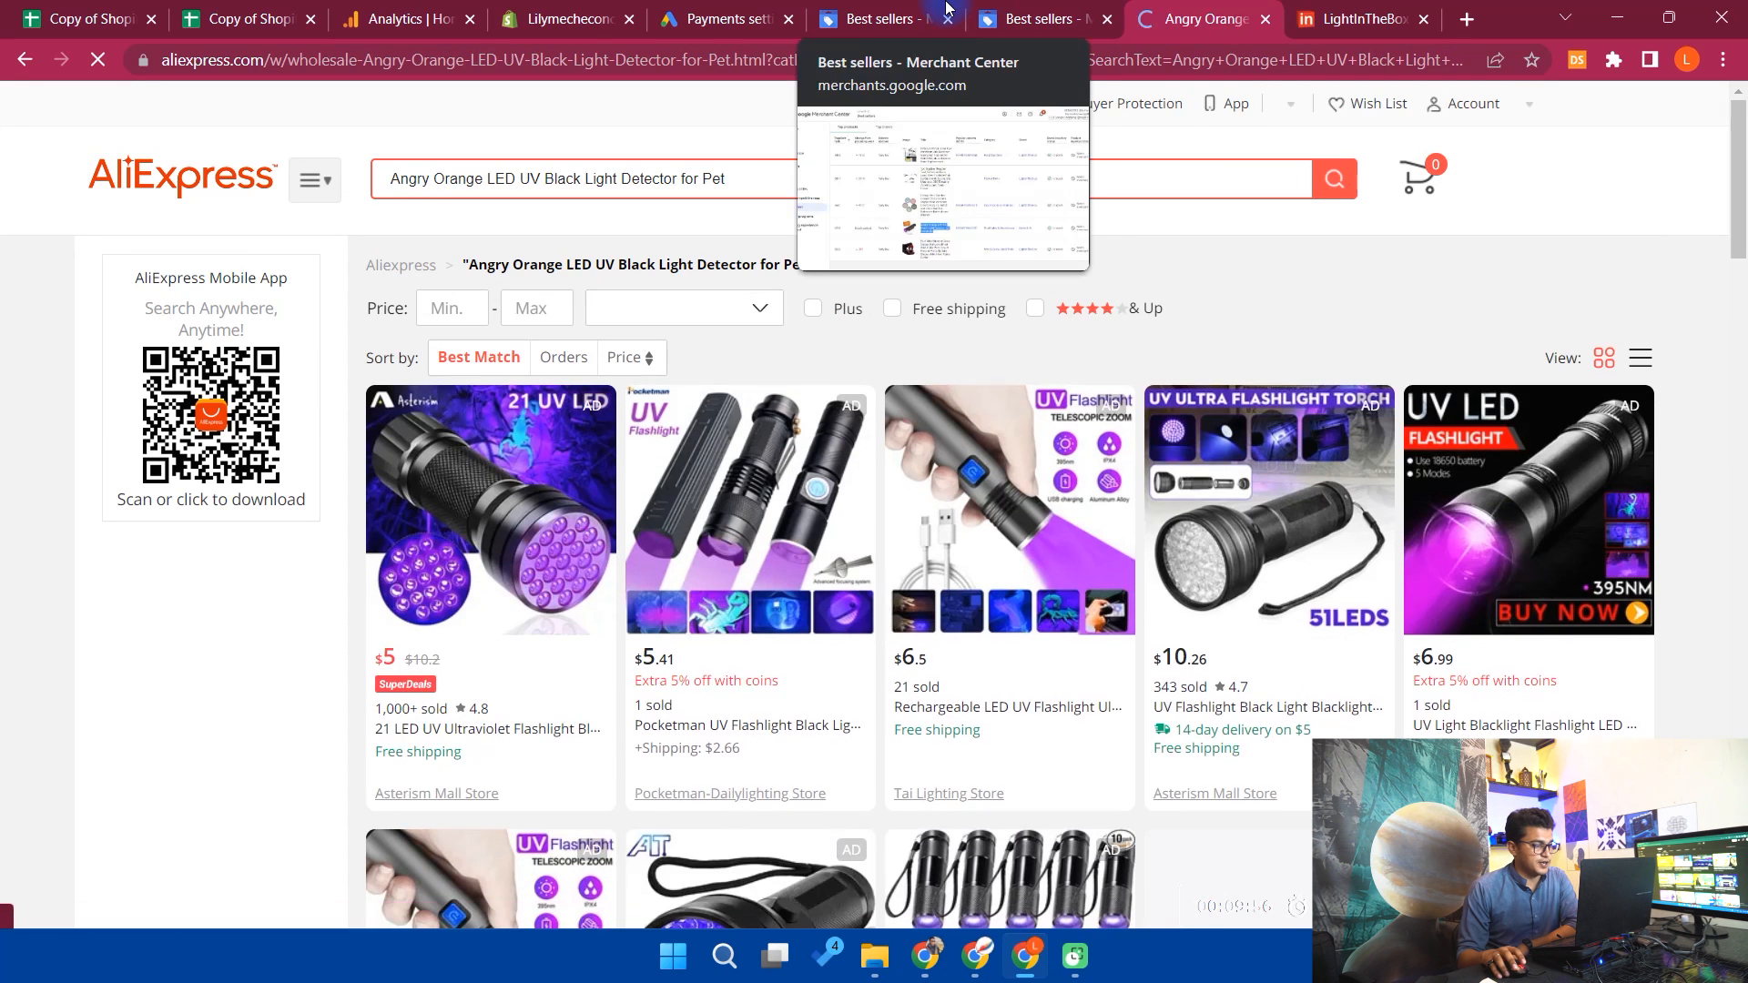
Review AliExpress UV flashlight results from about $5, then return to the Best sellers list
{"action": "scroll", "scroll_direction": "down", "scroll_amount": 3}
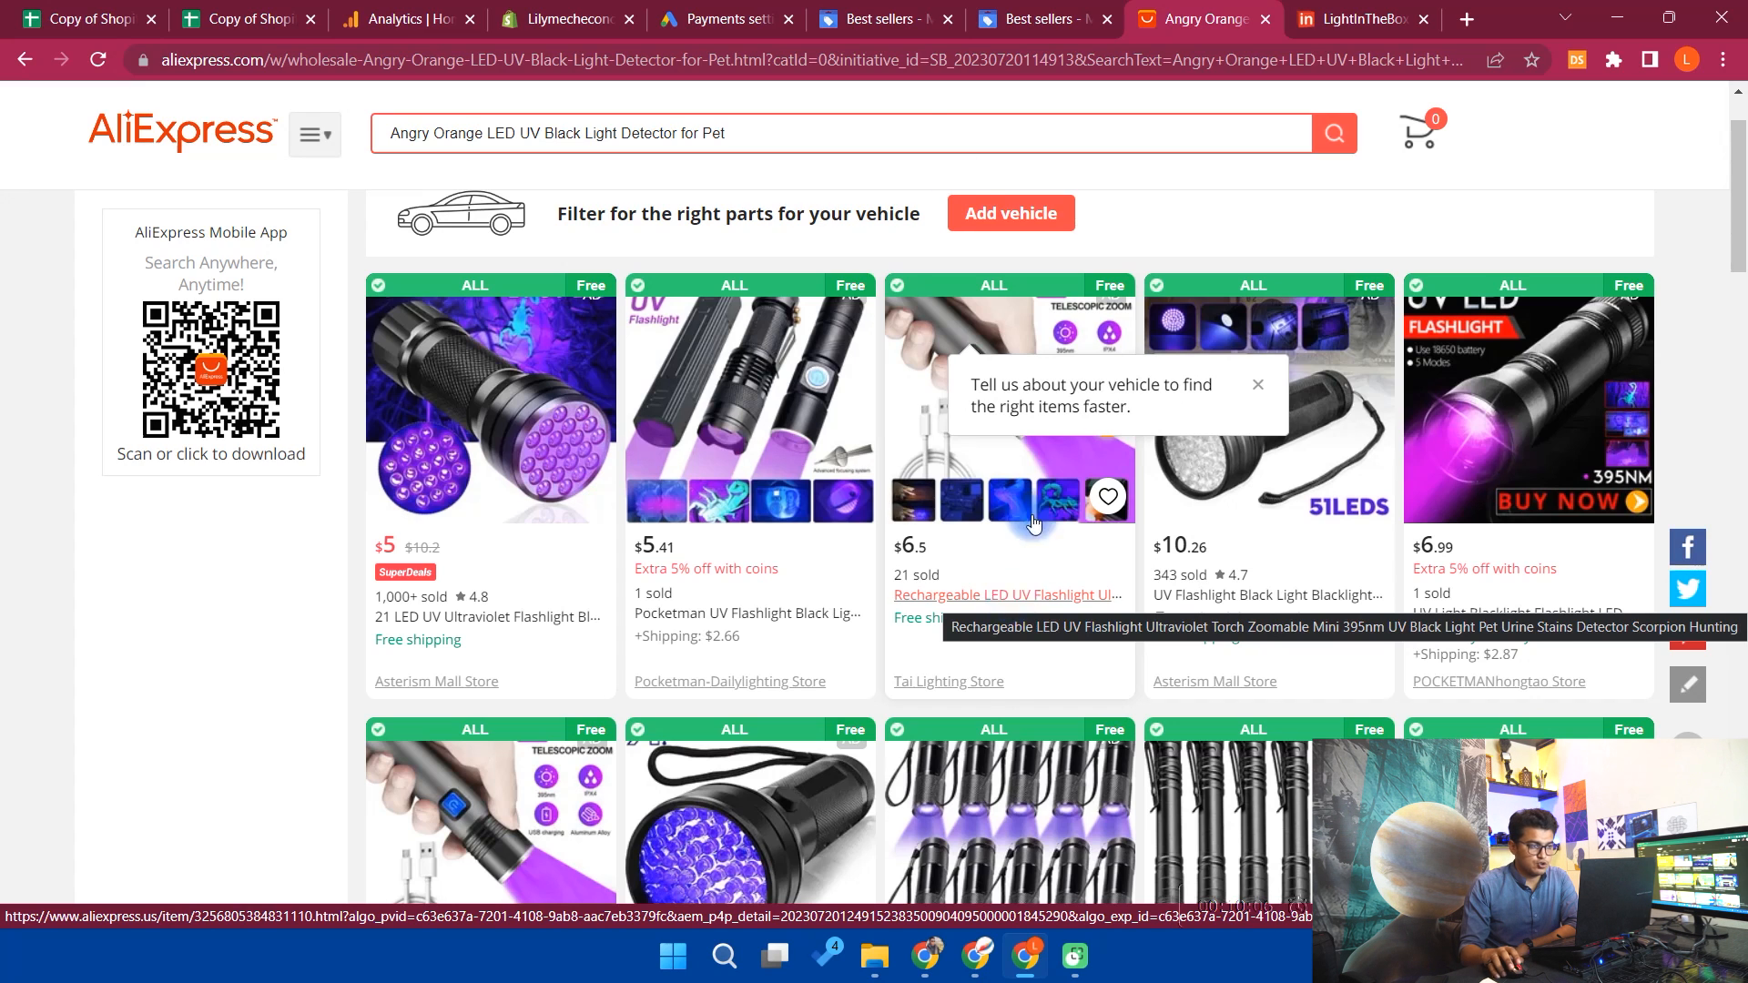
{"action": "left_click", "coordinate": [885, 18]}
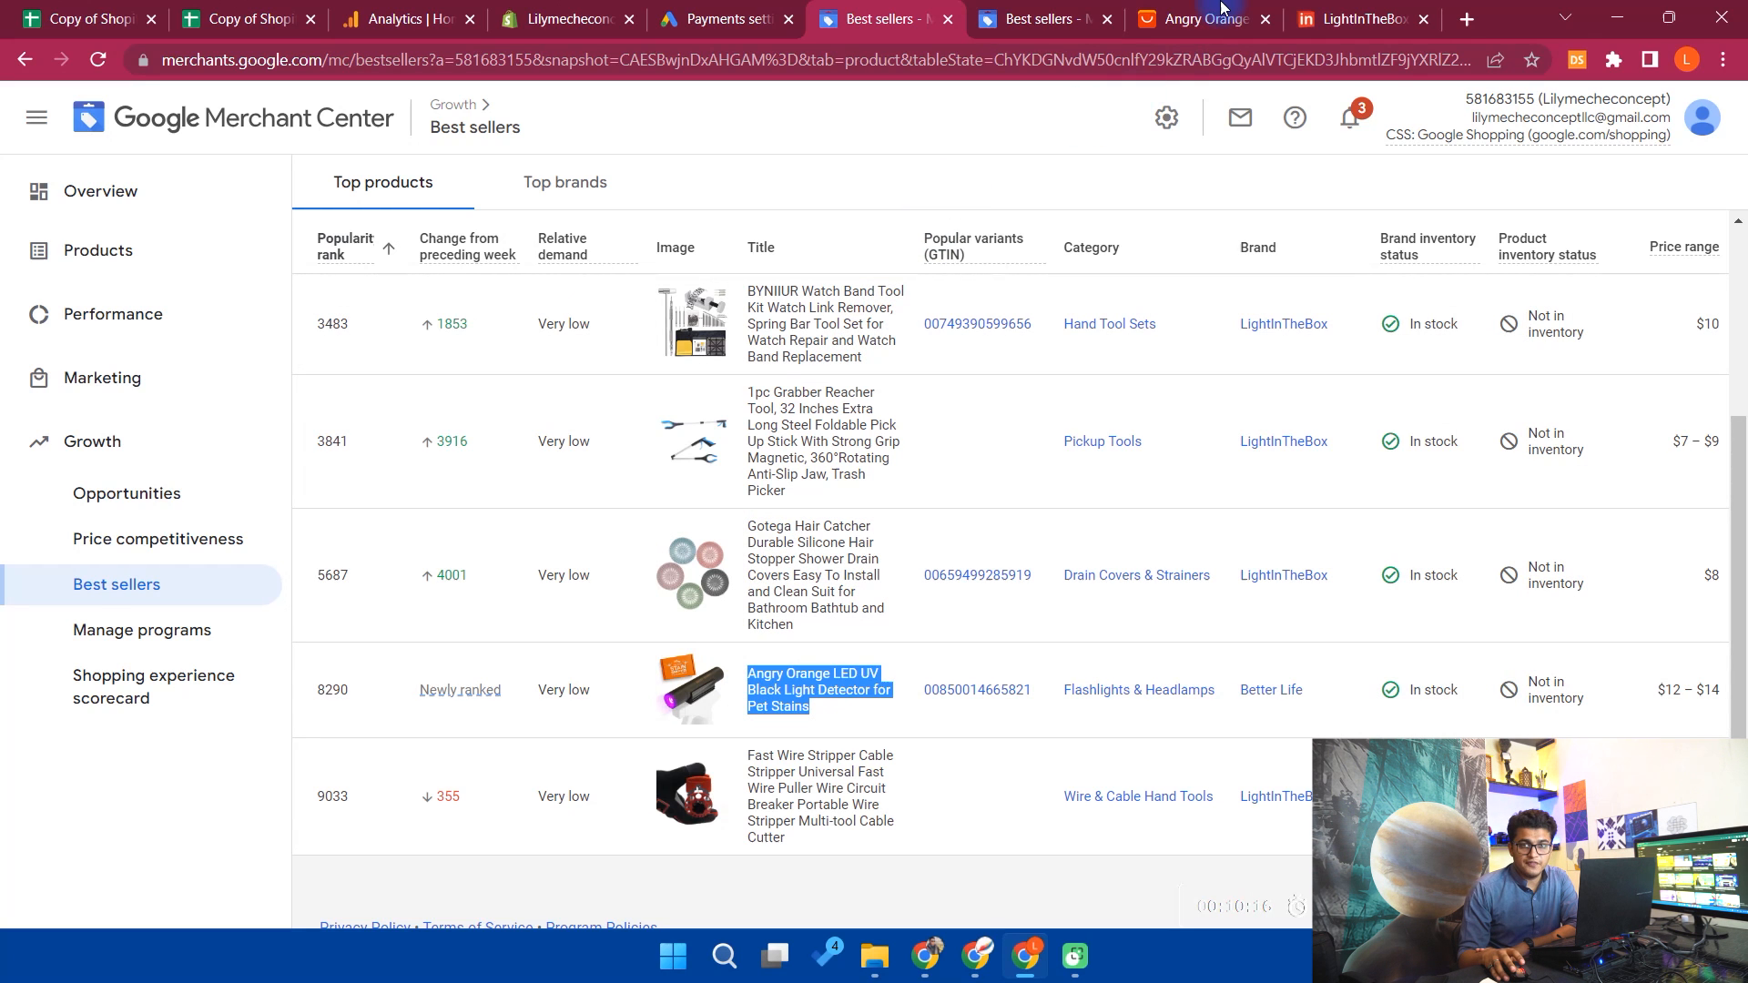
{"action": "left_click", "coordinate": [1202, 19]}
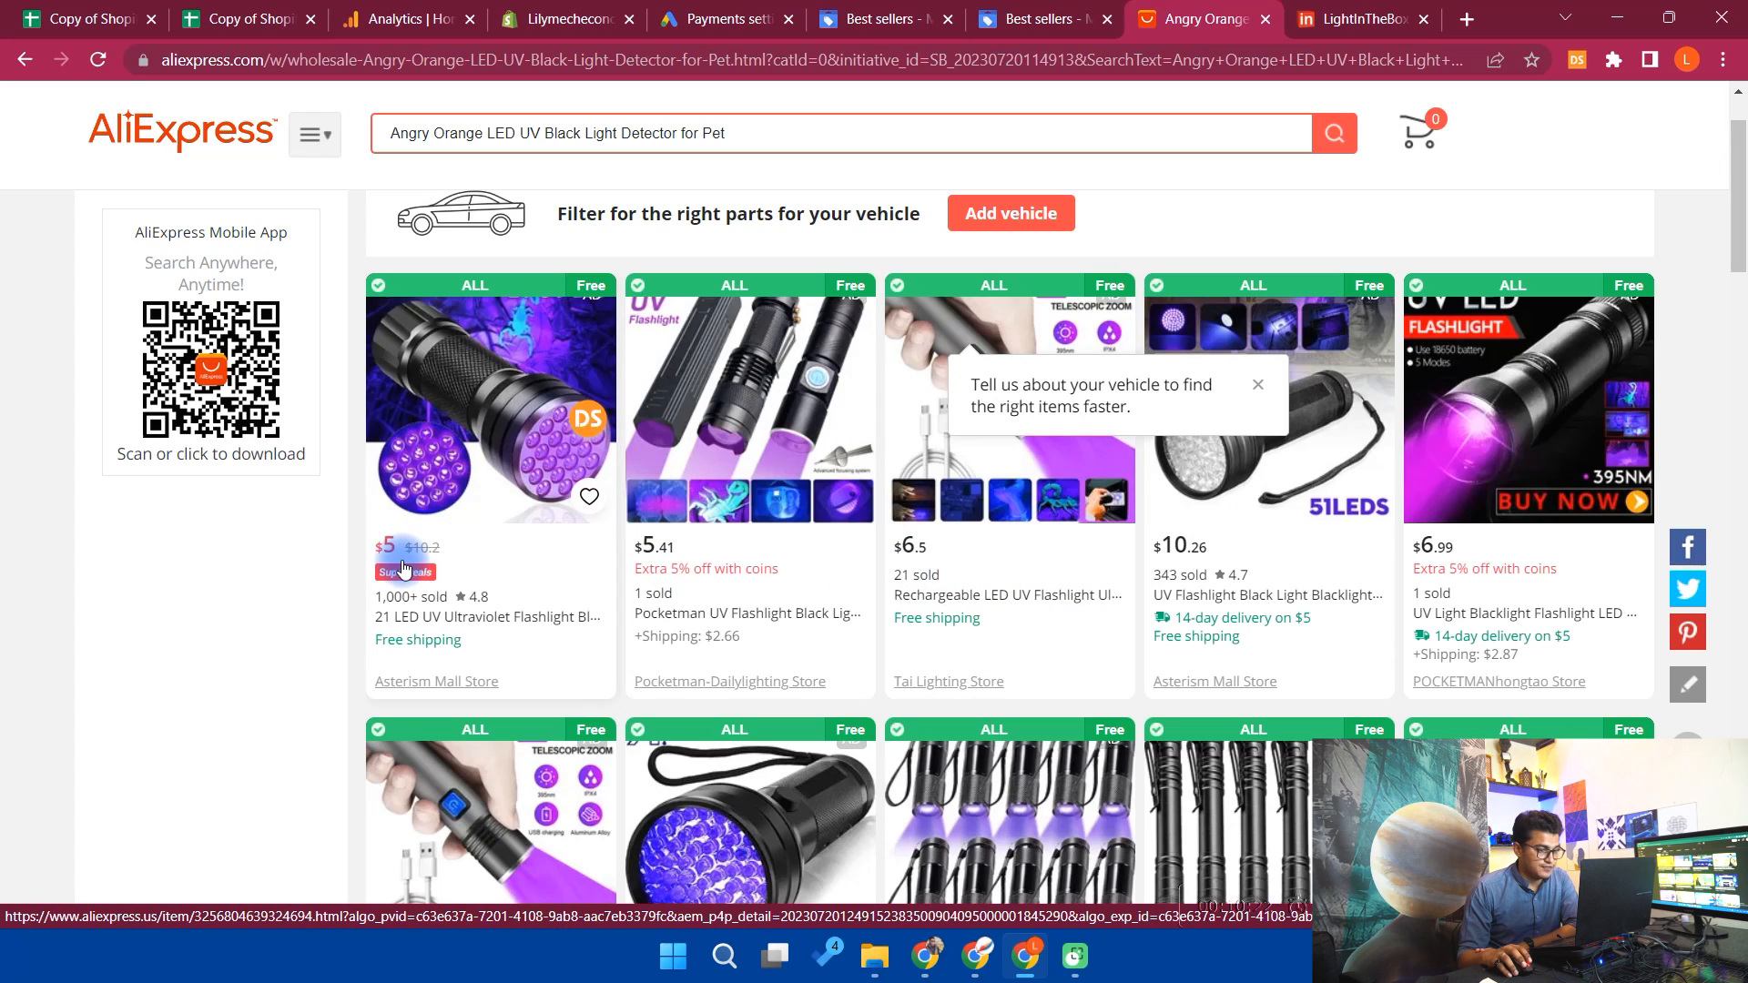
{"action": "left_click", "coordinate": [883, 19]}
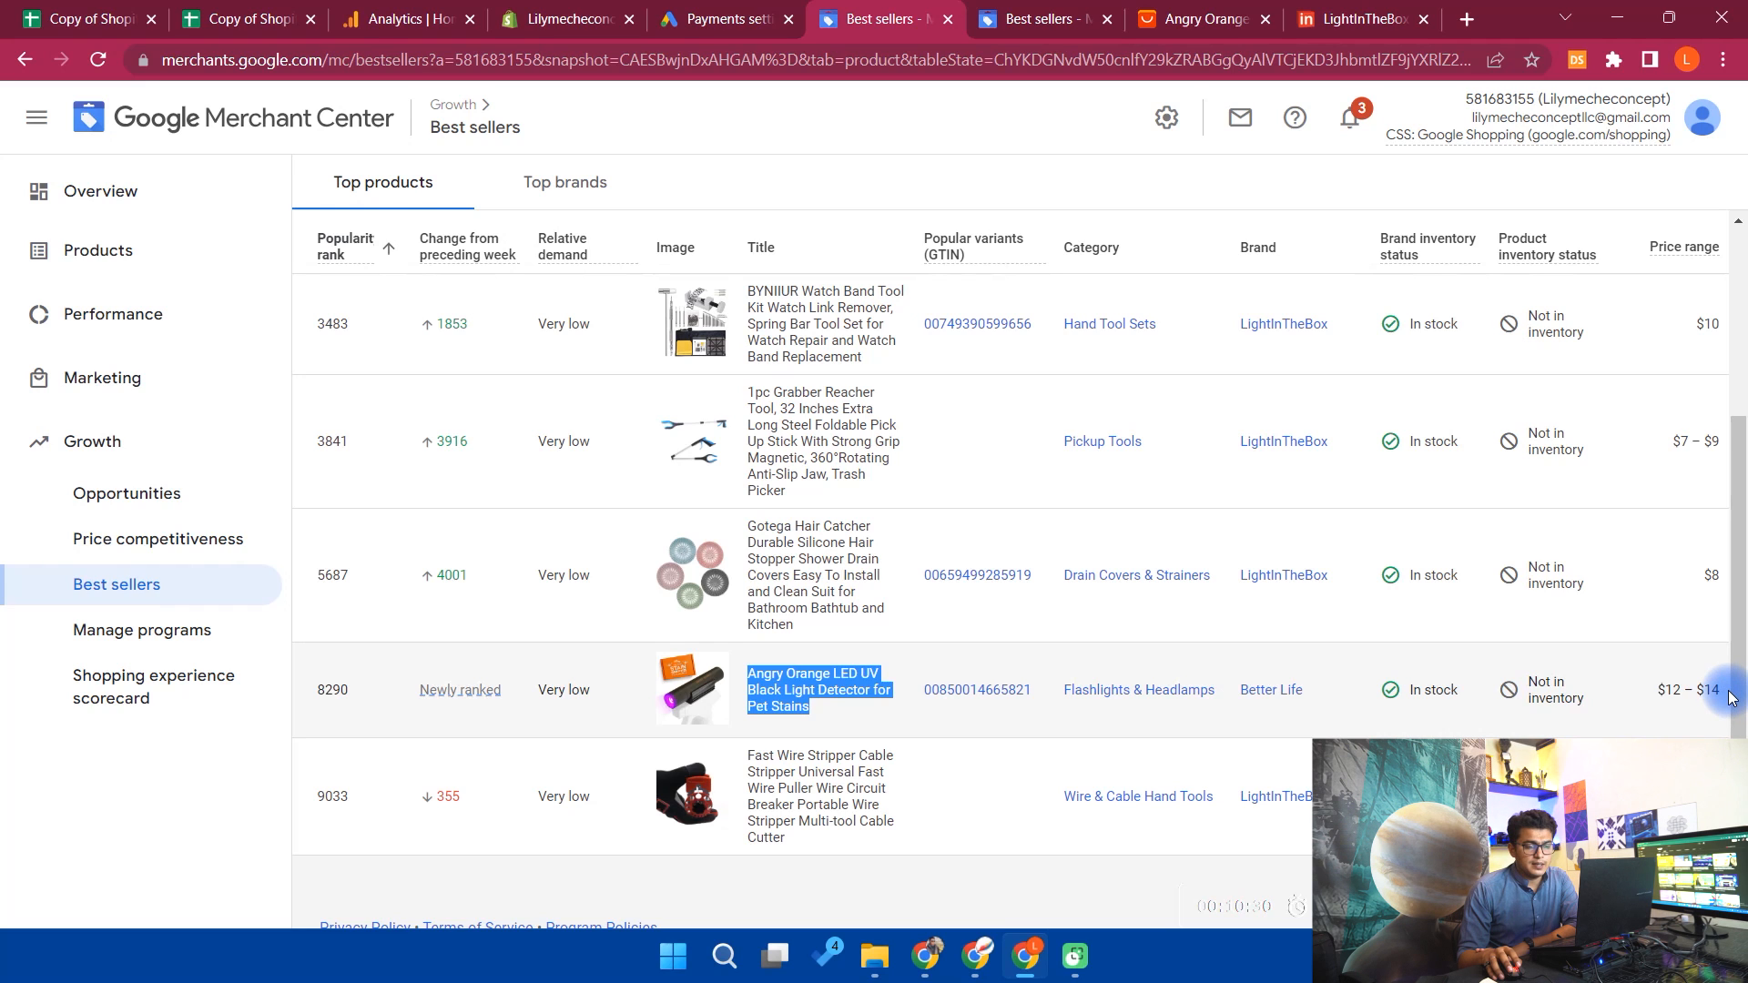
{"action": "mouse_move", "coordinate": [1224, 748]}
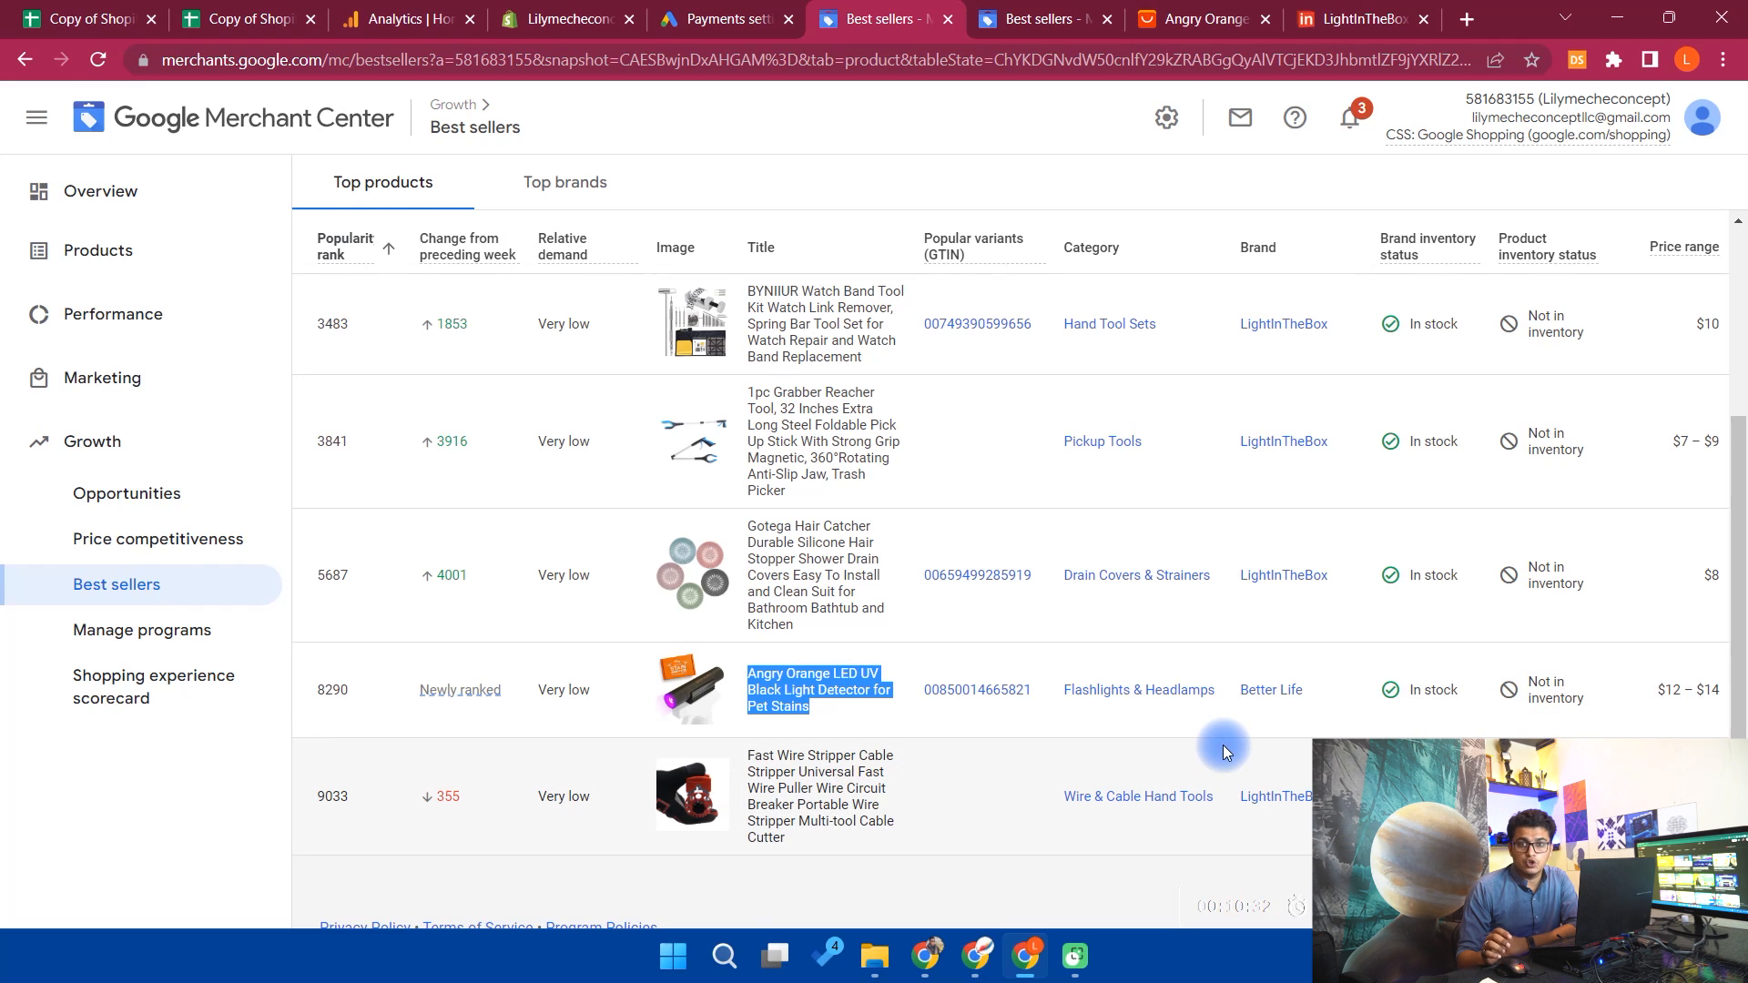